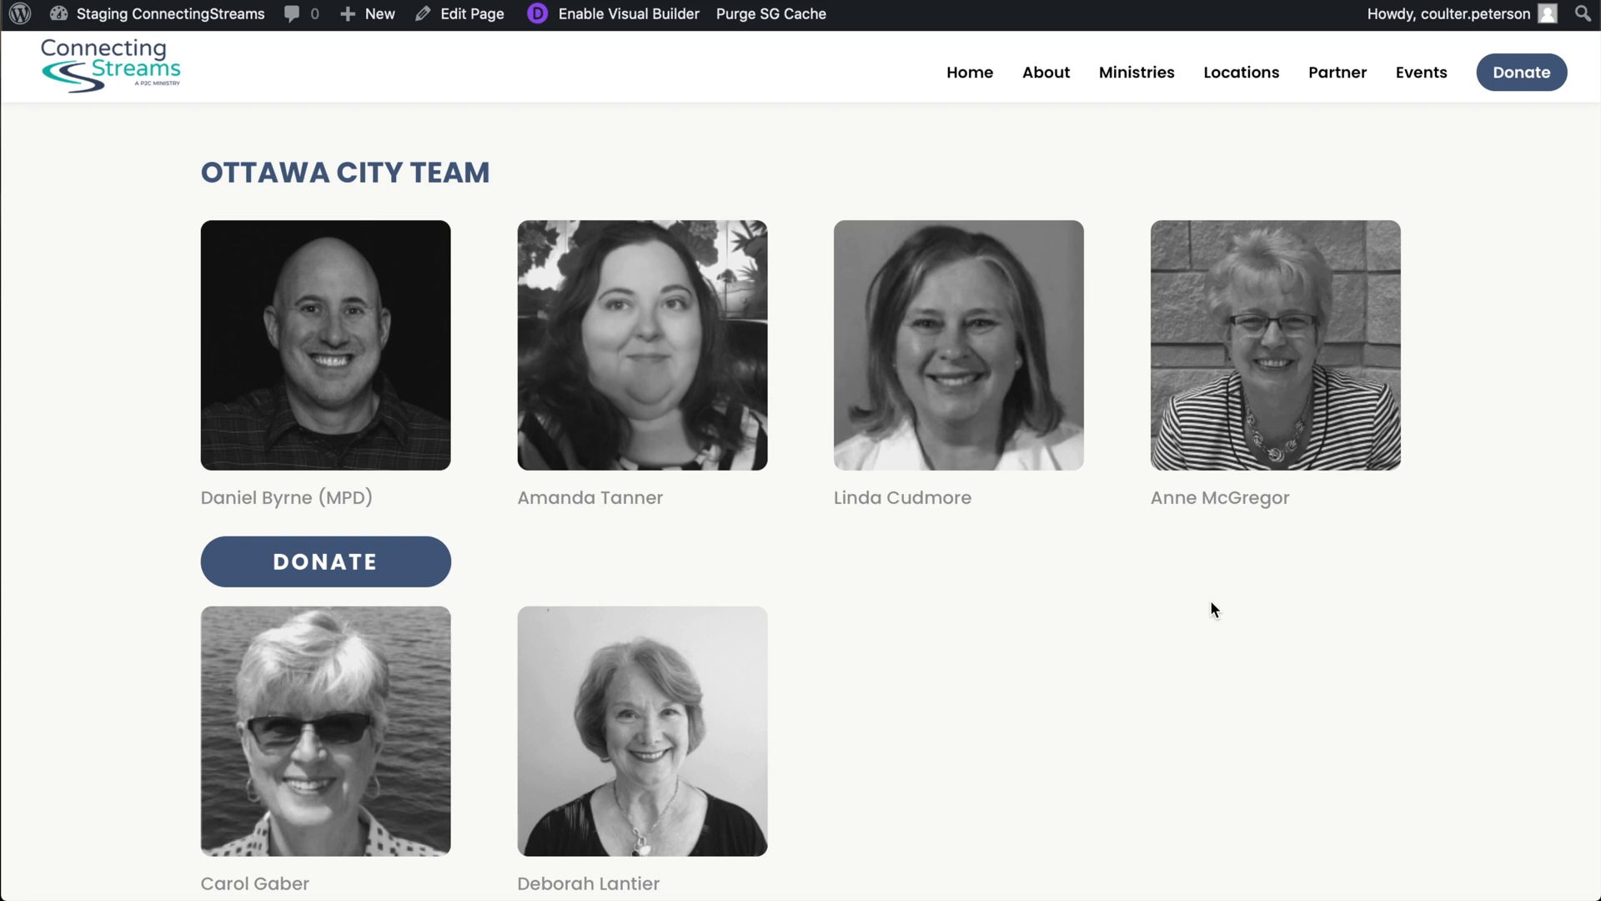
Scroll through the staff page to the Executive Team section and return from the Photopea tab
{"action": "scroll", "scroll_direction": "down", "scroll_amount": 3}
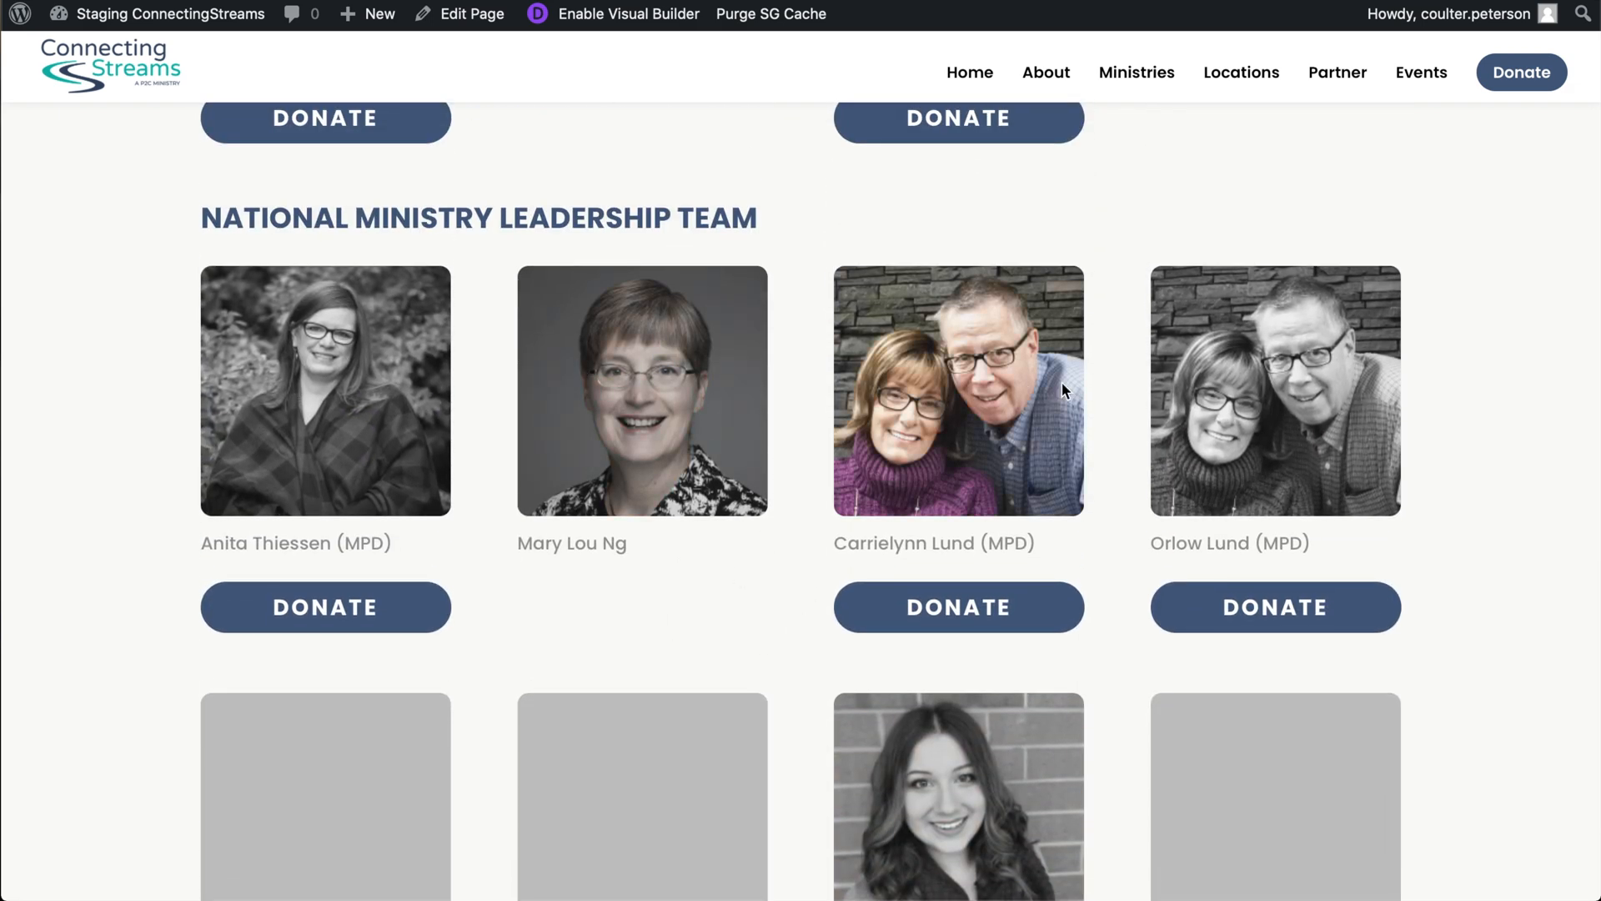
{"action": "scroll", "scroll_direction": "down", "scroll_amount": 3}
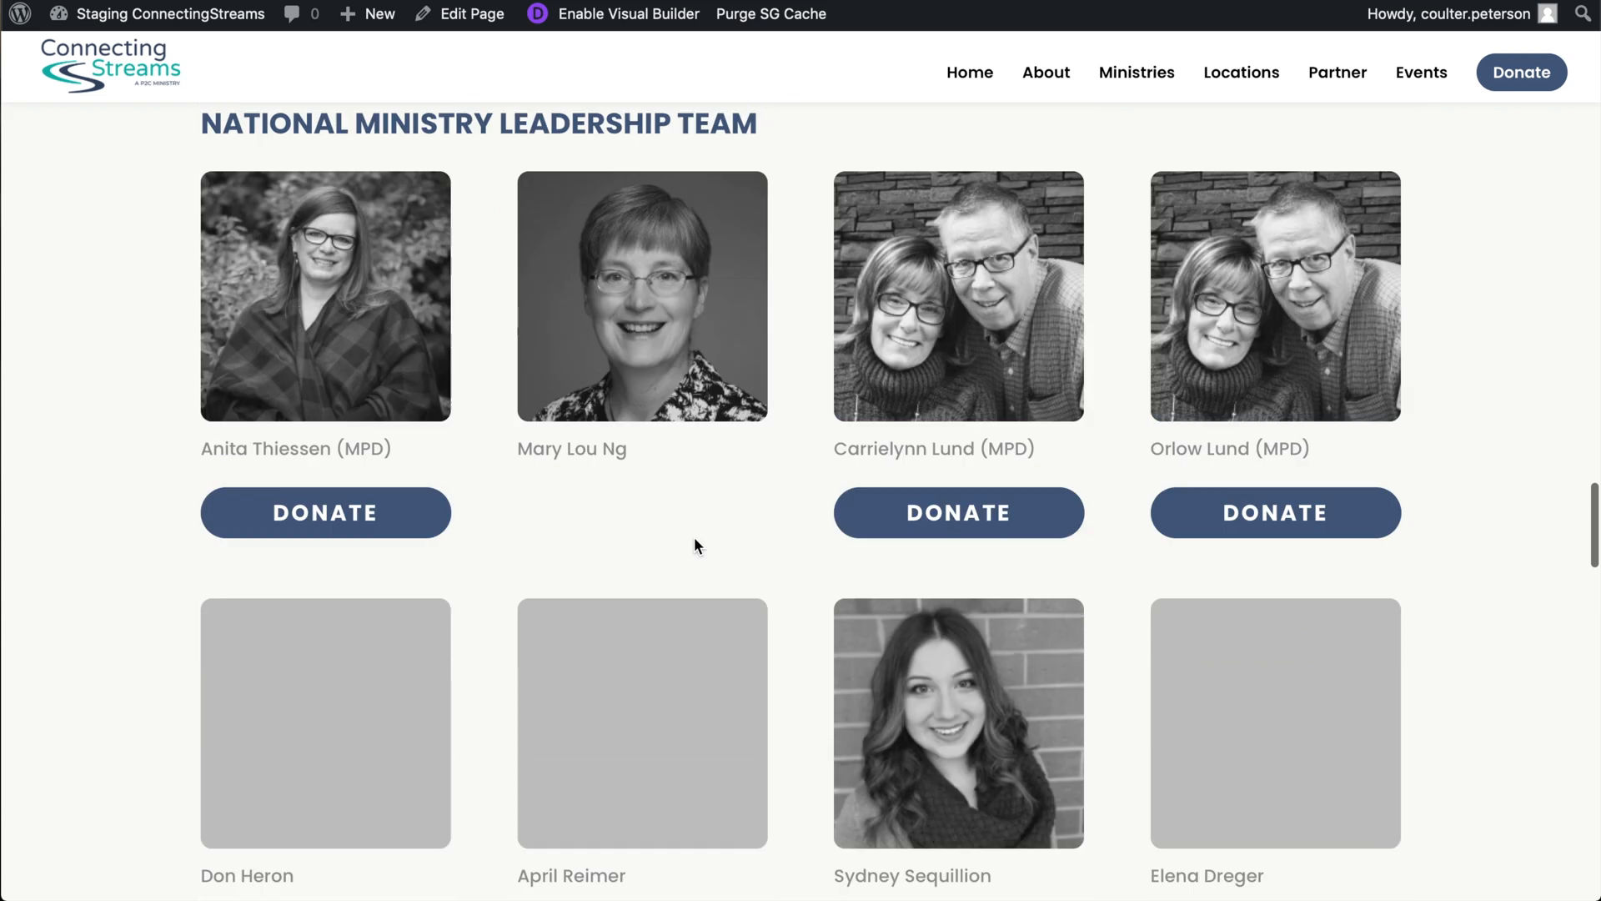
{"action": "scroll", "scroll_direction": "up", "scroll_amount": 3}
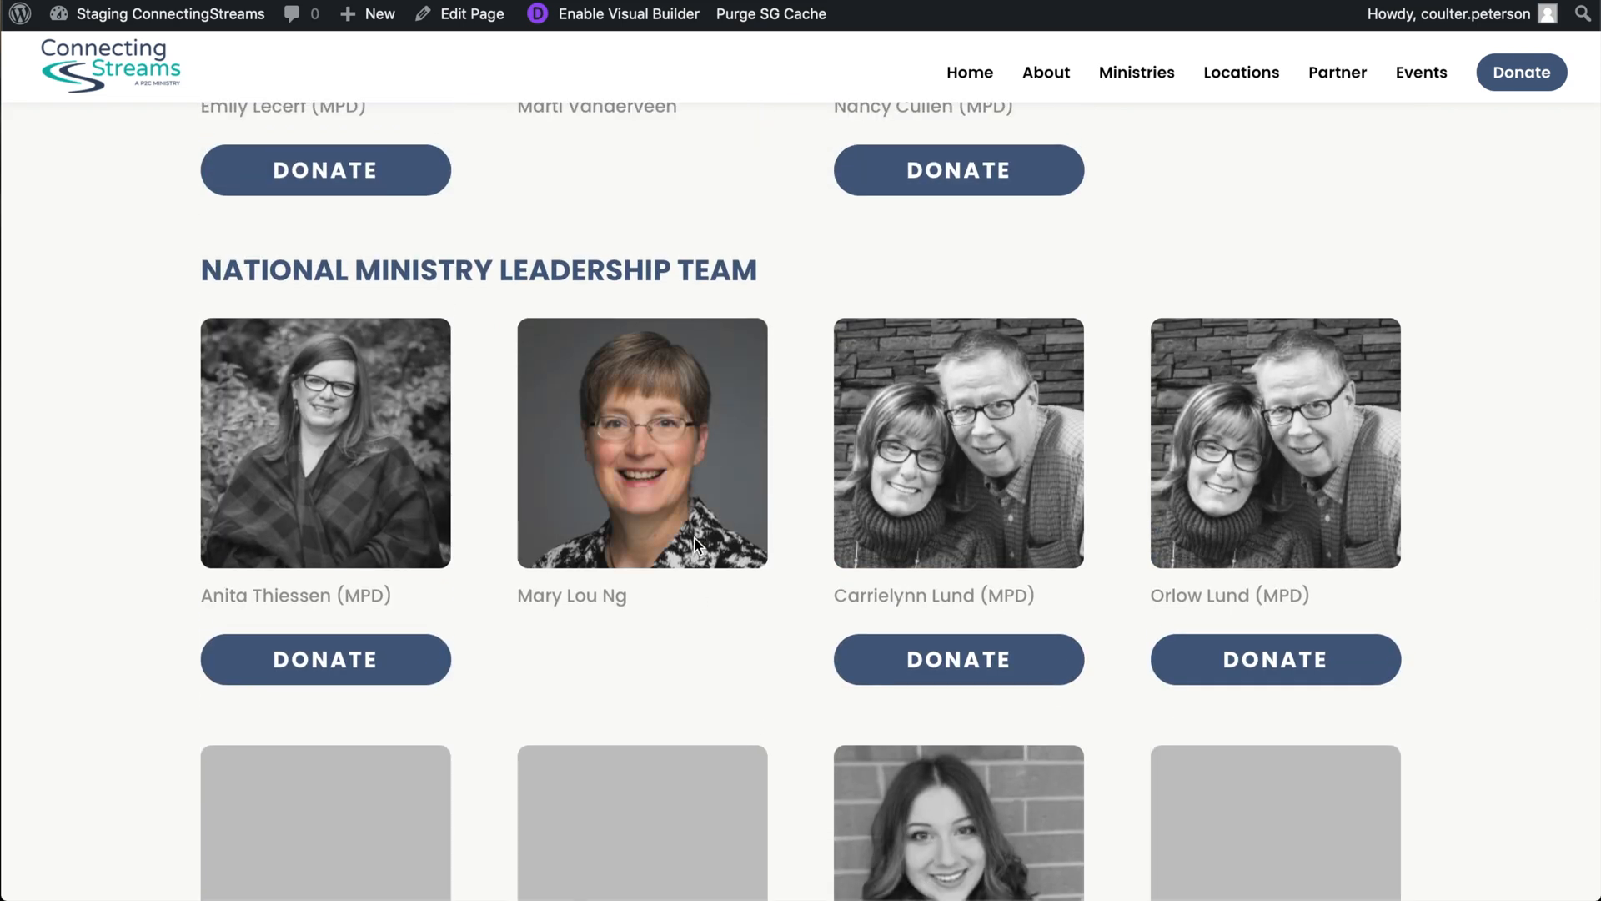
{"action": "mouse_move", "coordinate": [881, 467]}
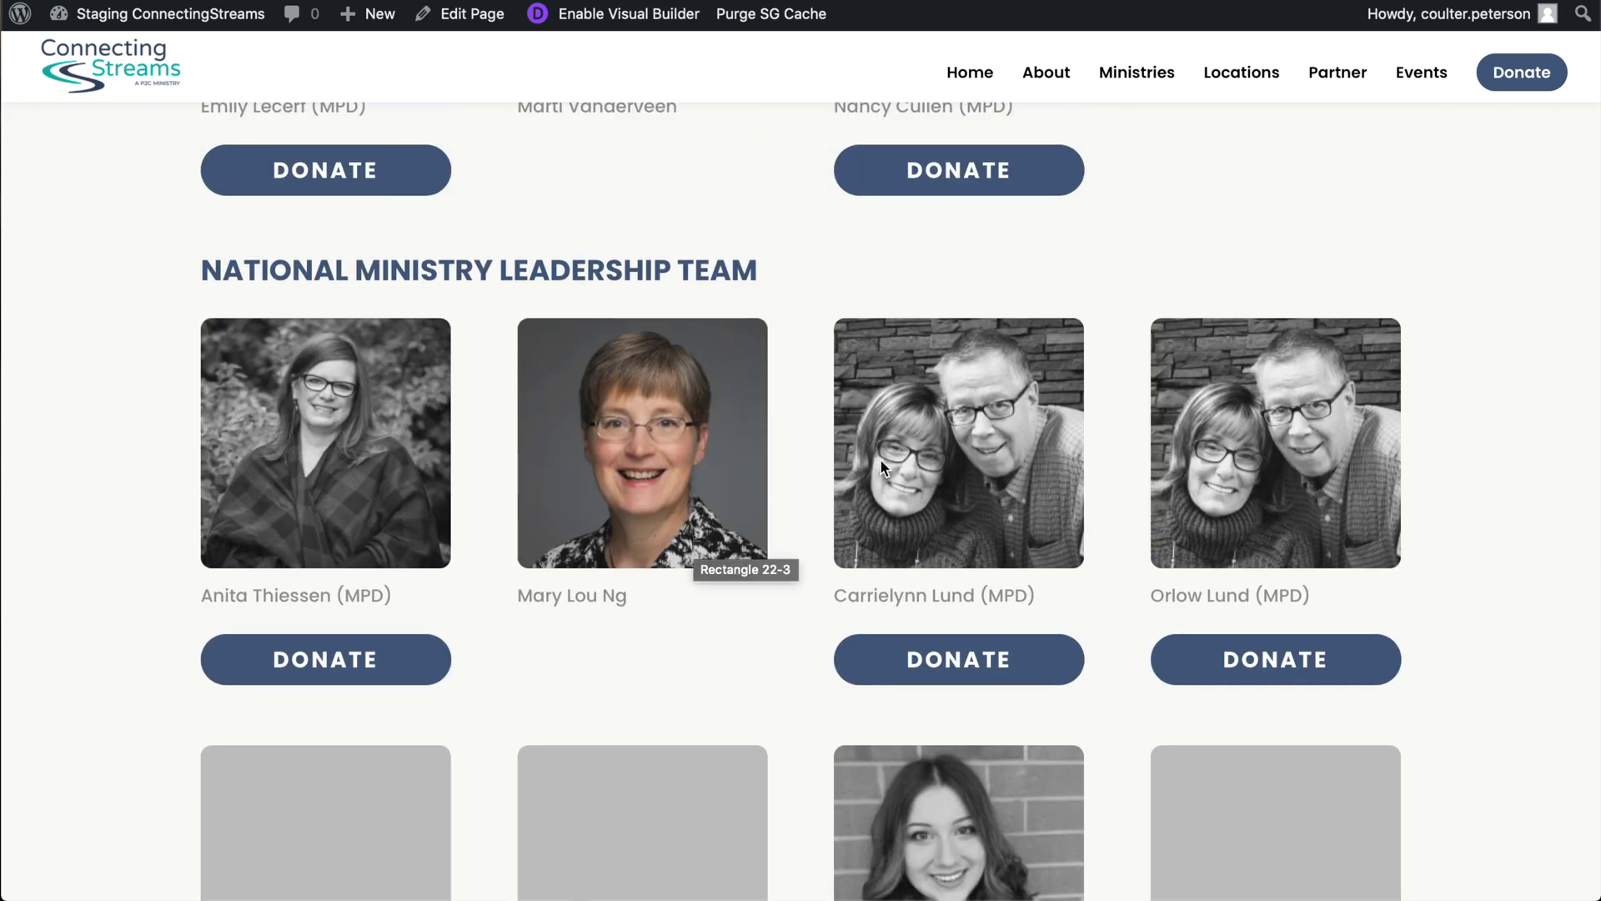
{"action": "mouse_move", "coordinate": [734, 715]}
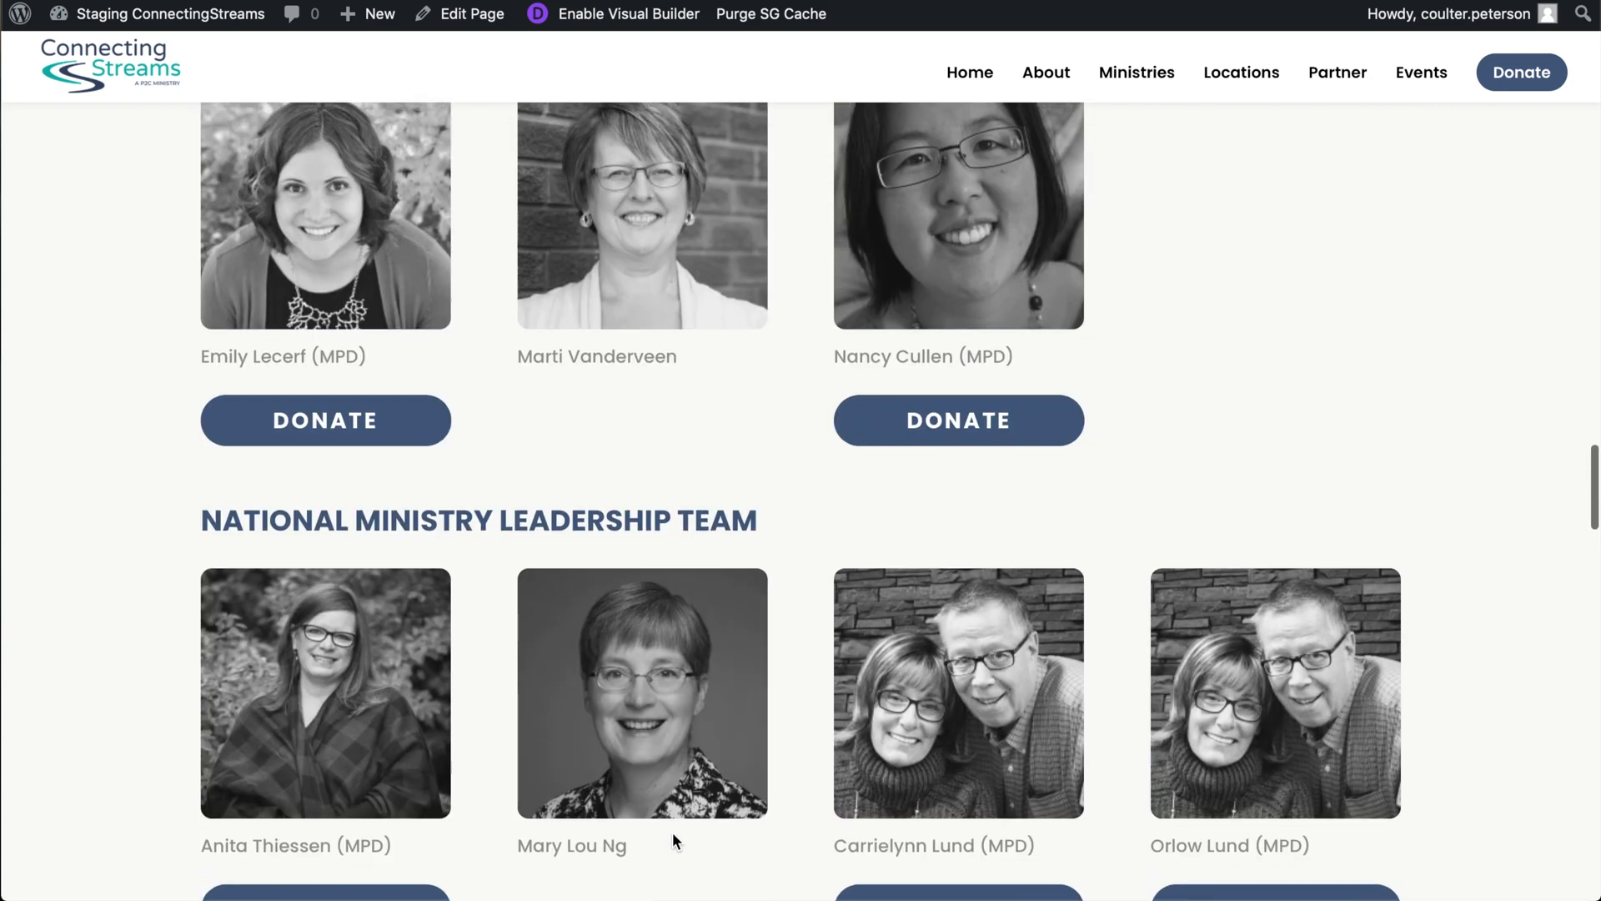
{"action": "scroll", "scroll_direction": "up", "scroll_amount": 3}
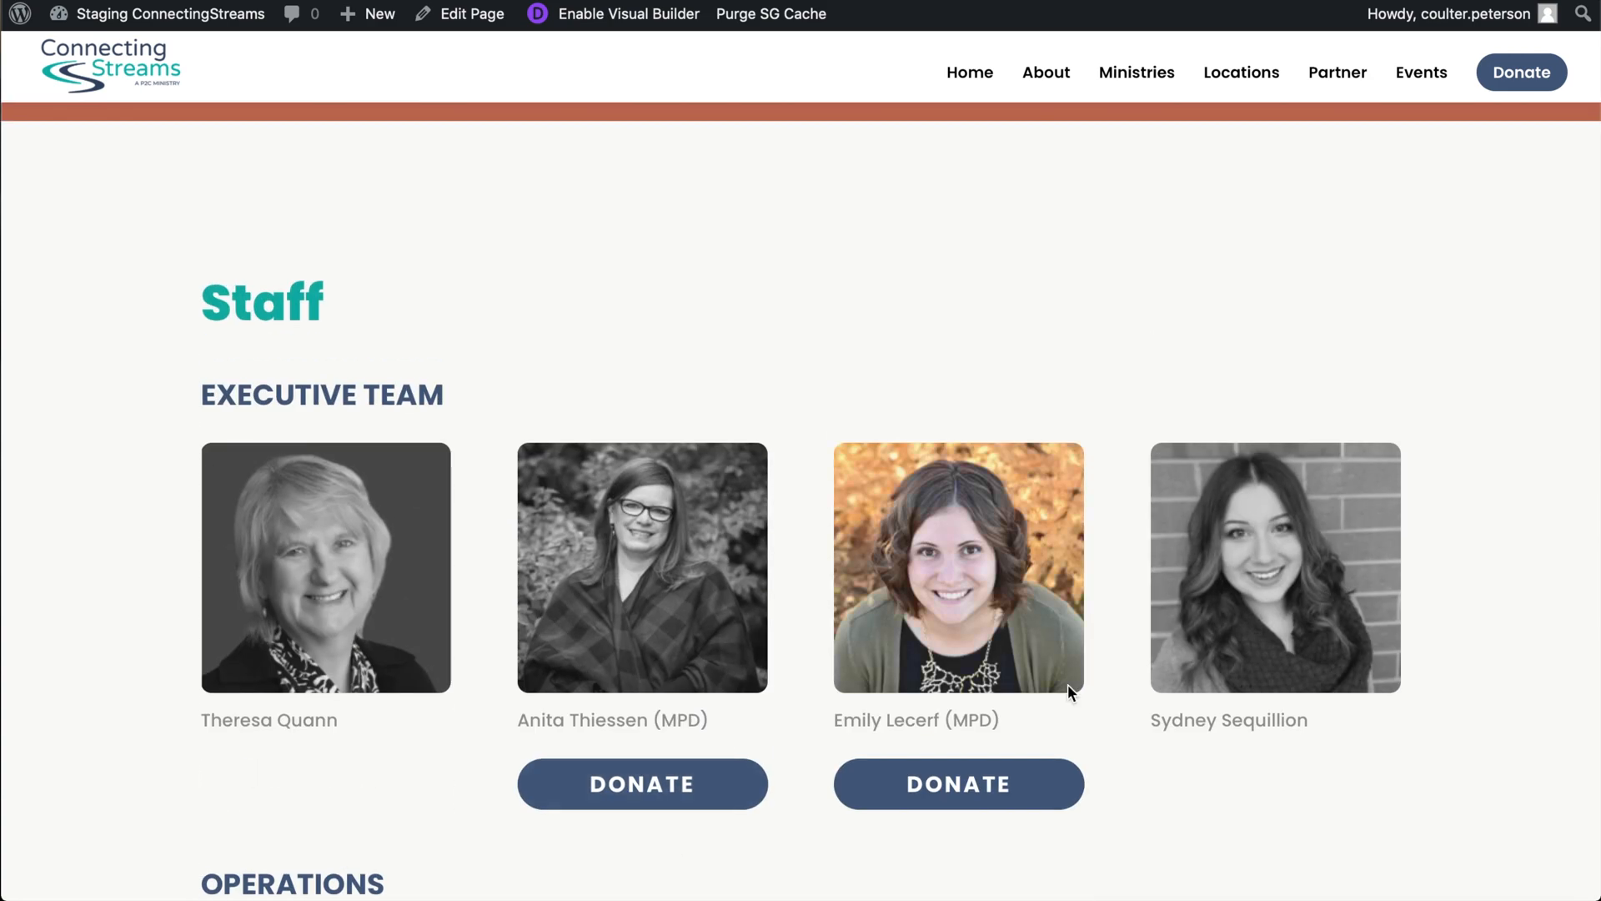
{"action": "scroll", "scroll_direction": "down", "scroll_amount": 3}
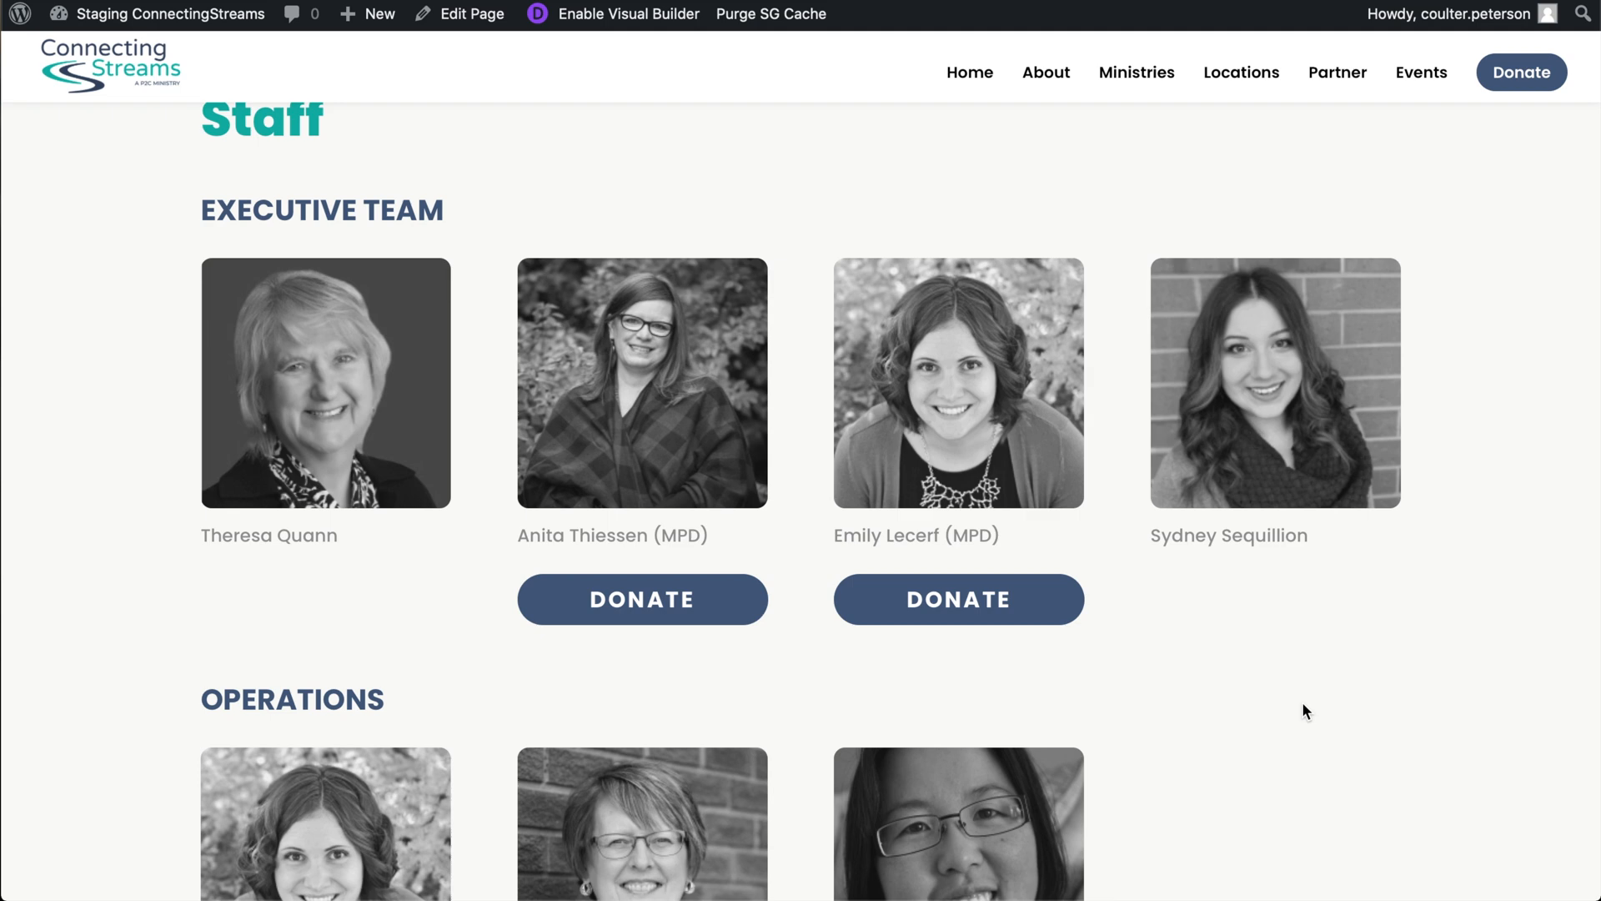
{"action": "scroll", "scroll_direction": "down", "scroll_amount": 3}
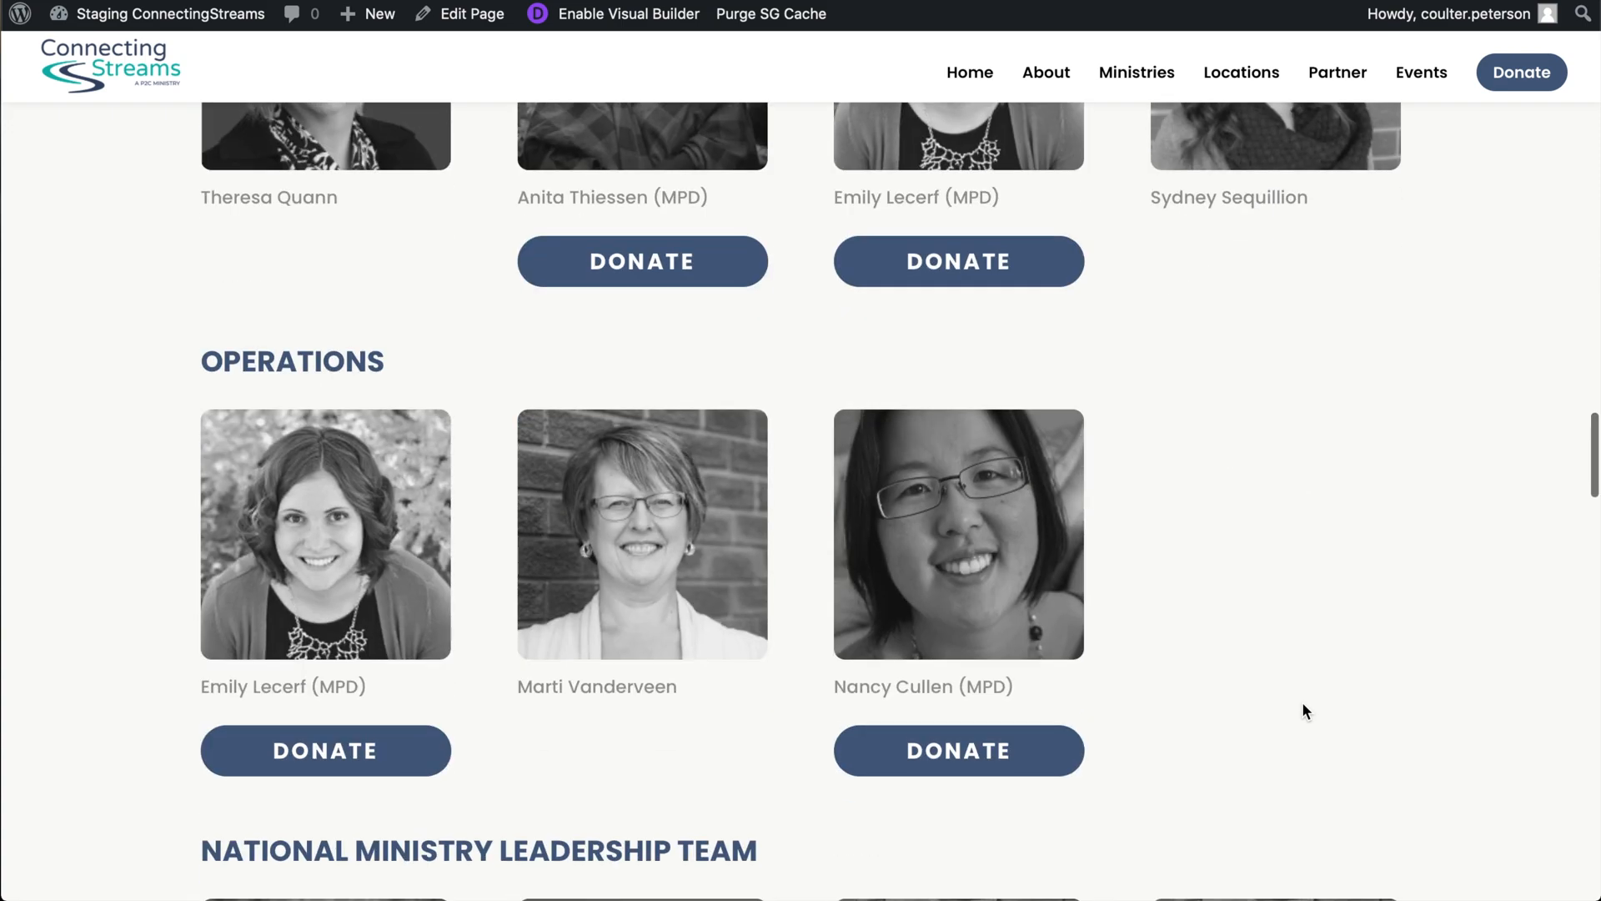
{"action": "scroll", "scroll_direction": "down", "scroll_amount": 3}
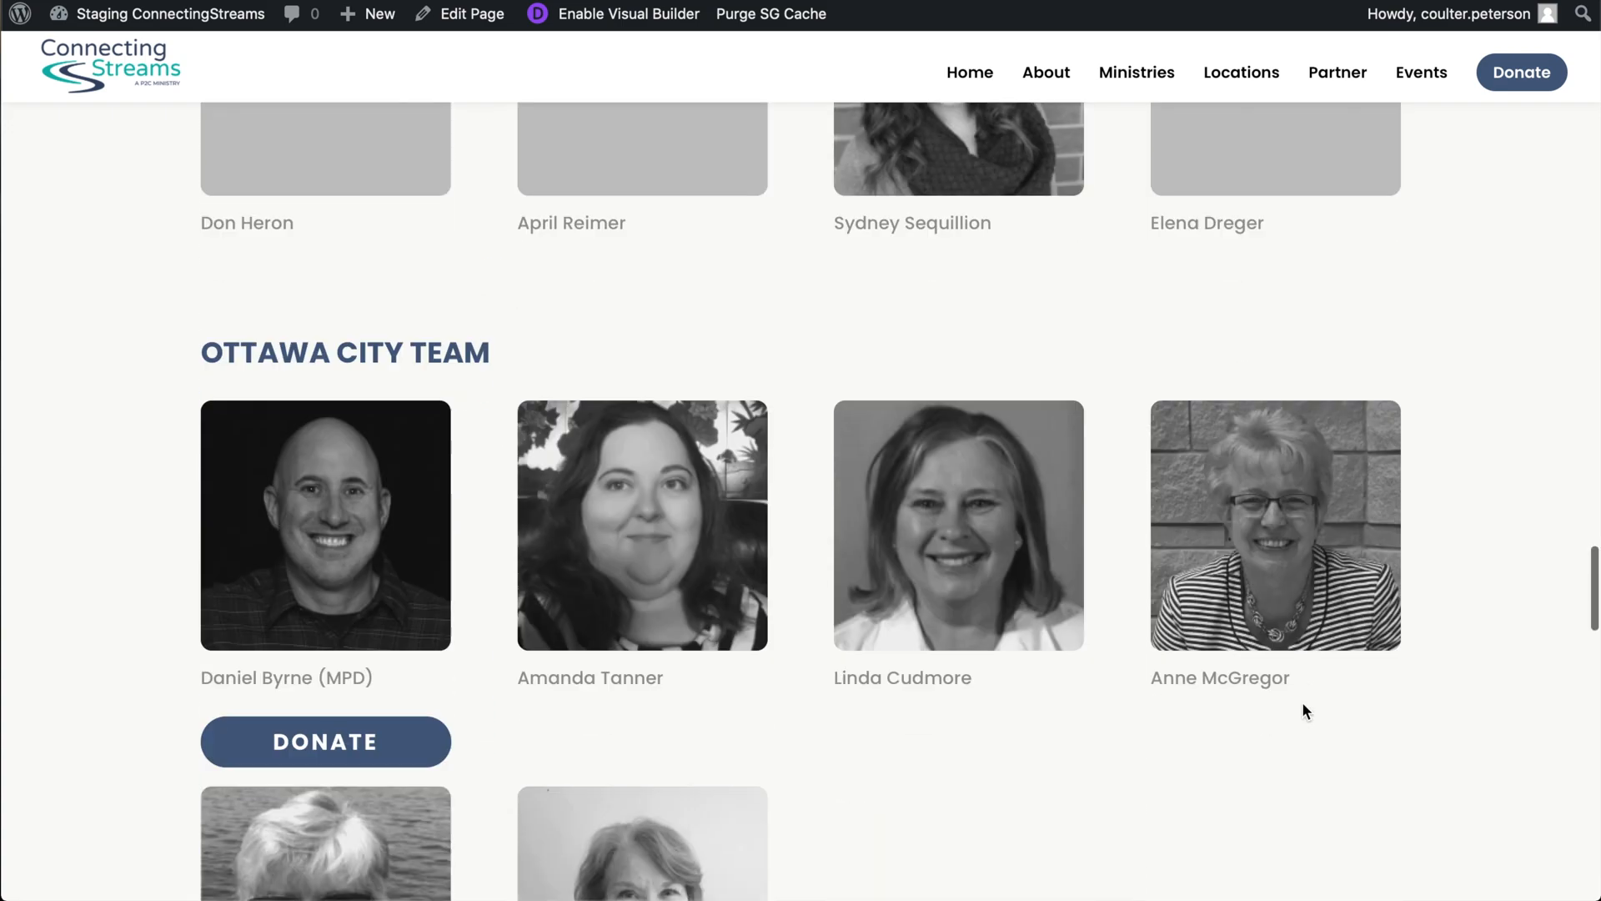
{"action": "scroll", "scroll_direction": "down", "scroll_amount": 3}
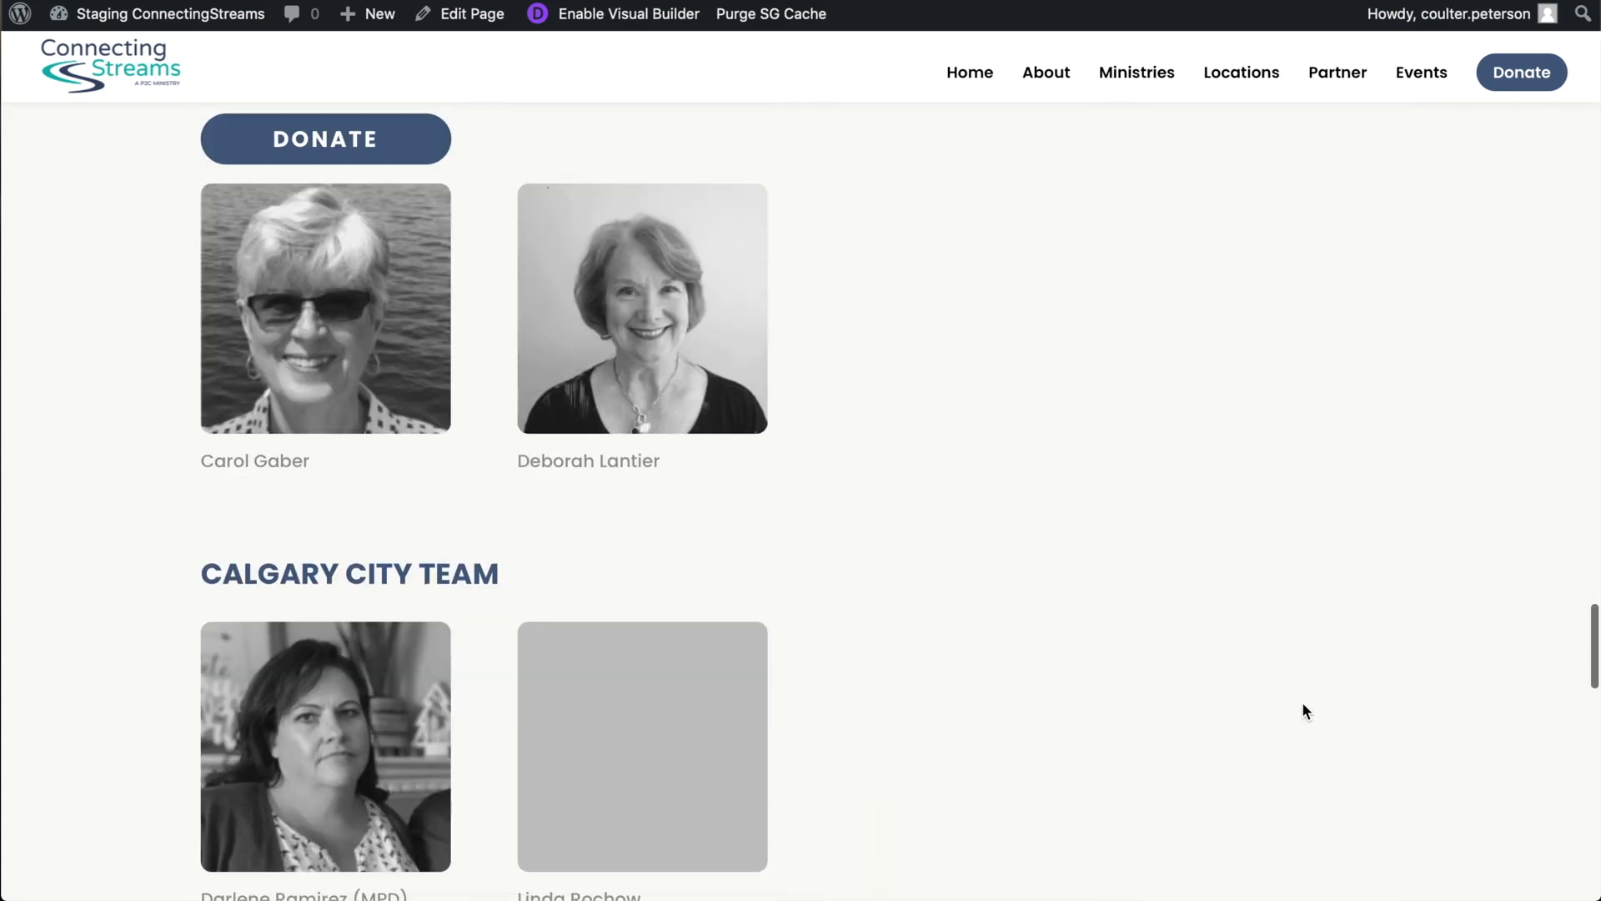
{"action": "scroll", "scroll_direction": "down", "scroll_amount": 3}
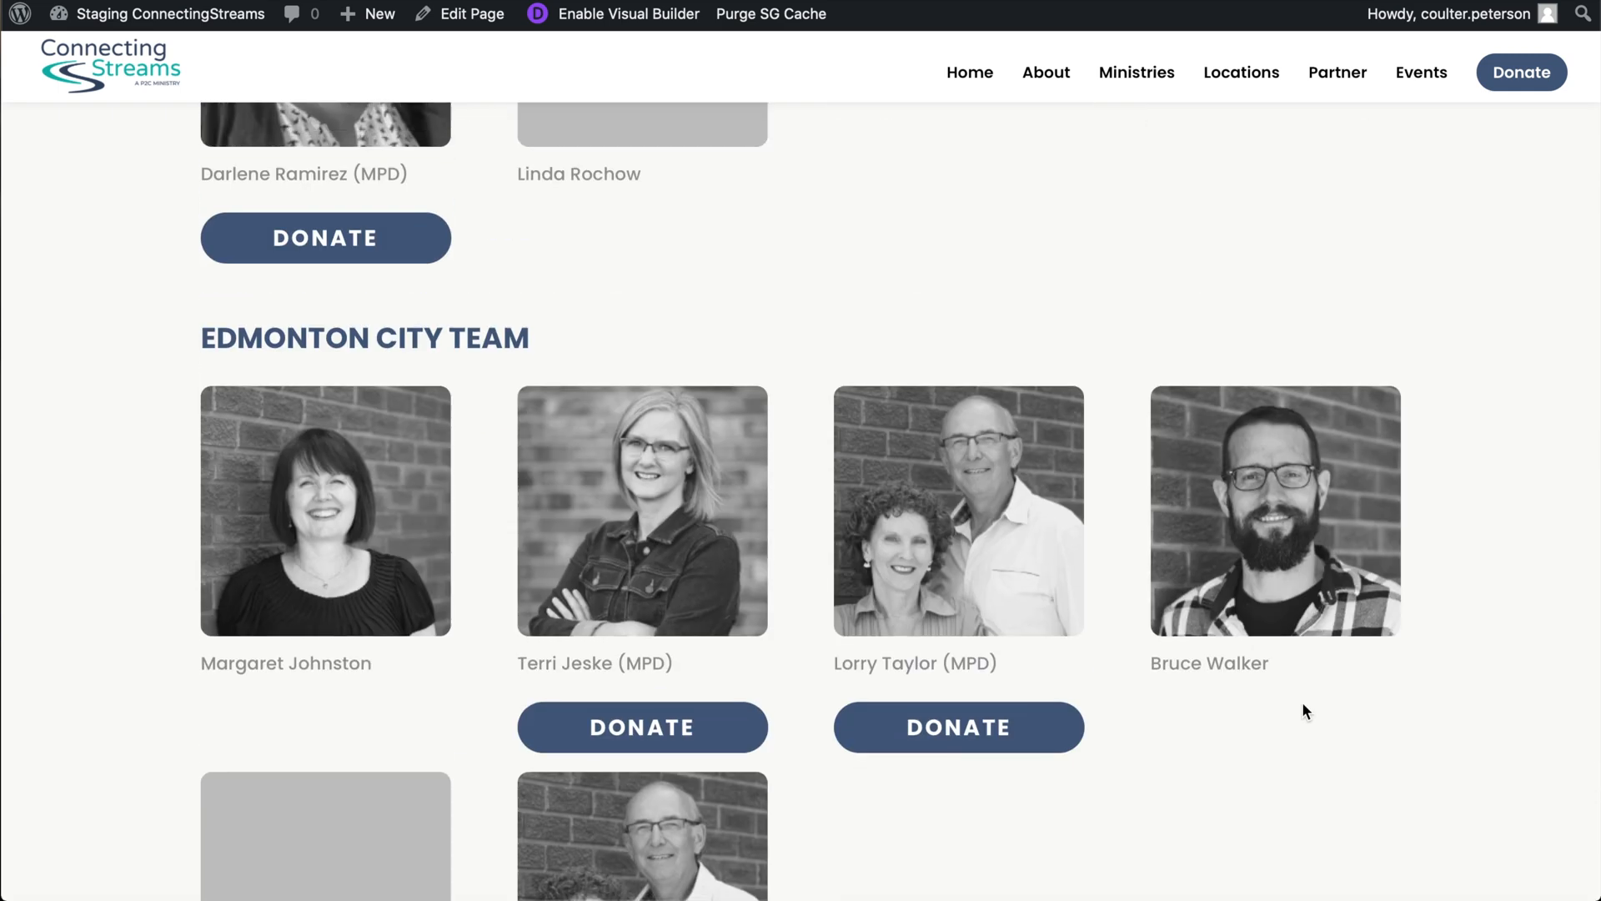
{"action": "scroll", "scroll_direction": "down", "scroll_amount": 3}
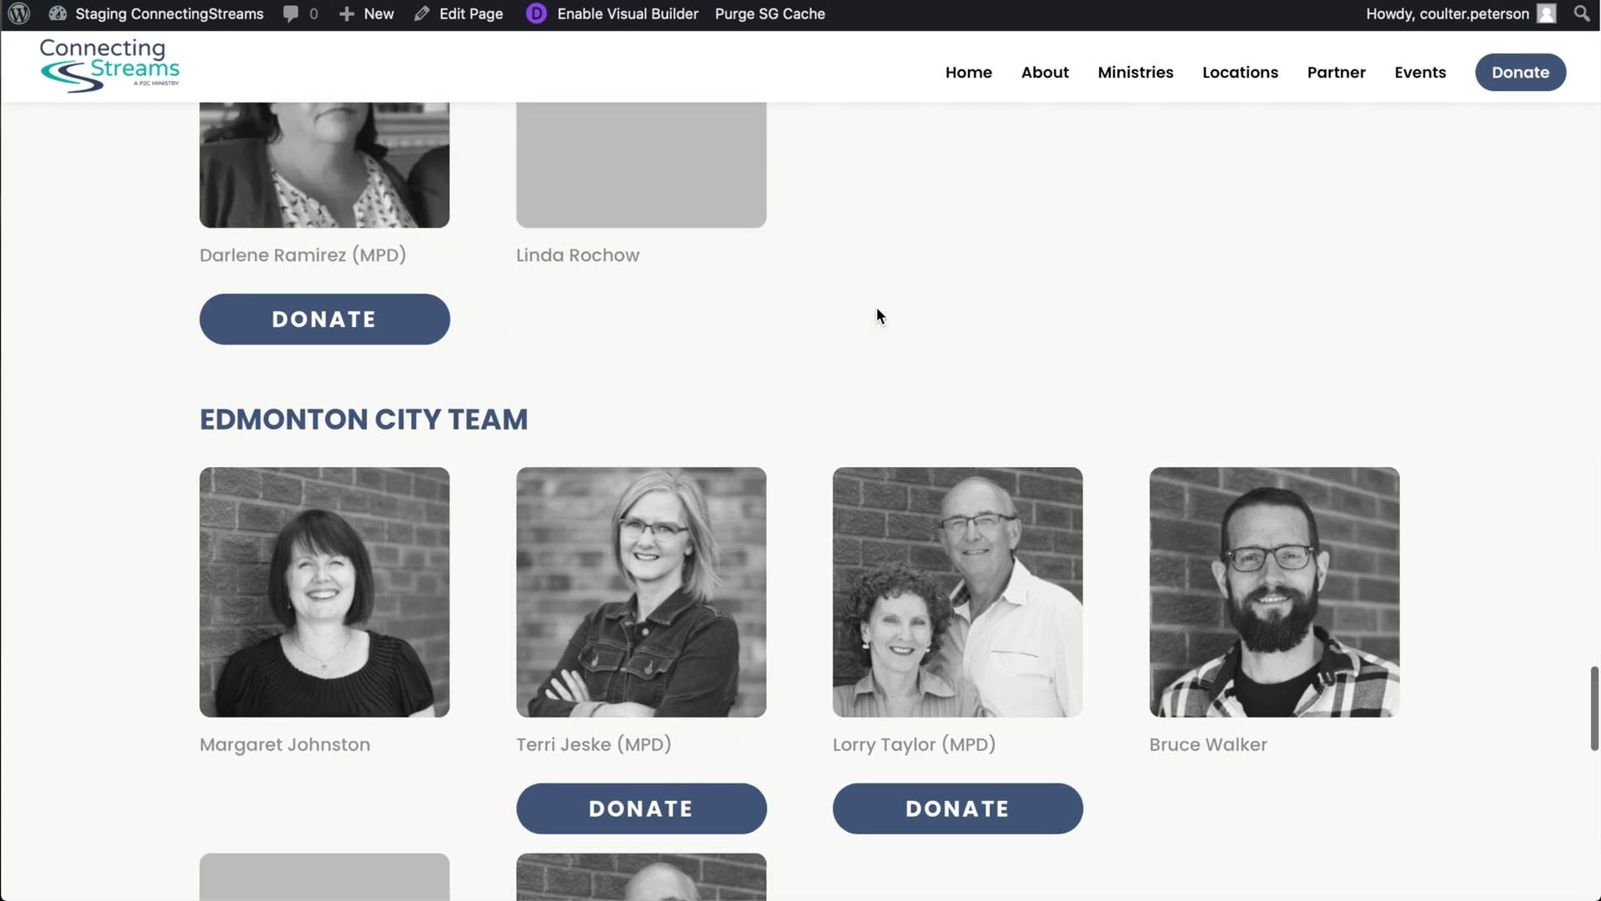
{"action": "scroll", "scroll_direction": "down", "scroll_amount": 3}
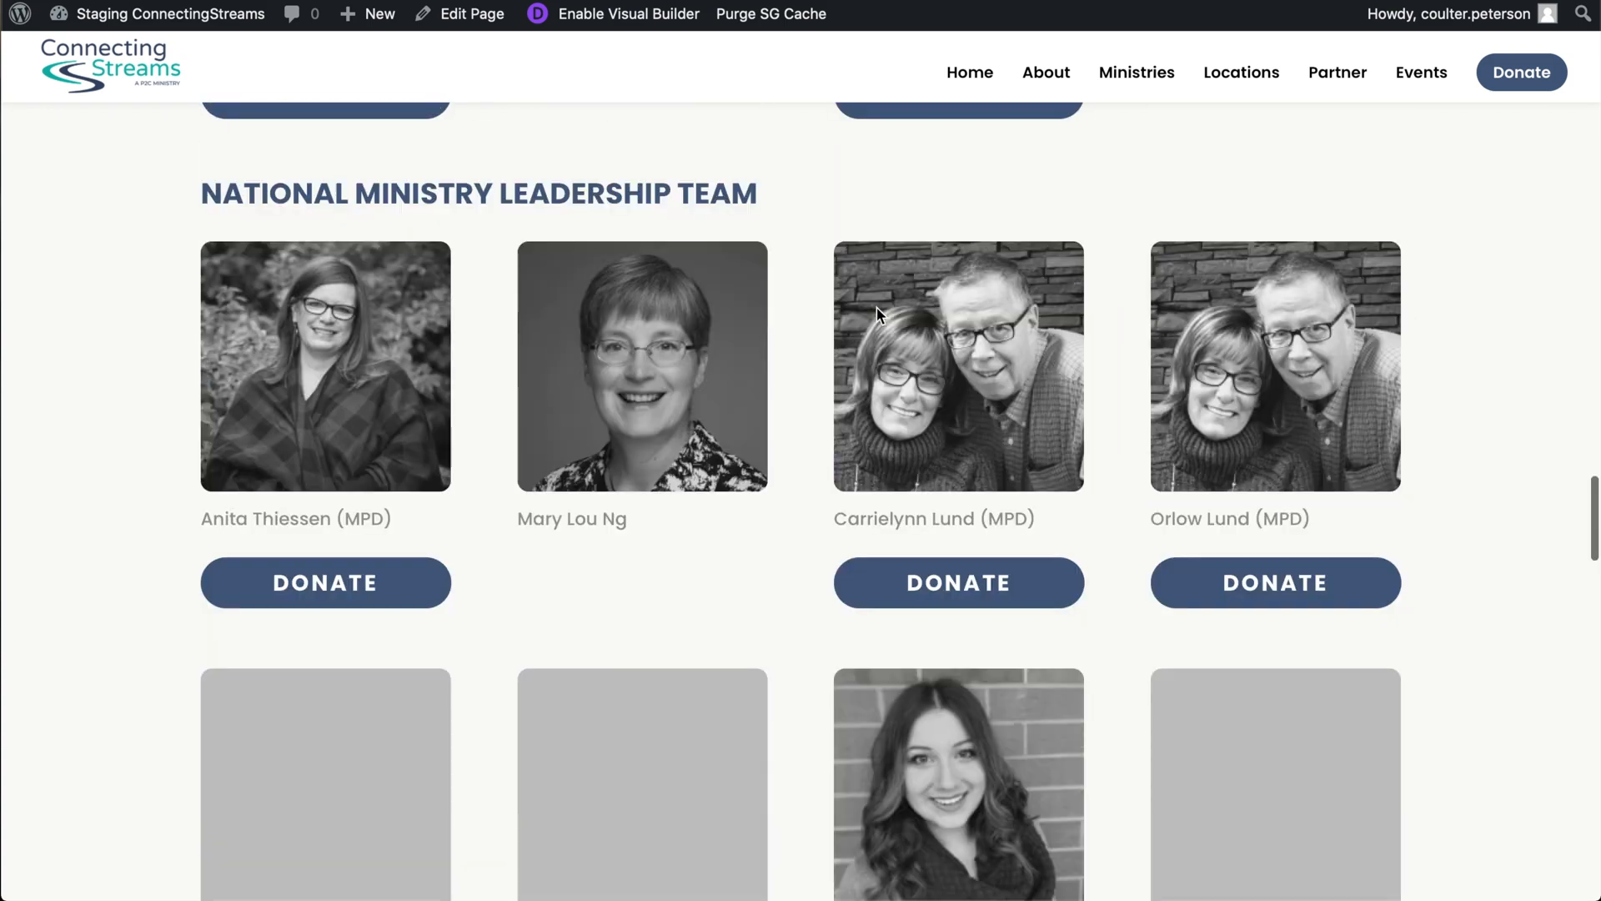
{"action": "scroll", "scroll_direction": "up", "scroll_amount": 3}
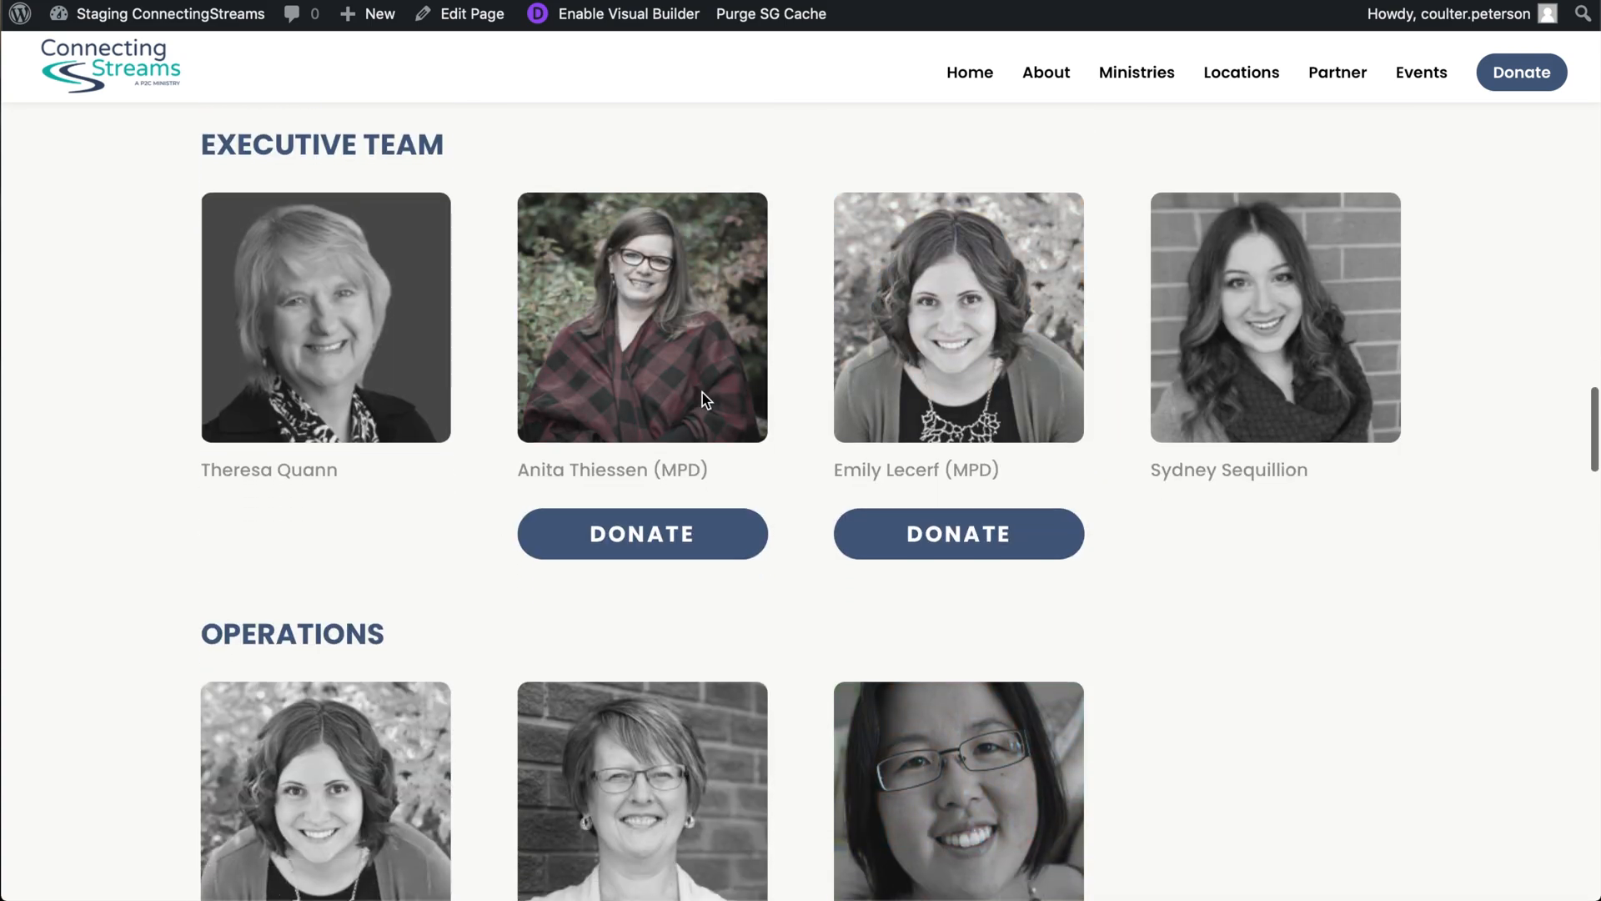
{"action": "right_click", "coordinate": [689, 312]}
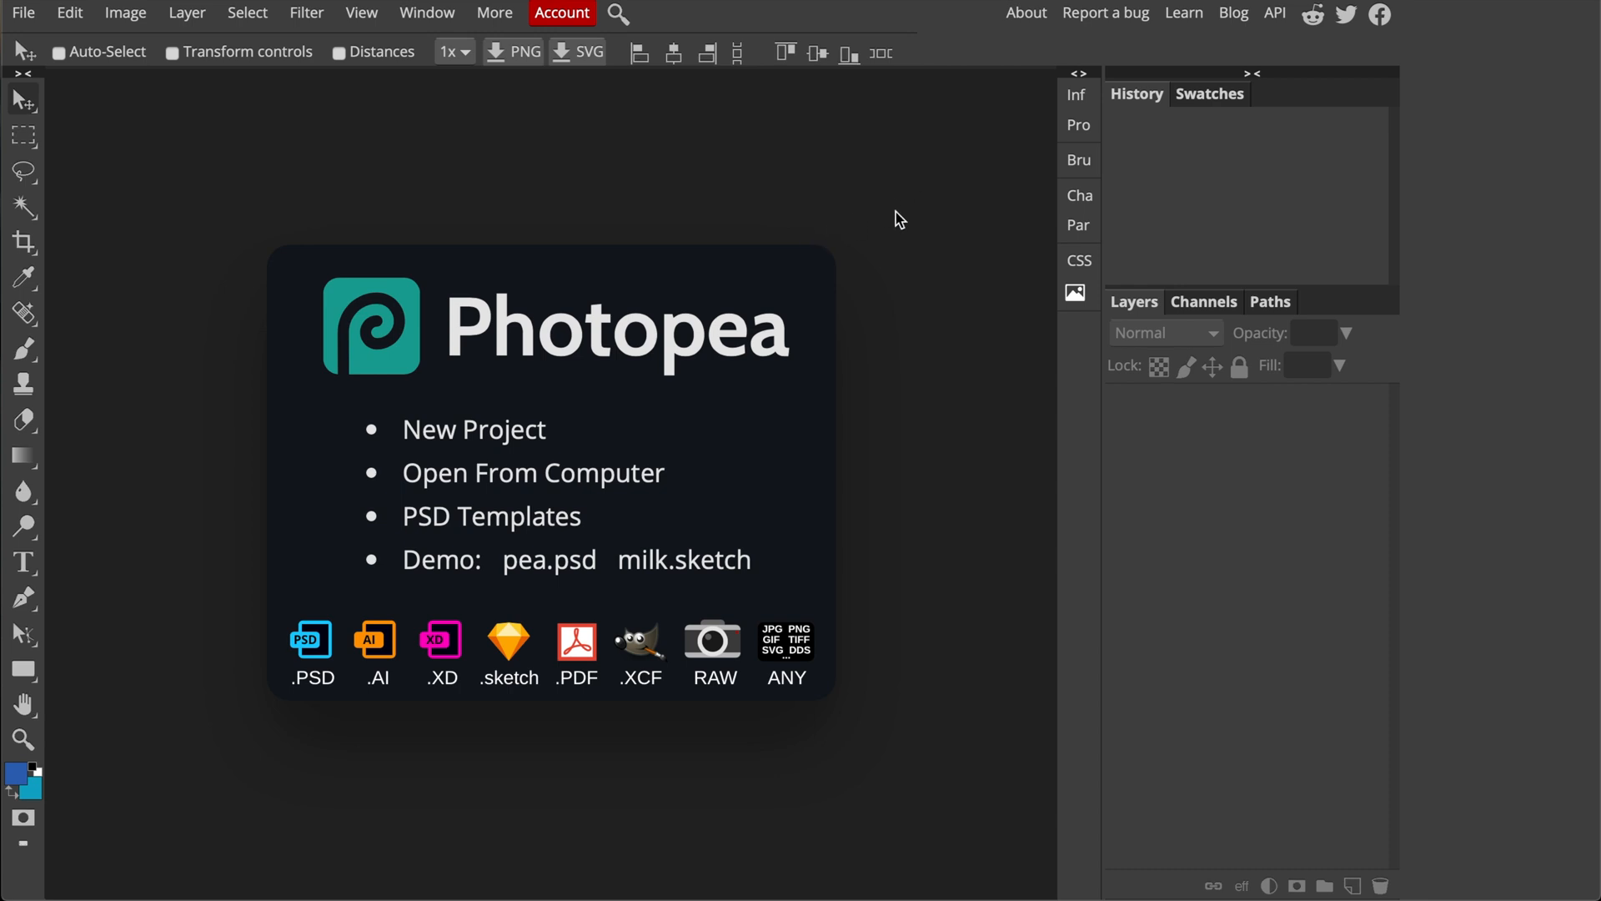
{"action": "mouse_move", "coordinate": [659, 233]}
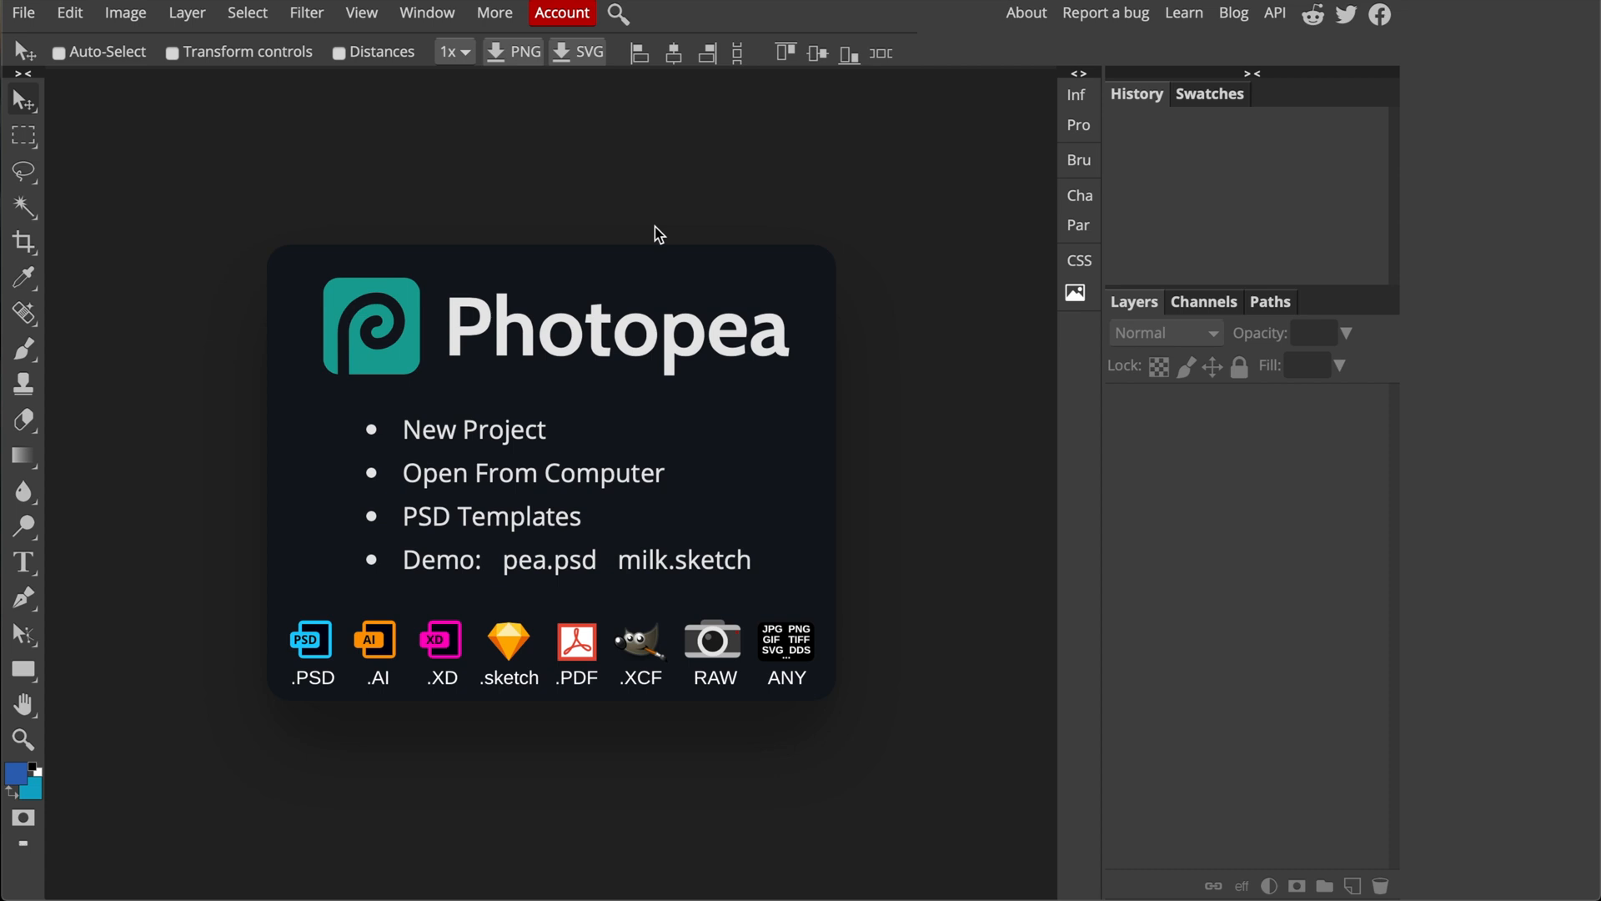
{"action": "mouse_move", "coordinate": [643, 181]}
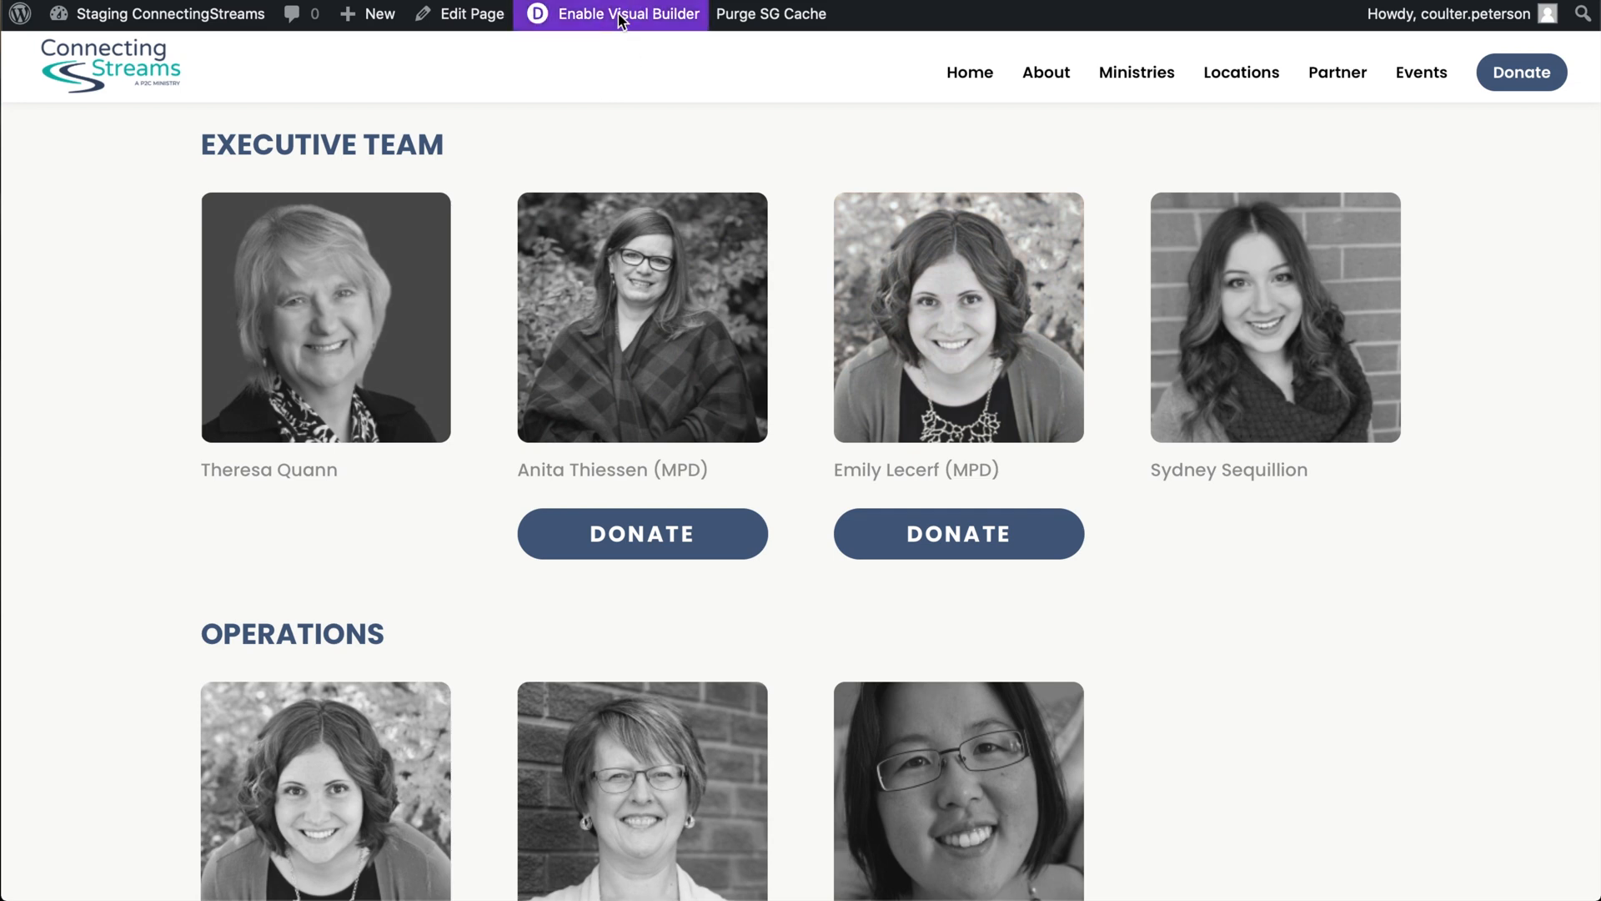
Enable the Visual Builder and open the second Executive Team headshot's image settings and preview
{"action": "left_click", "coordinate": [622, 15]}
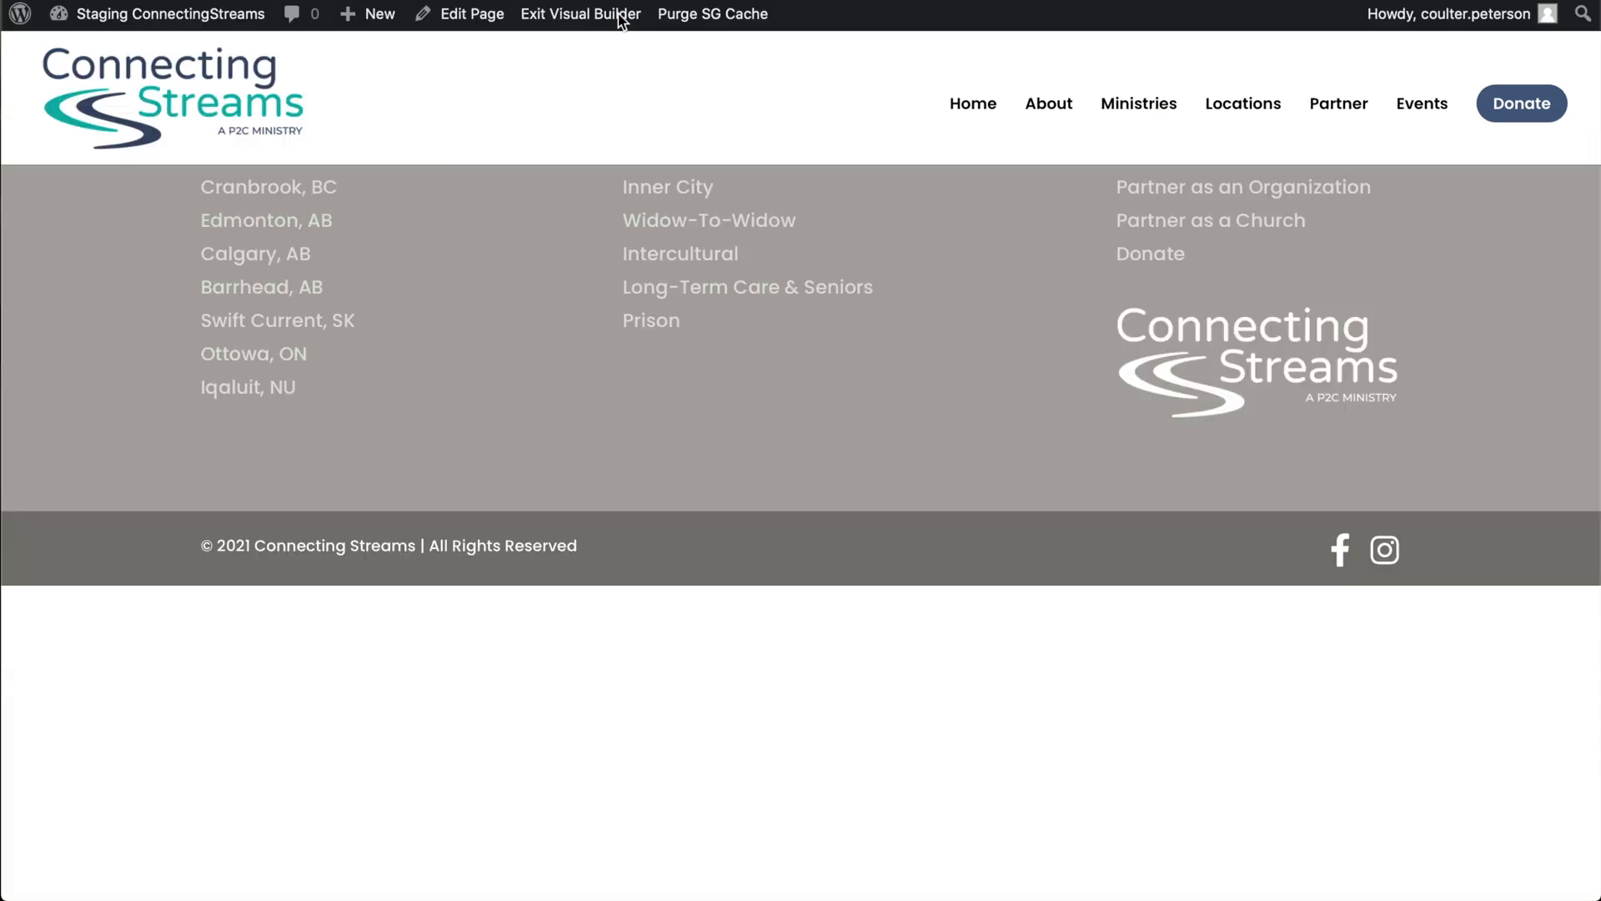
{"action": "scroll", "scroll_direction": "up", "scroll_amount": 3}
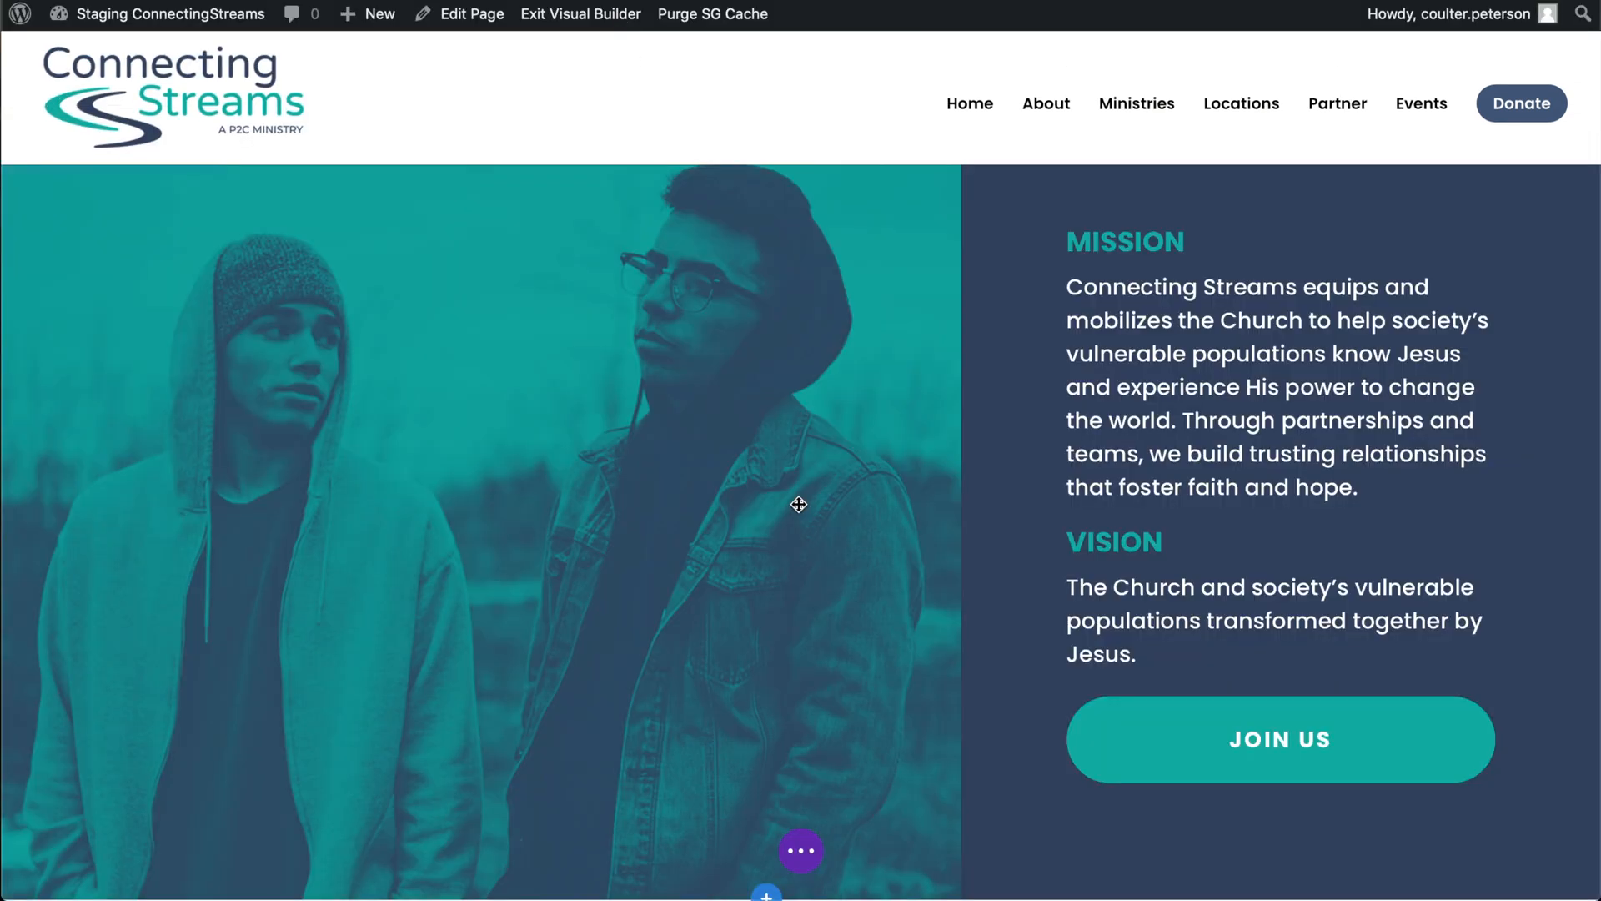
{"action": "scroll", "scroll_direction": "down", "scroll_amount": 3}
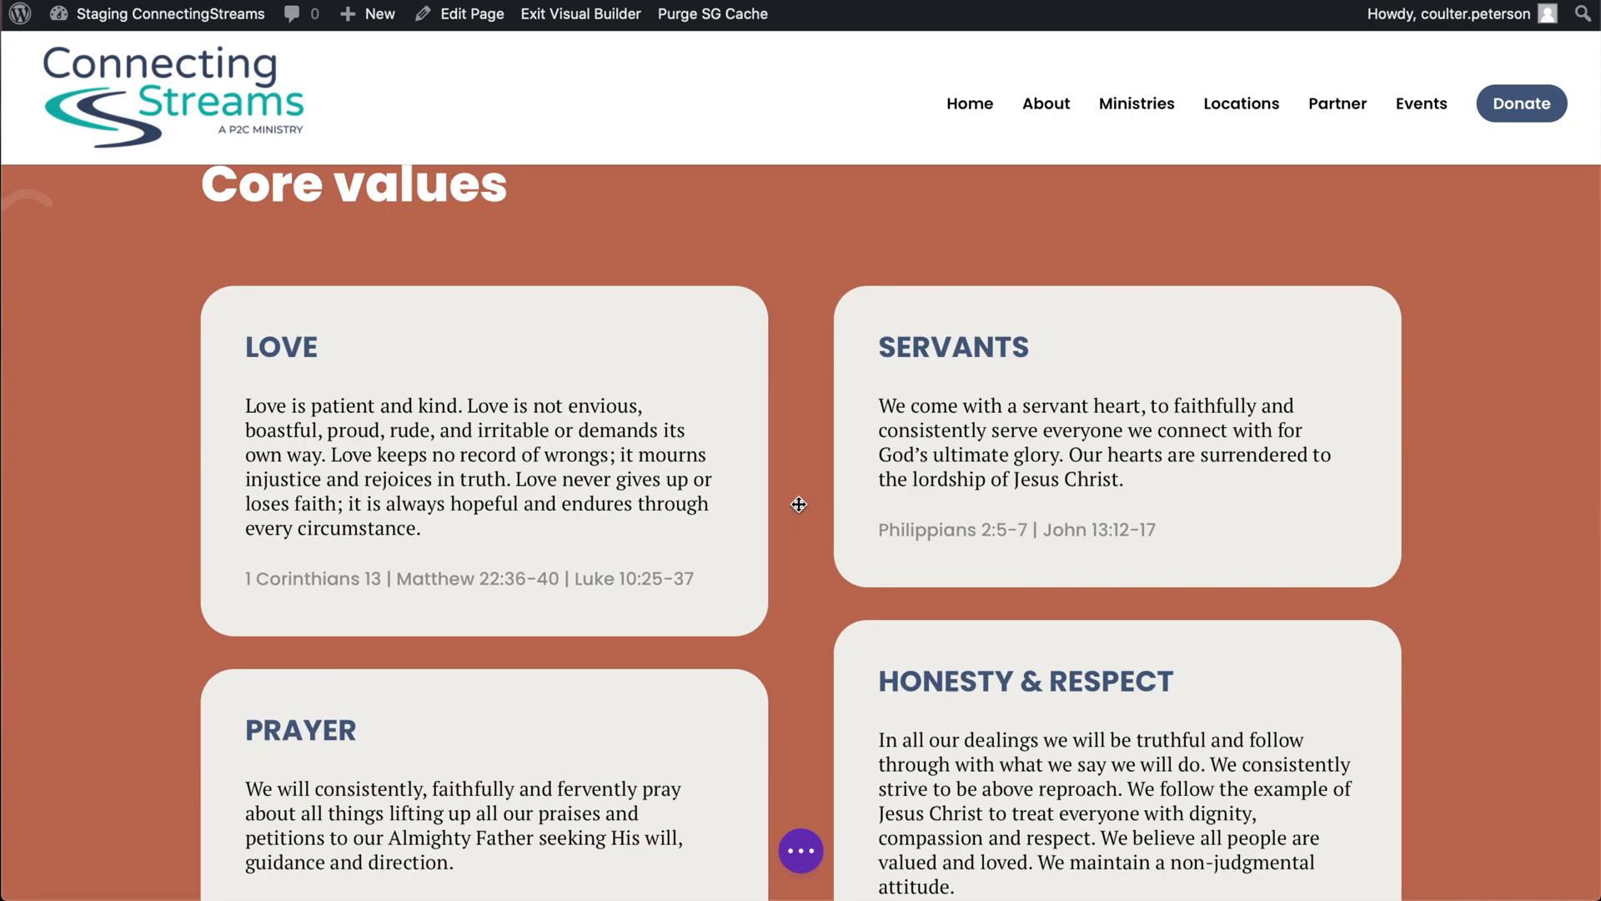
{"action": "scroll", "scroll_direction": "down", "scroll_amount": 3}
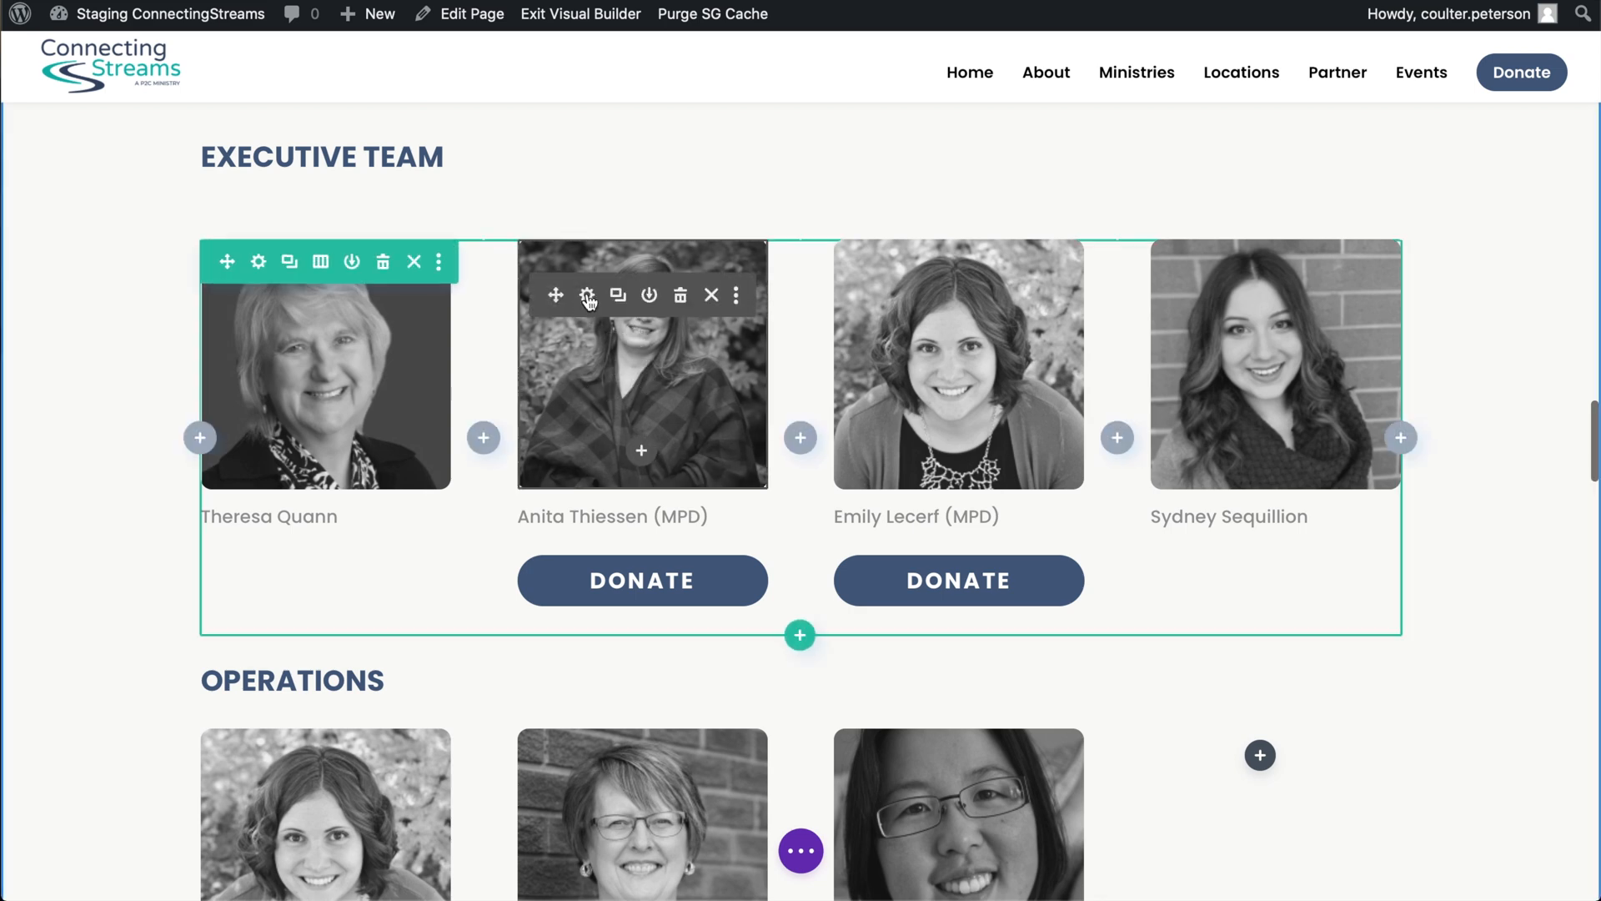
{"action": "left_click", "coordinate": [587, 296]}
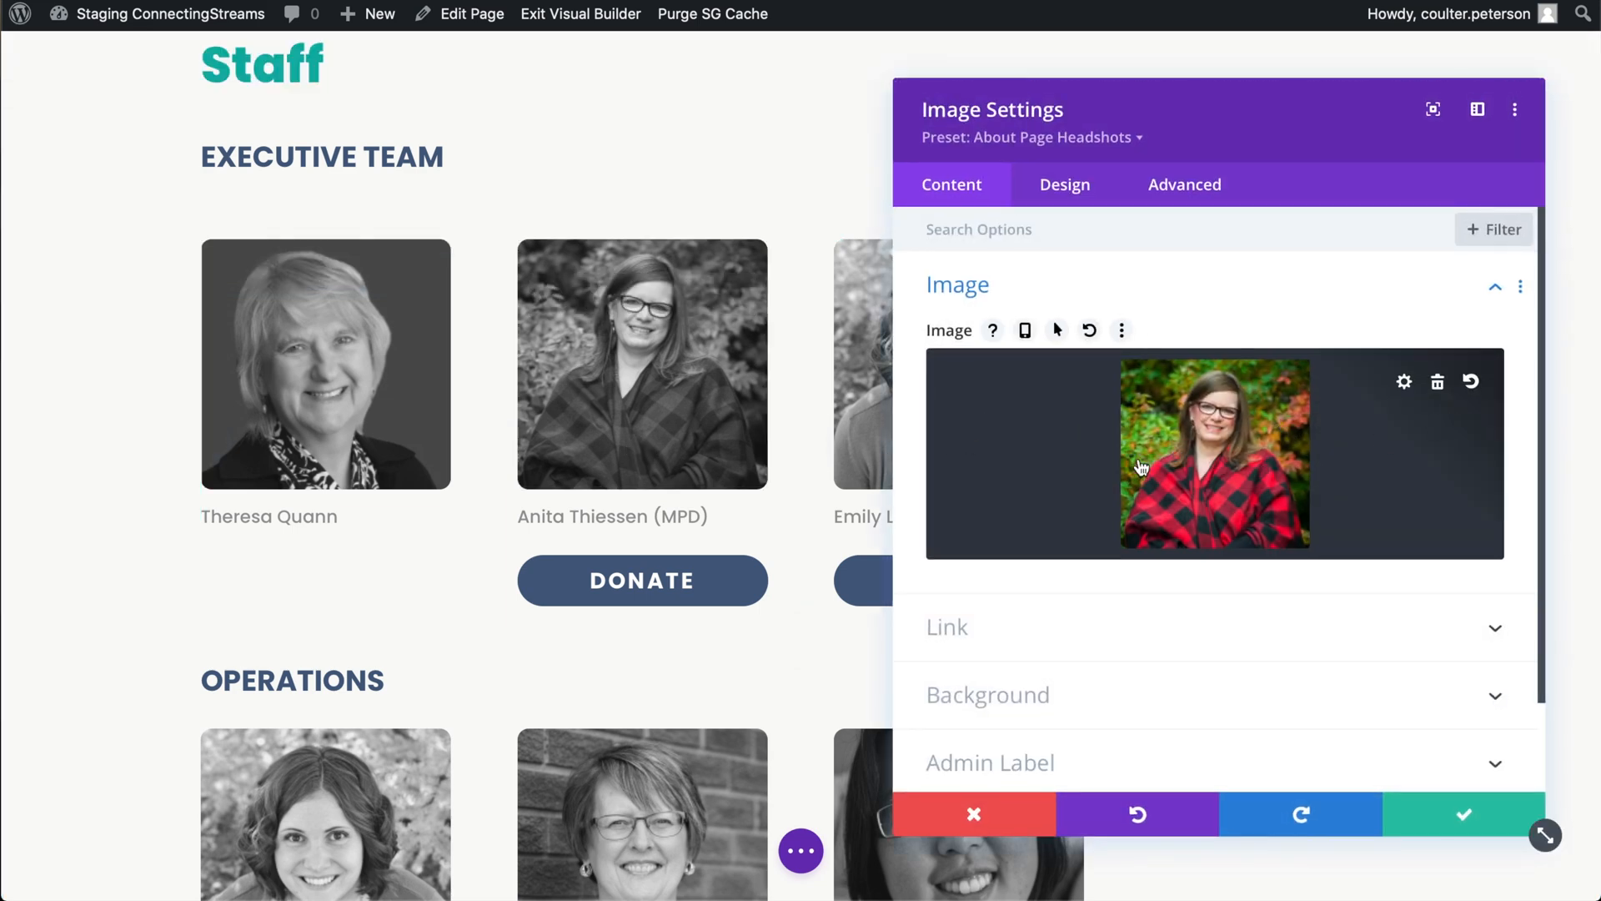
{"action": "left_click", "coordinate": [1121, 330]}
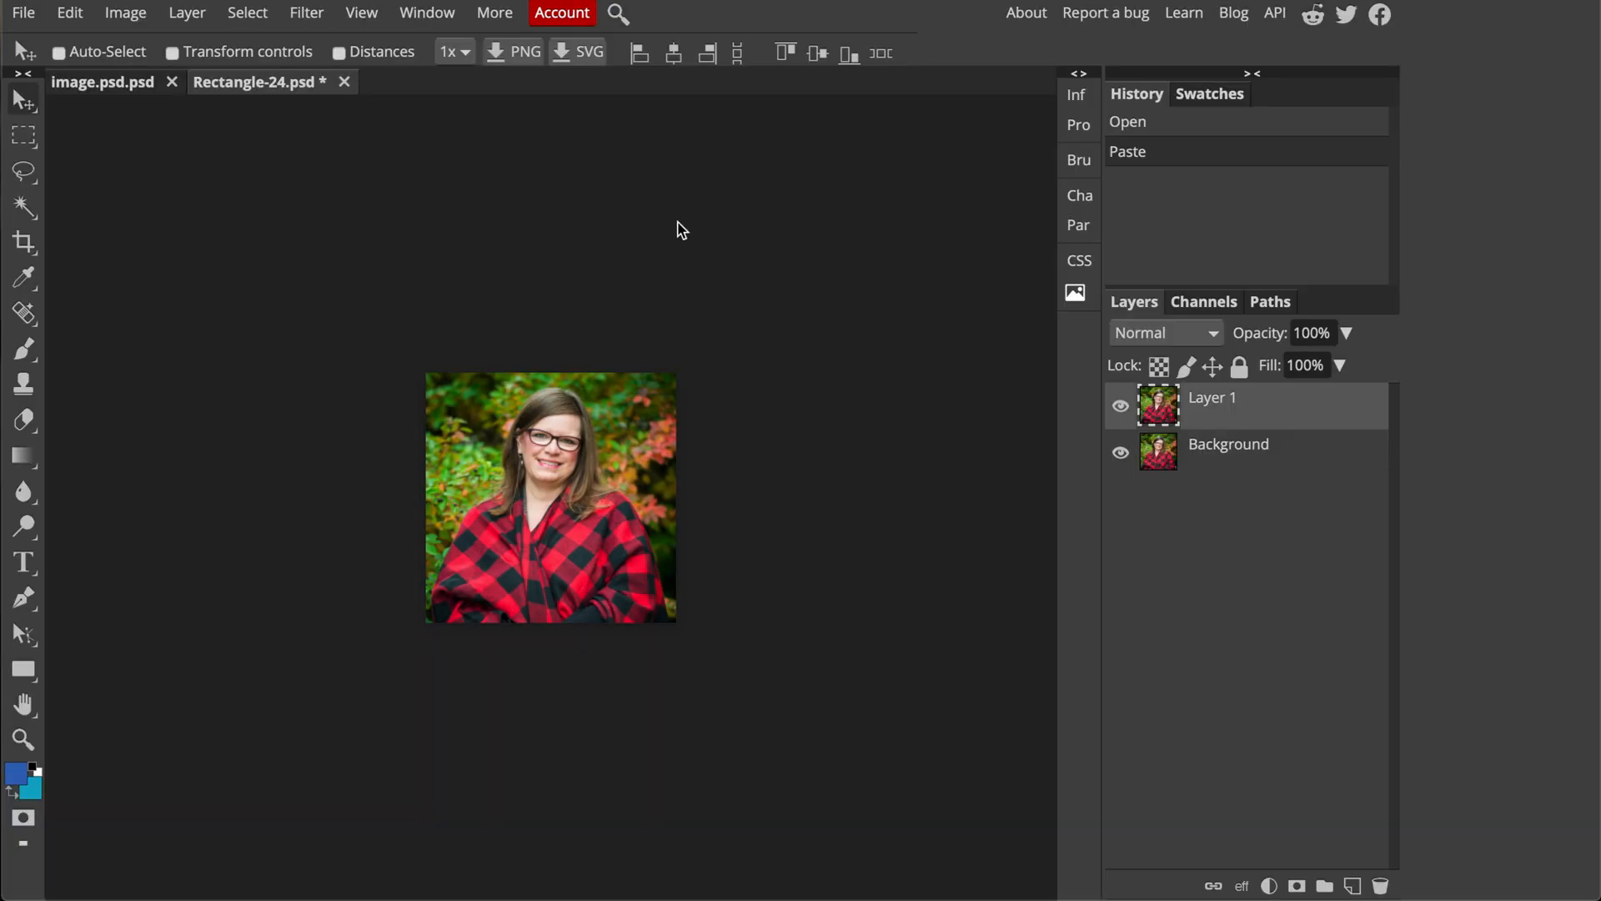
Paste the copied colour headshot as a layer into the Rectangle-24.psd document
{"action": "key", "text": "ctrl+v"}
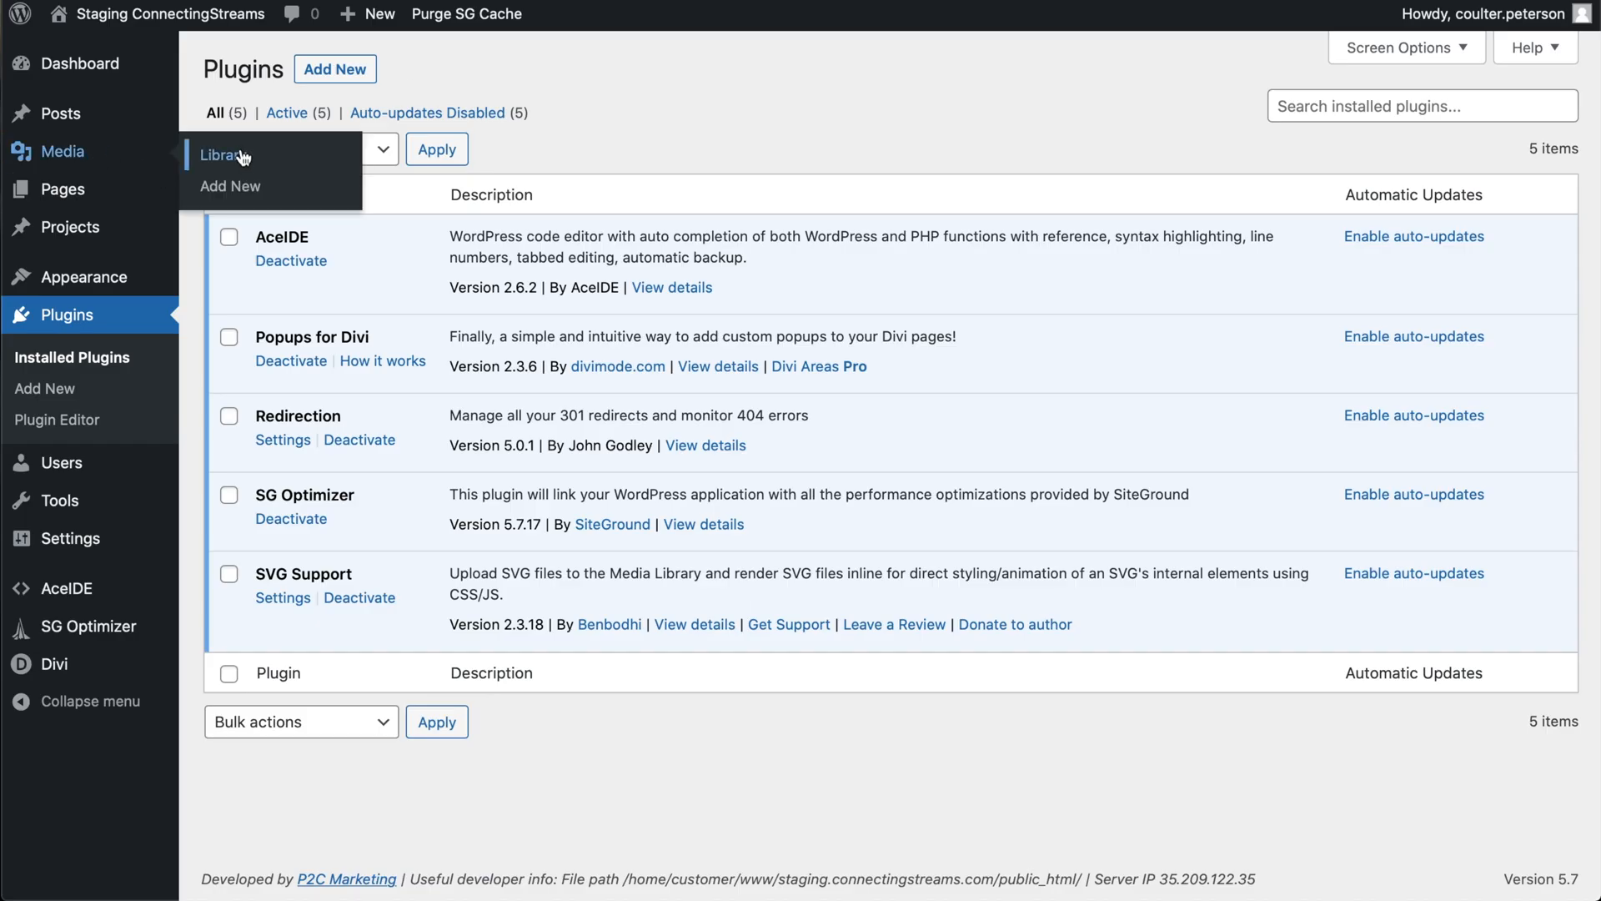
{"action": "mouse_move", "coordinate": [230, 185]}
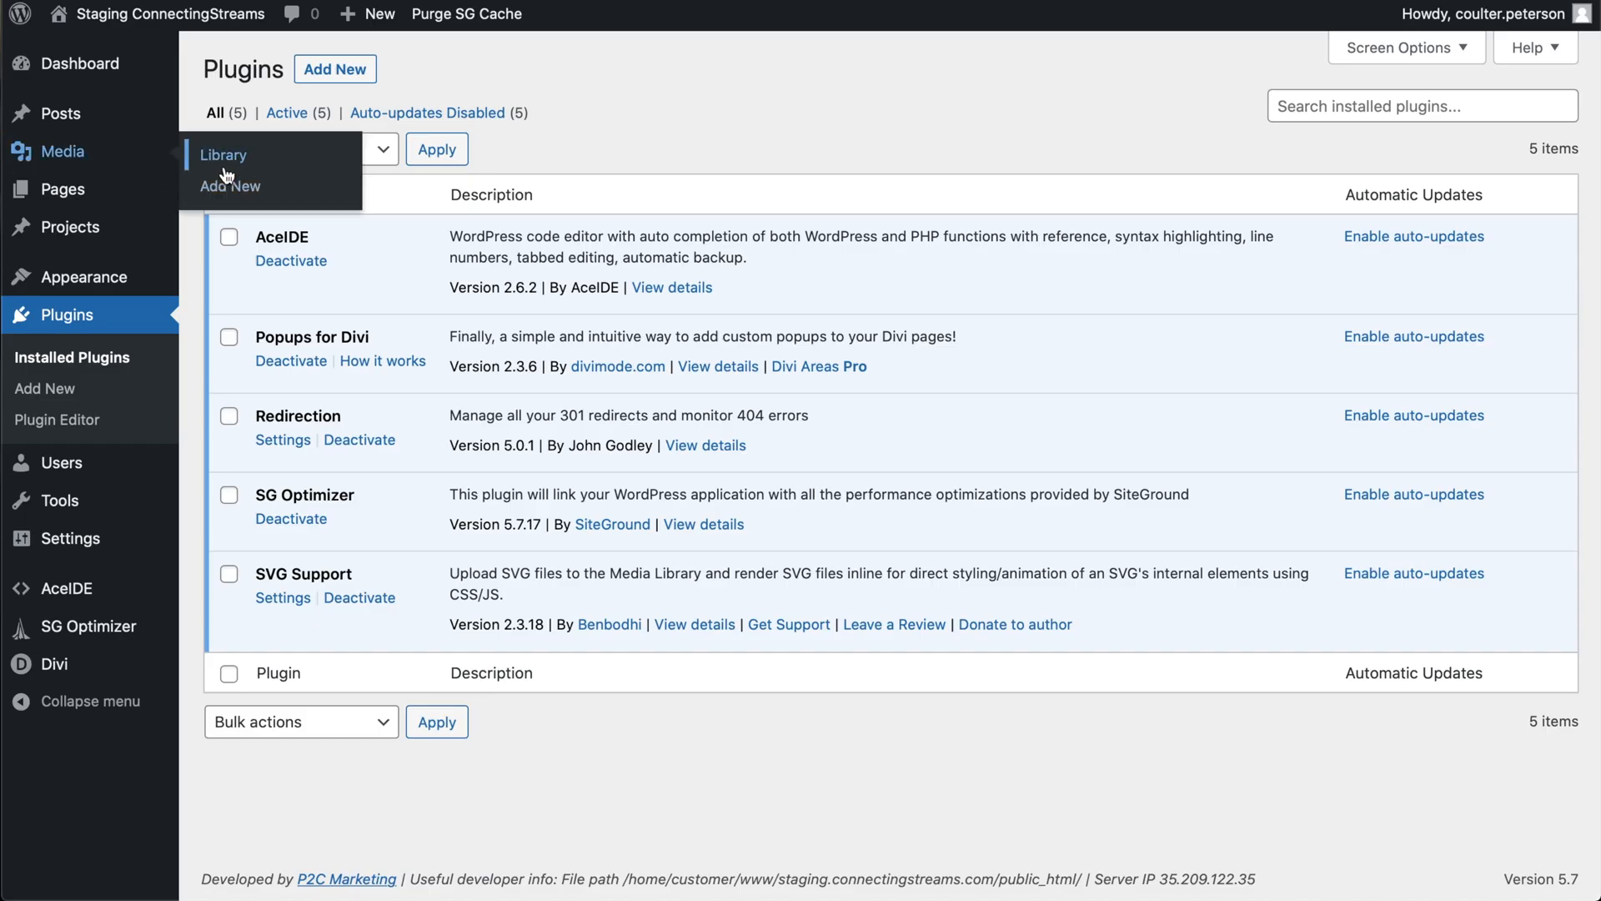
{"action": "mouse_move", "coordinate": [222, 165]}
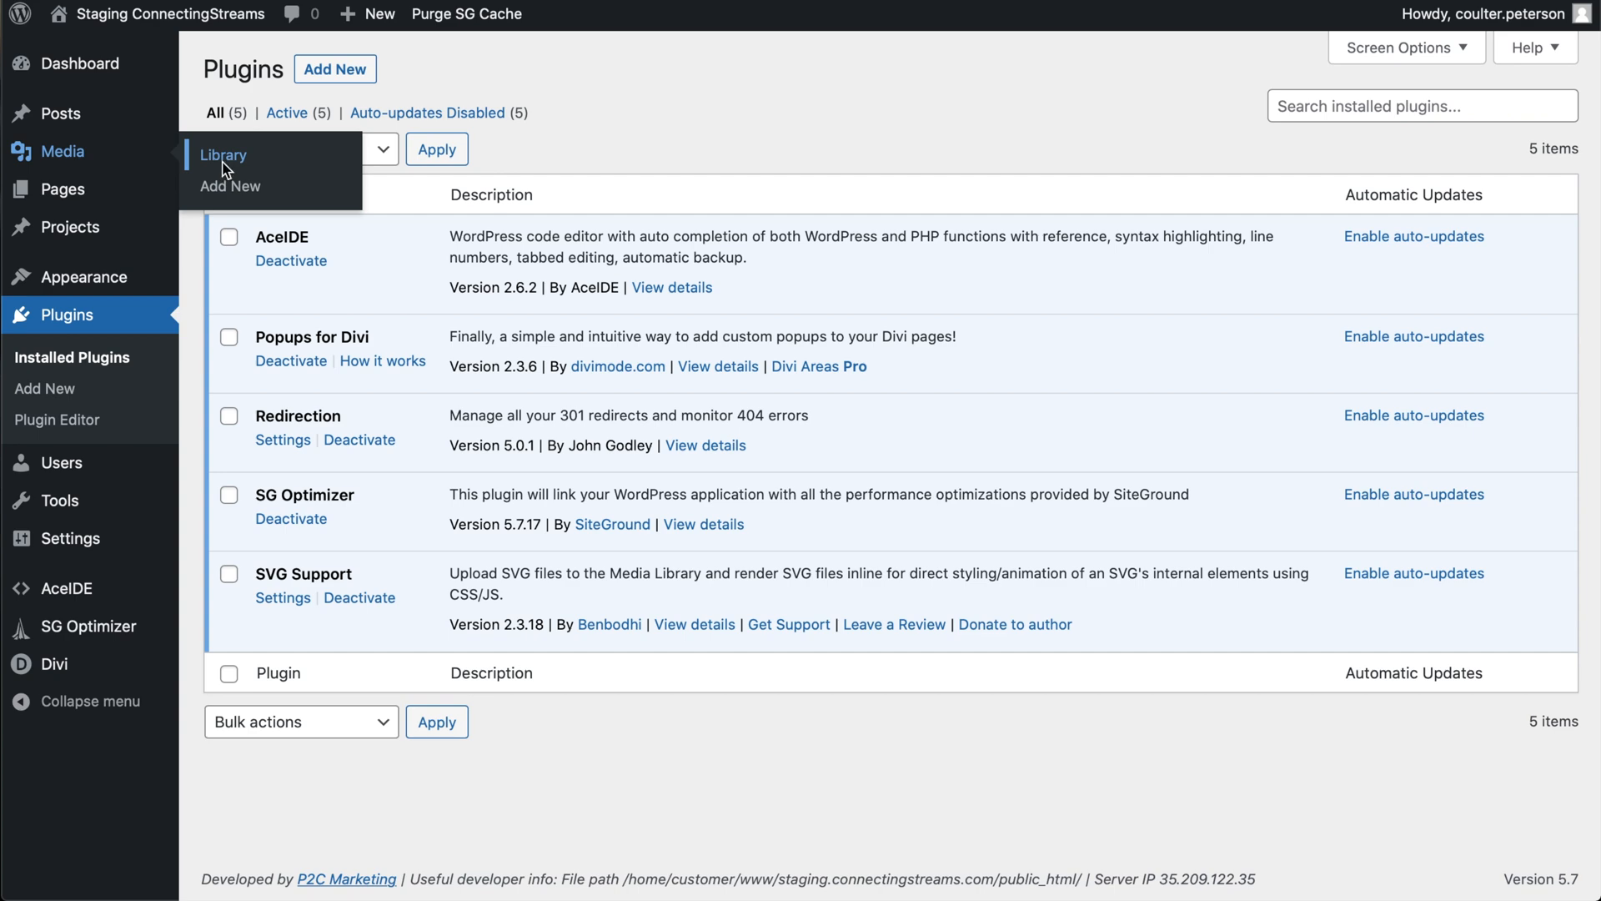
Check an existing staff headshot in the Media Library, confirming it is 225 by 225 pixels
{"action": "left_click", "coordinate": [222, 154]}
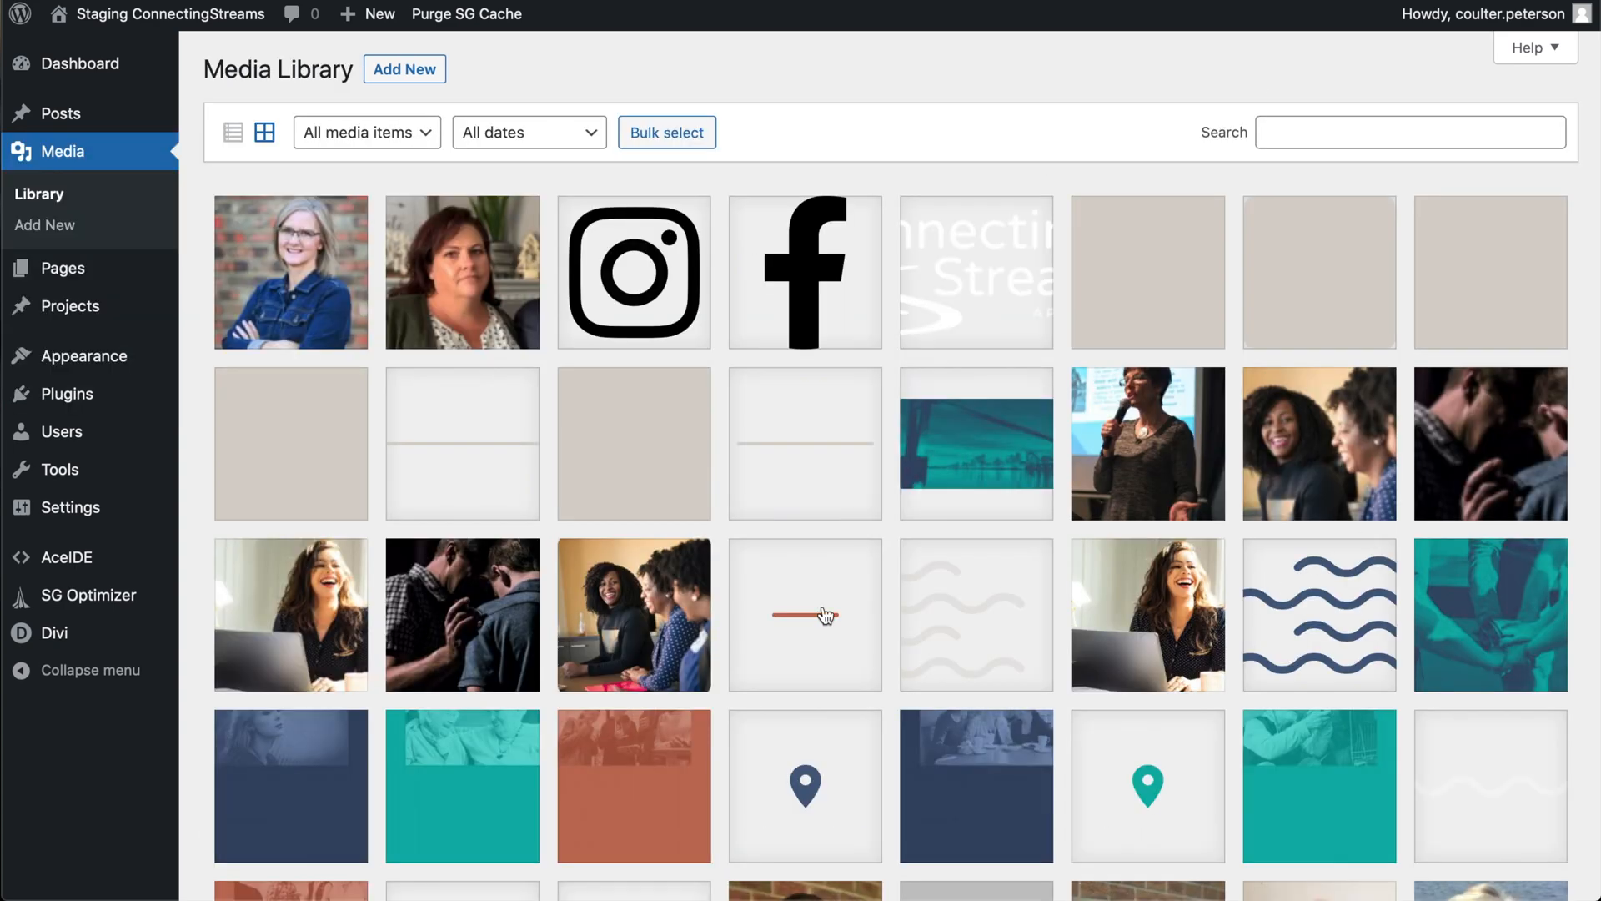
{"action": "scroll", "scroll_direction": "down", "scroll_amount": 3}
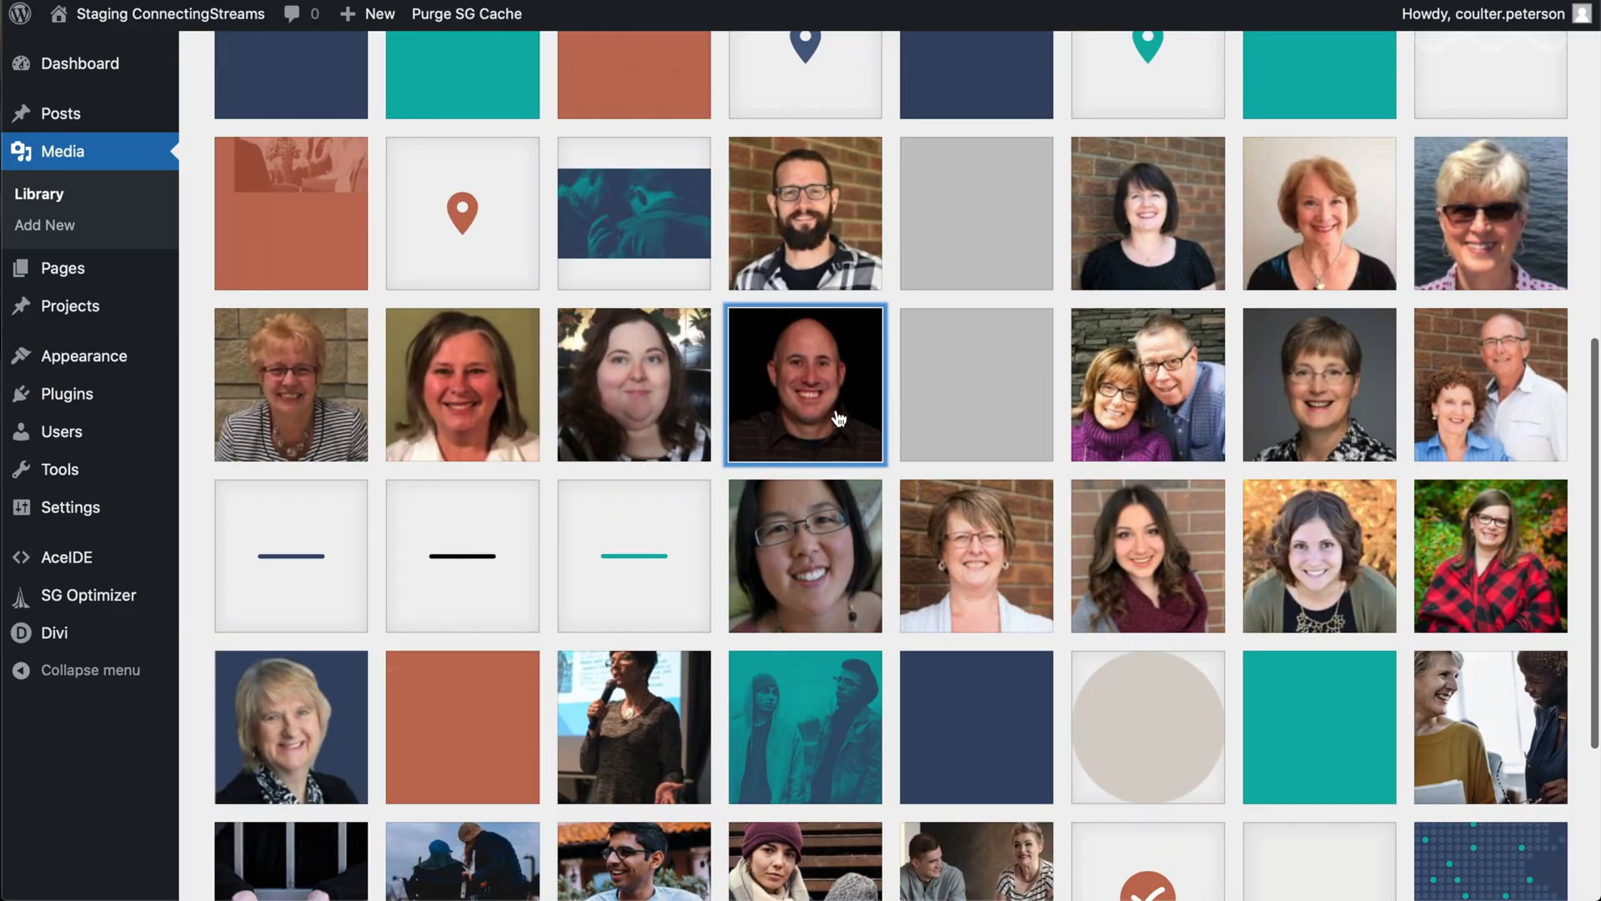
{"action": "left_click", "coordinate": [804, 383]}
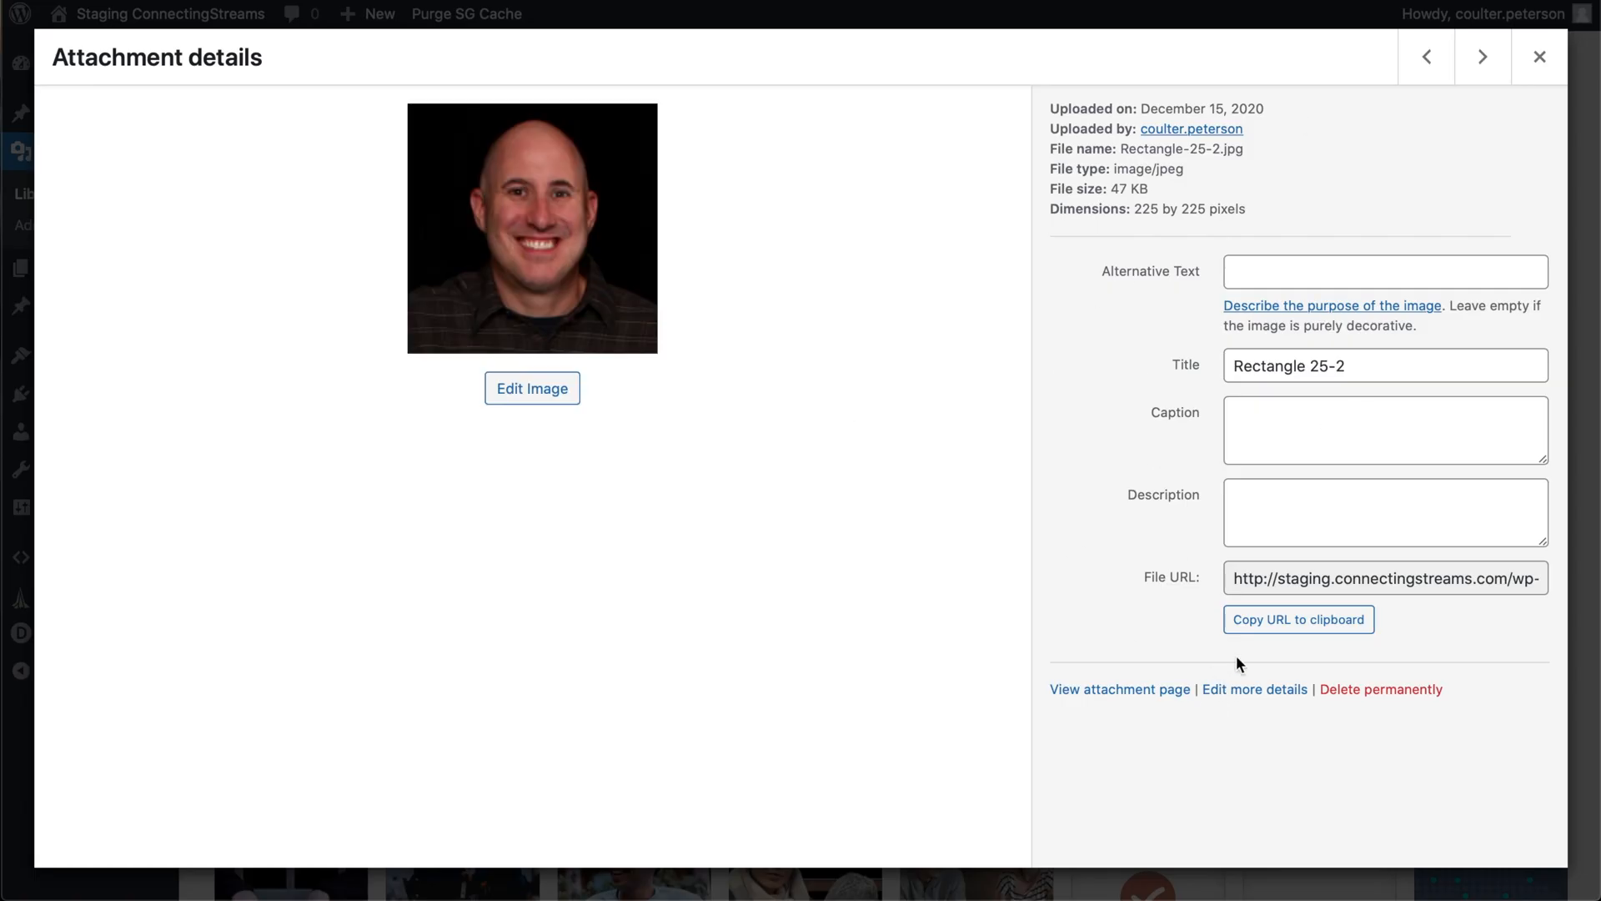
{"action": "left_click", "coordinate": [1298, 619]}
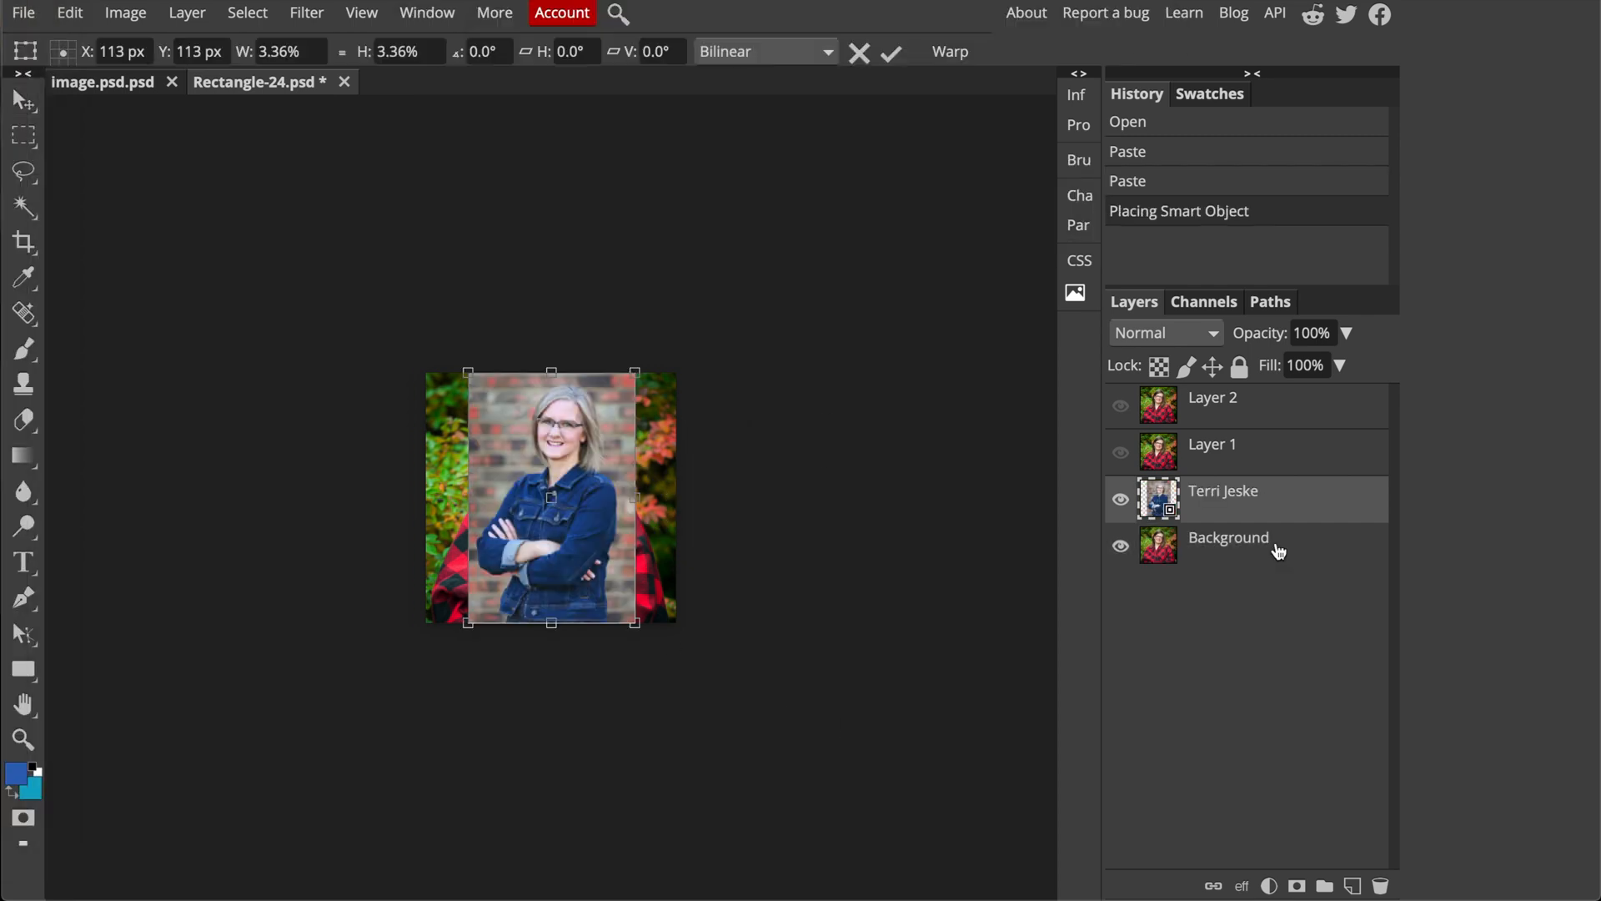
{"action": "mouse_move", "coordinate": [597, 460]}
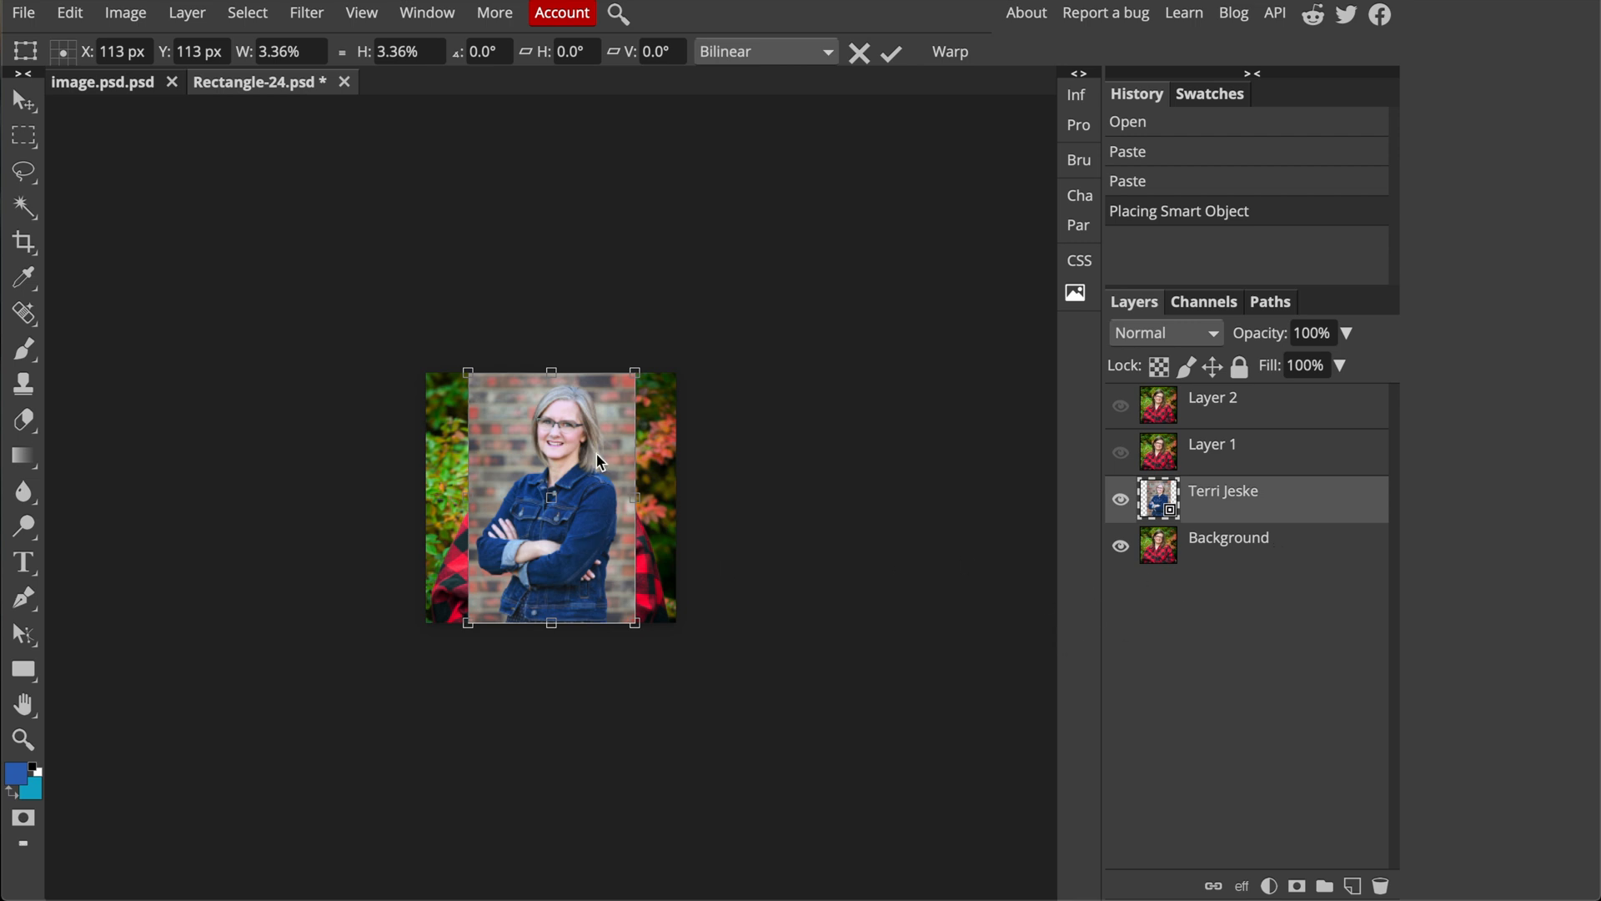
Move and scale the placed headshot with Free Transform until it covers the square canvas
{"action": "left_click_drag", "start_coordinate": [597, 462], "coordinate": [557, 454]}
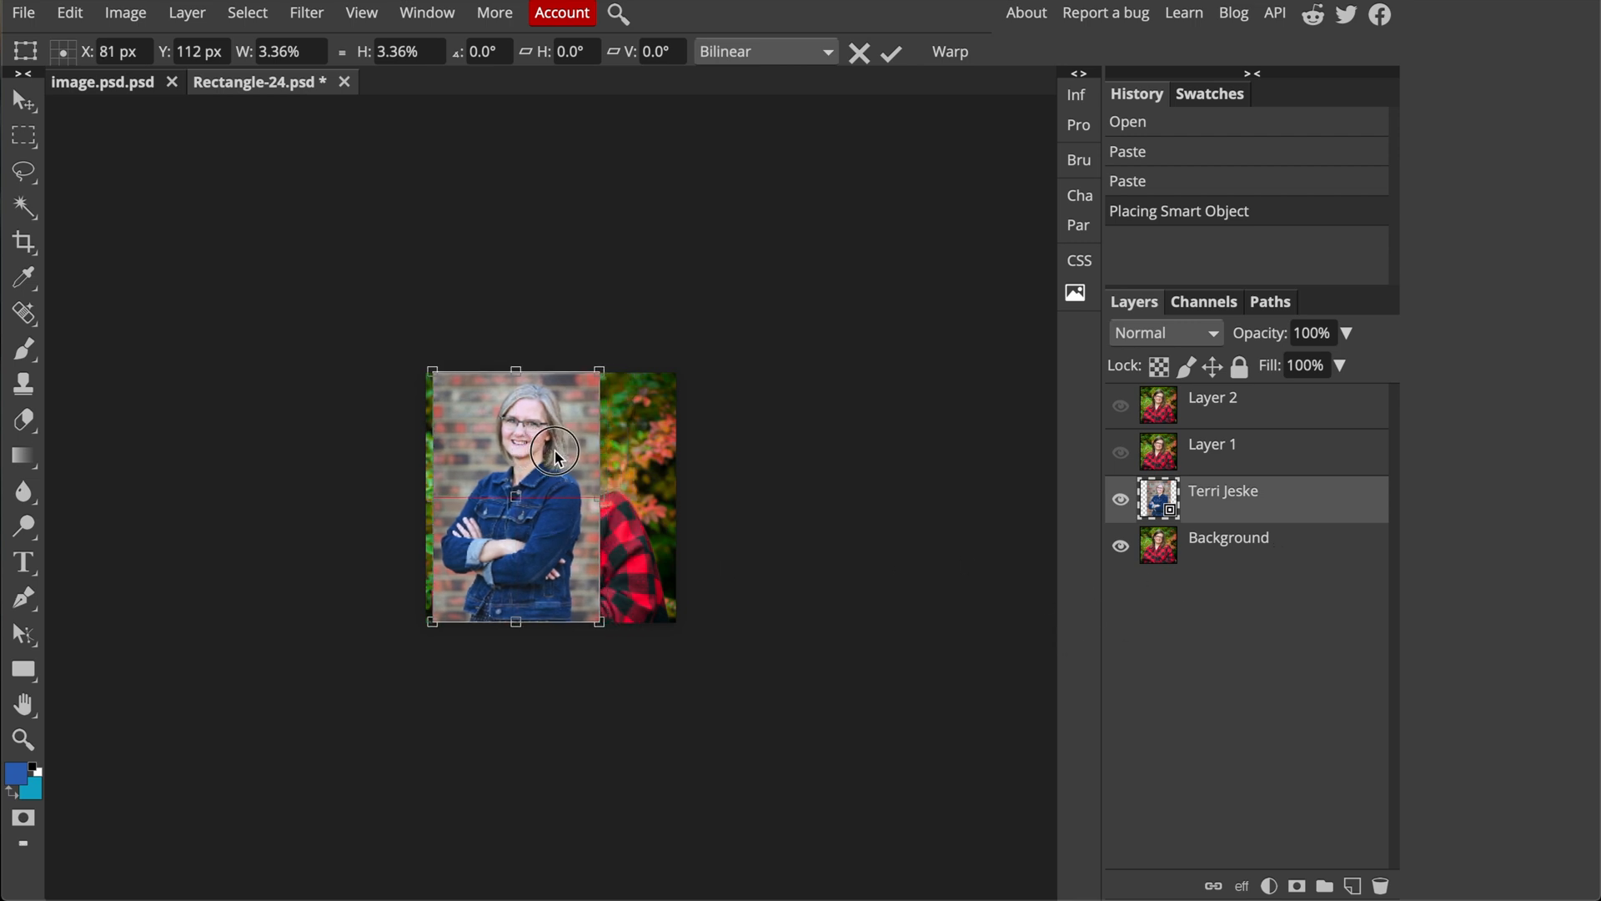
{"action": "left_click_drag", "start_coordinate": [557, 454], "coordinate": [551, 449]}
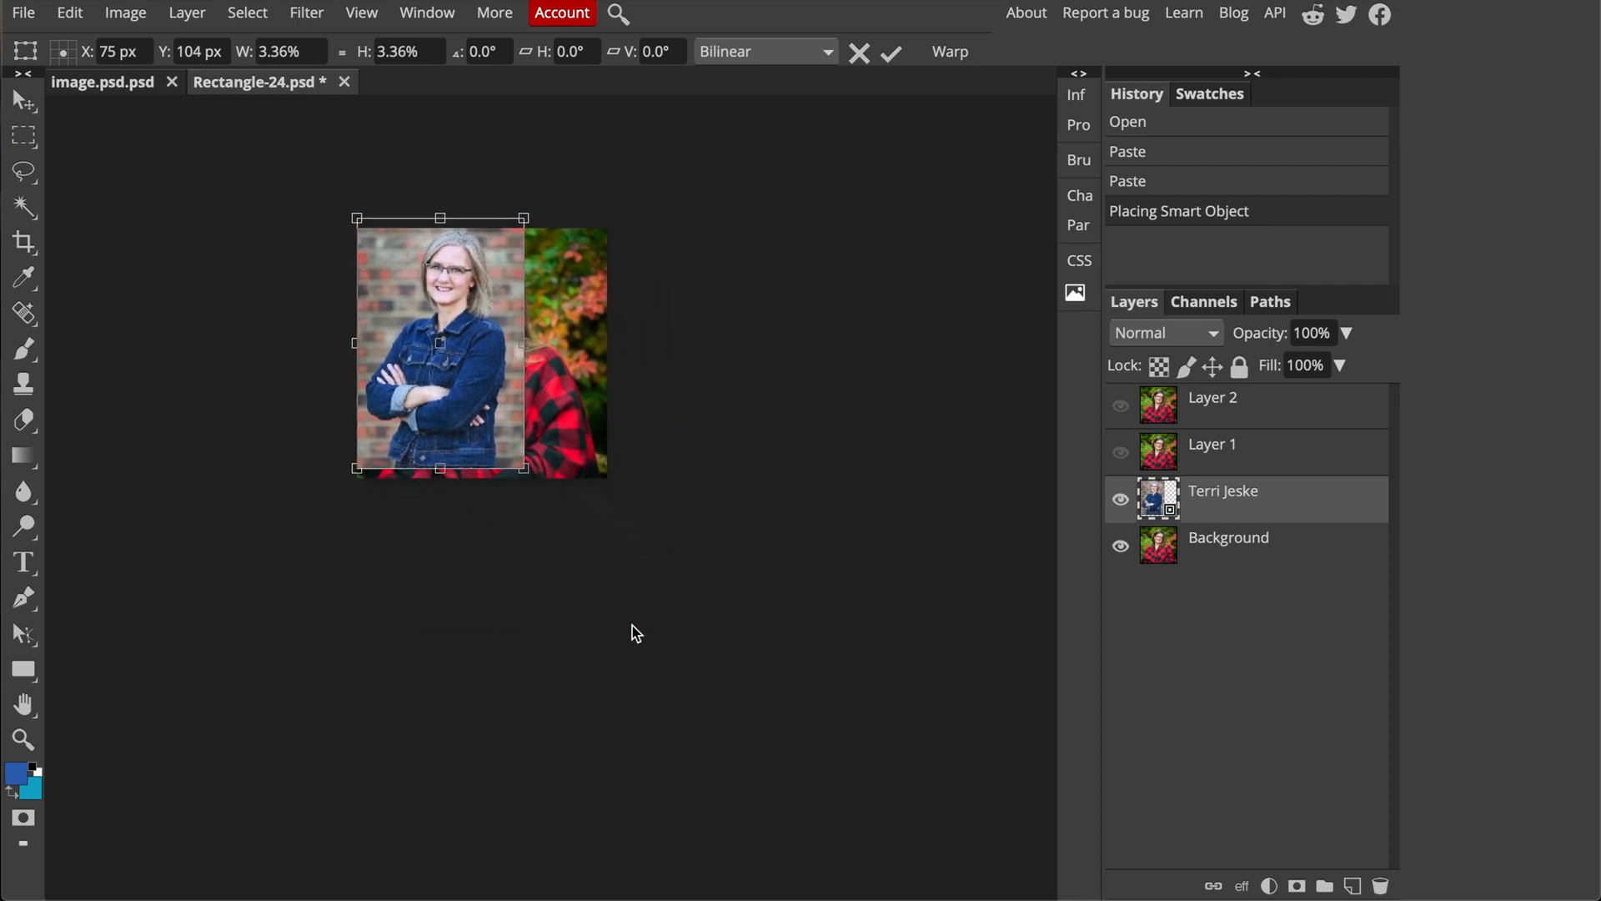
{"action": "left_click_drag", "start_coordinate": [521, 467], "coordinate": [495, 440]}
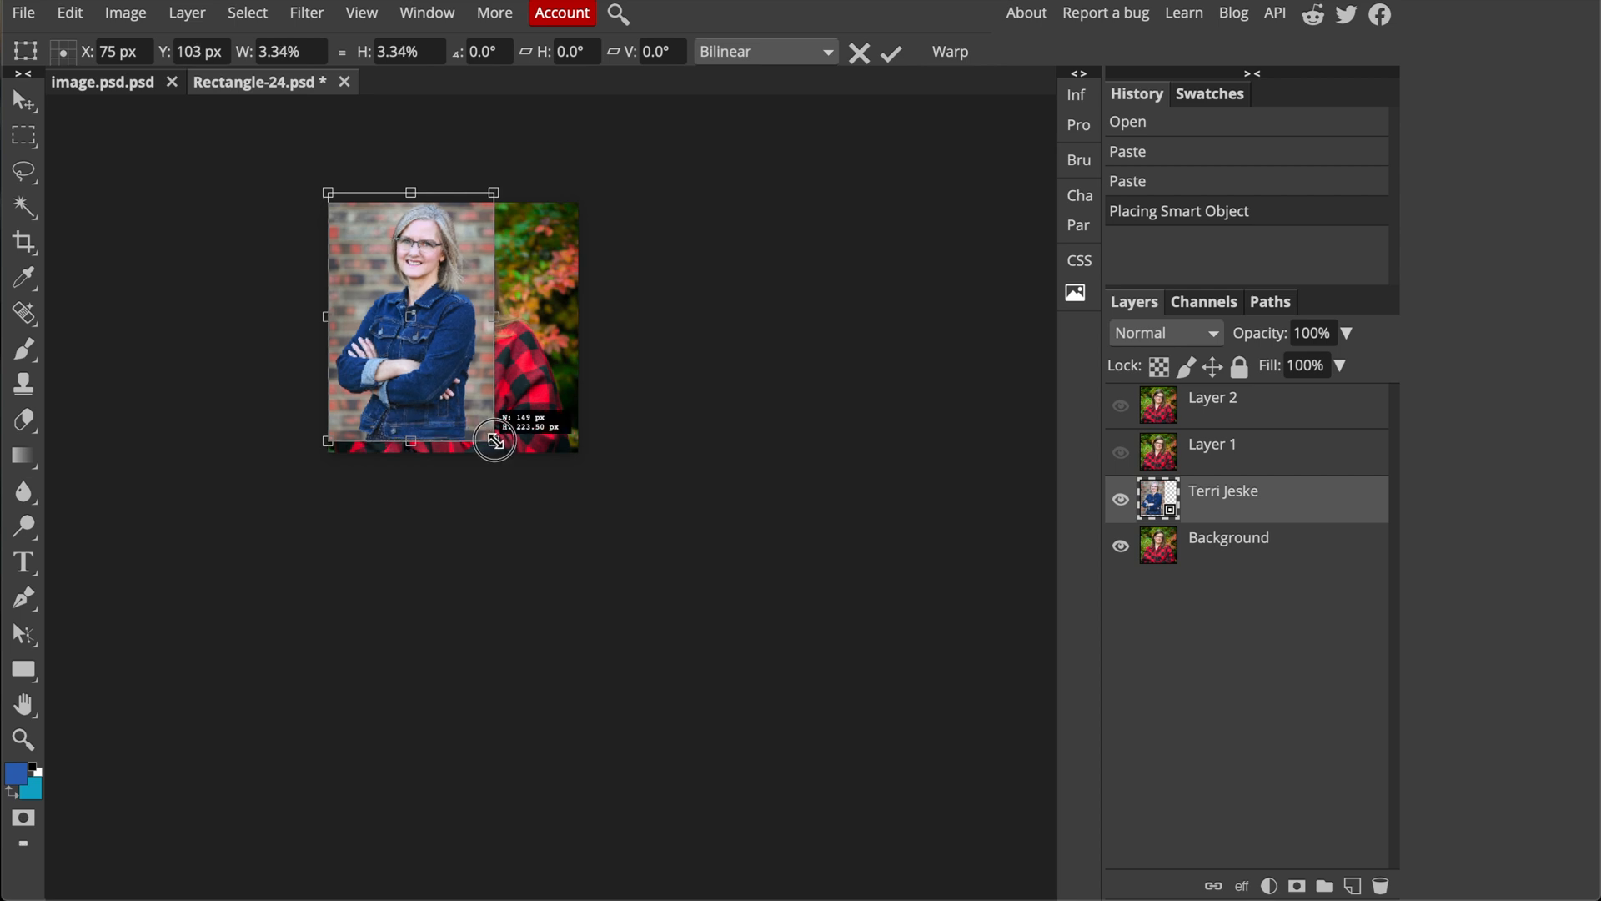
{"action": "left_click_drag", "start_coordinate": [496, 438], "coordinate": [466, 419]}
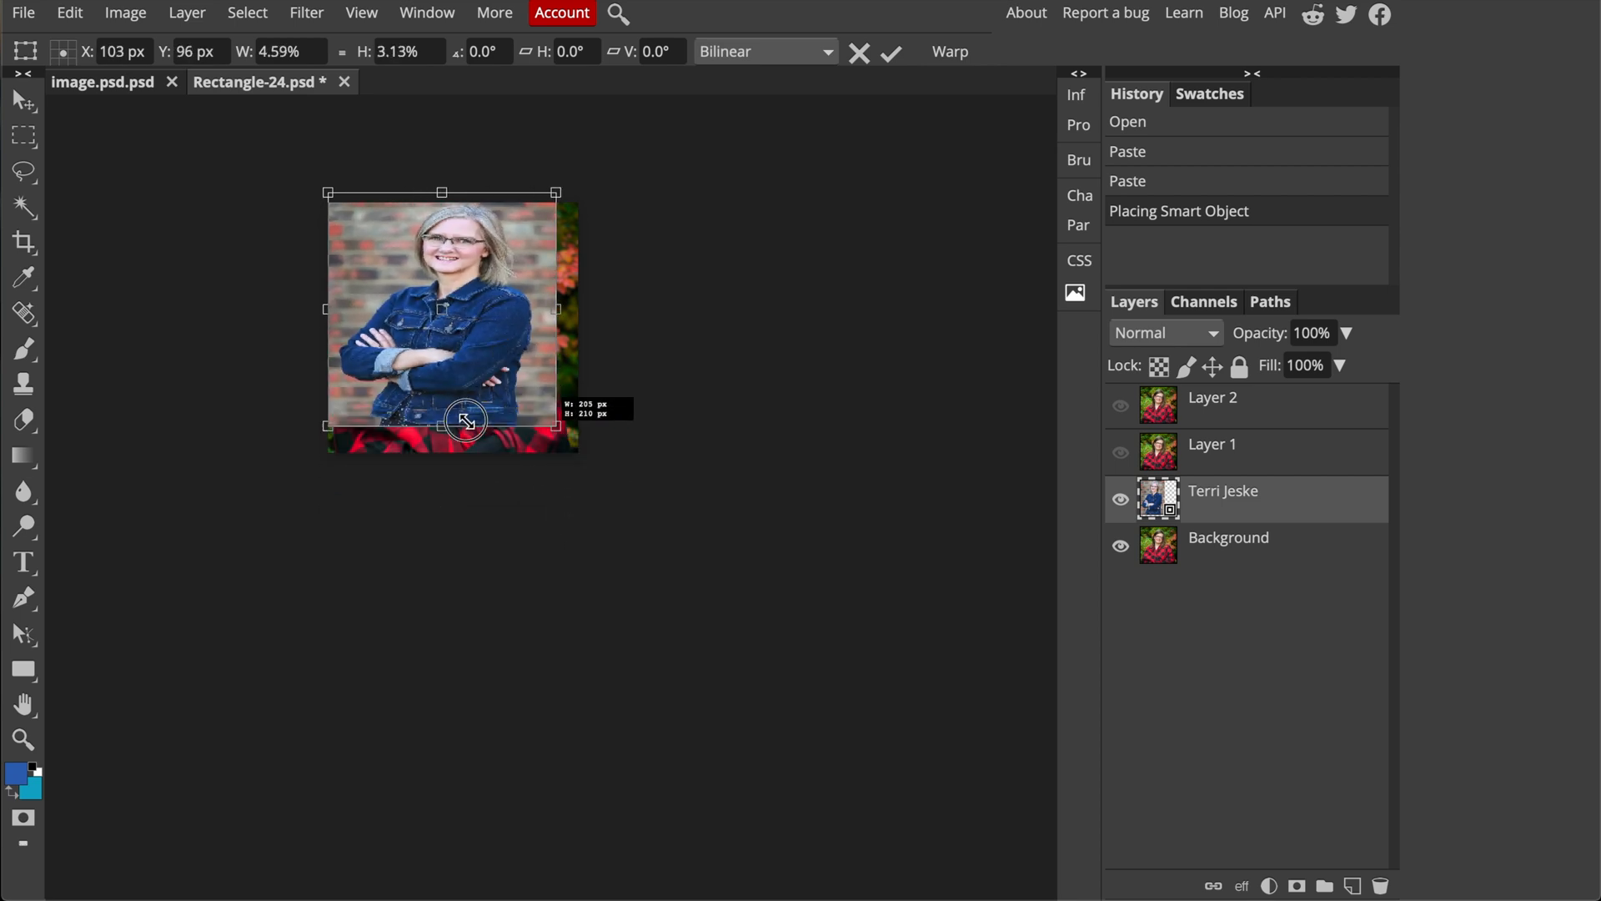
{"action": "left_click_drag", "start_coordinate": [466, 418], "coordinate": [500, 424]}
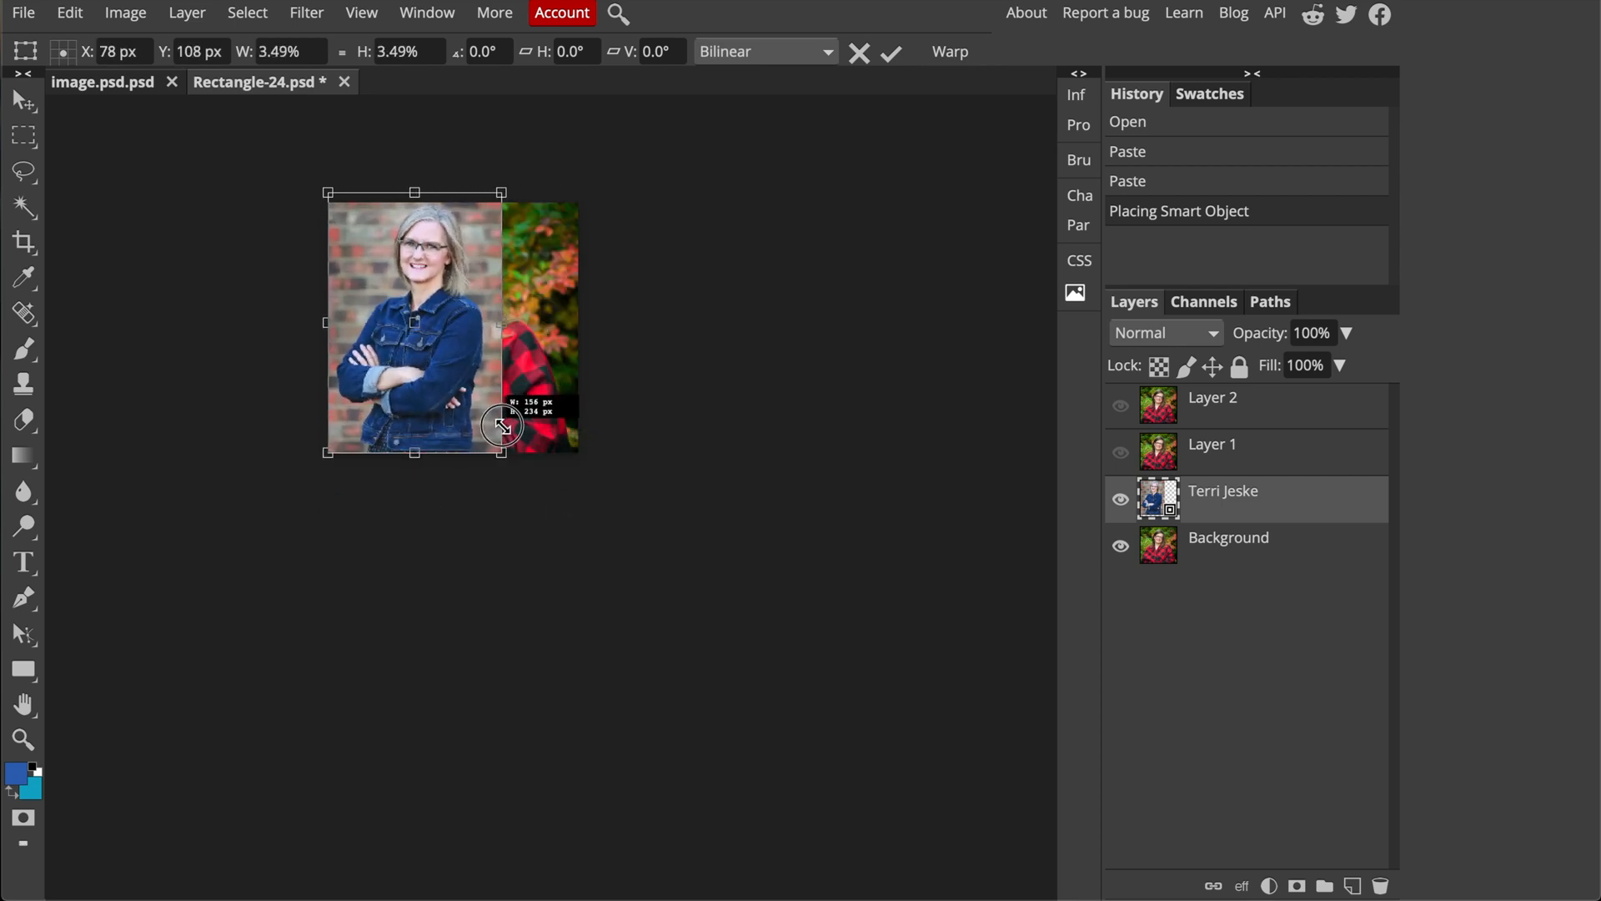
{"action": "left_click_drag", "start_coordinate": [501, 424], "coordinate": [582, 490]}
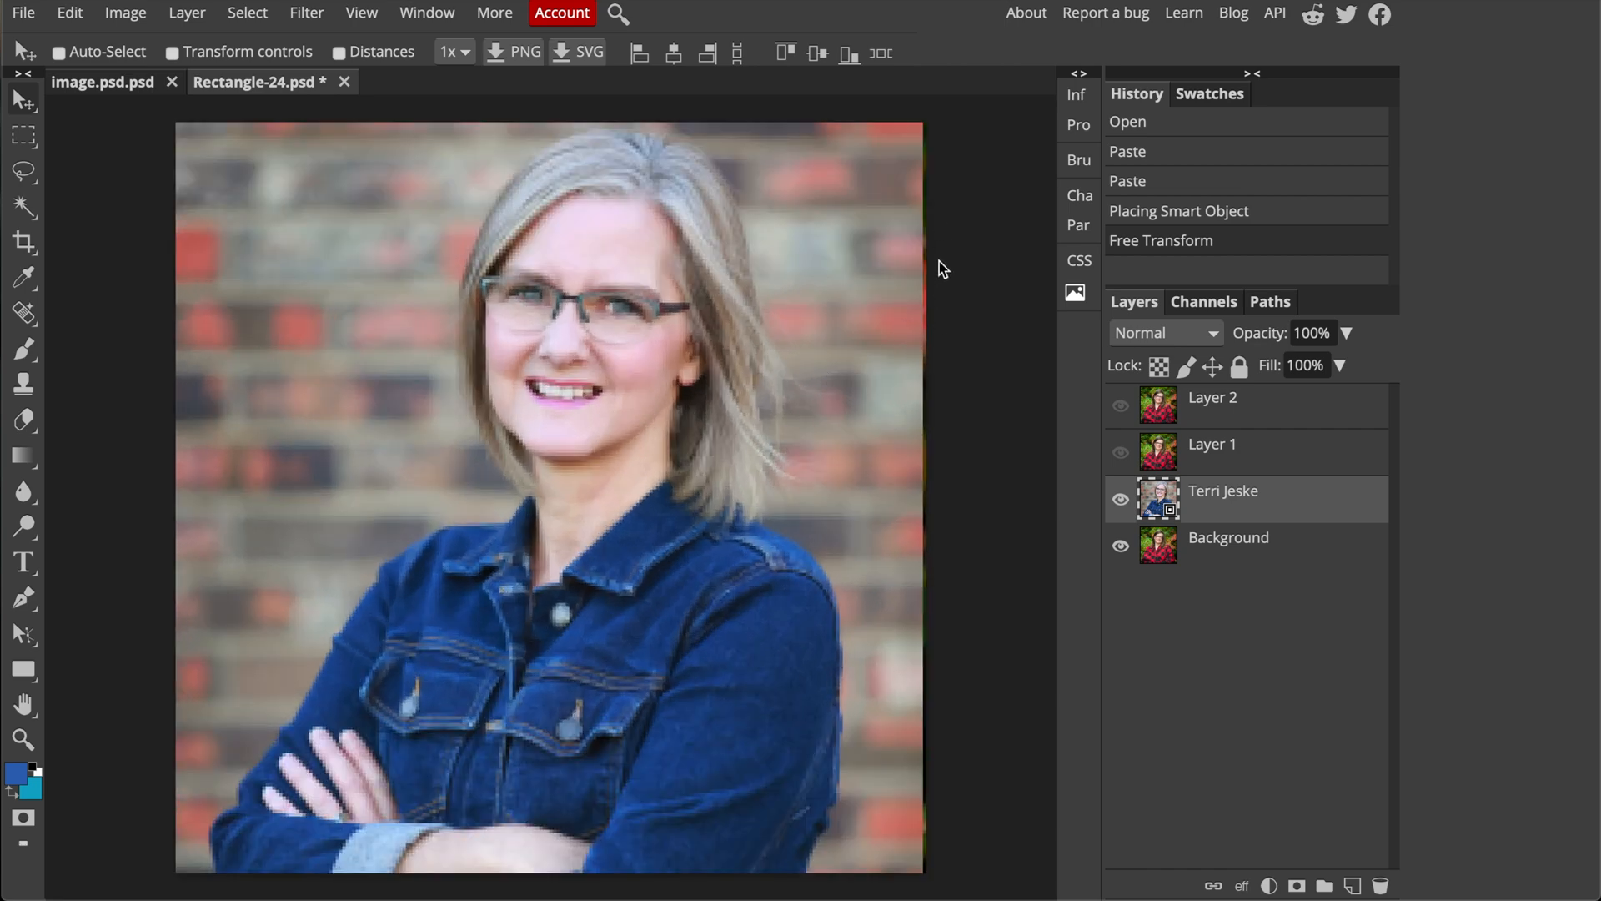
{"action": "mouse_move", "coordinate": [863, 383]}
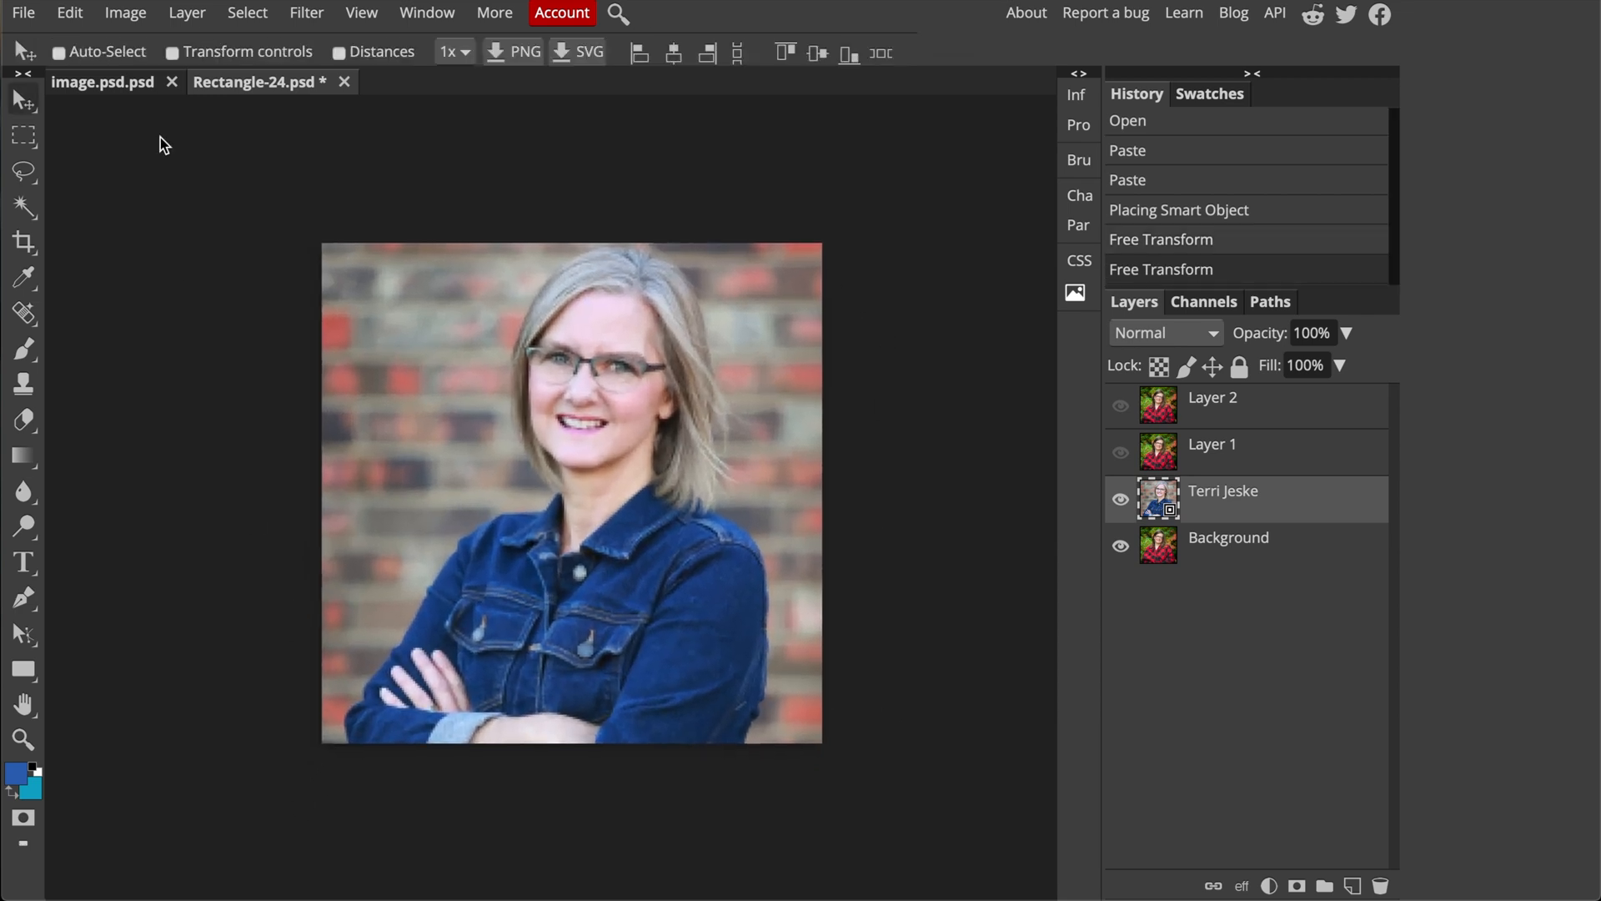
Bring up the File menu for exporting the resized headshot
{"action": "left_click", "coordinate": [22, 11]}
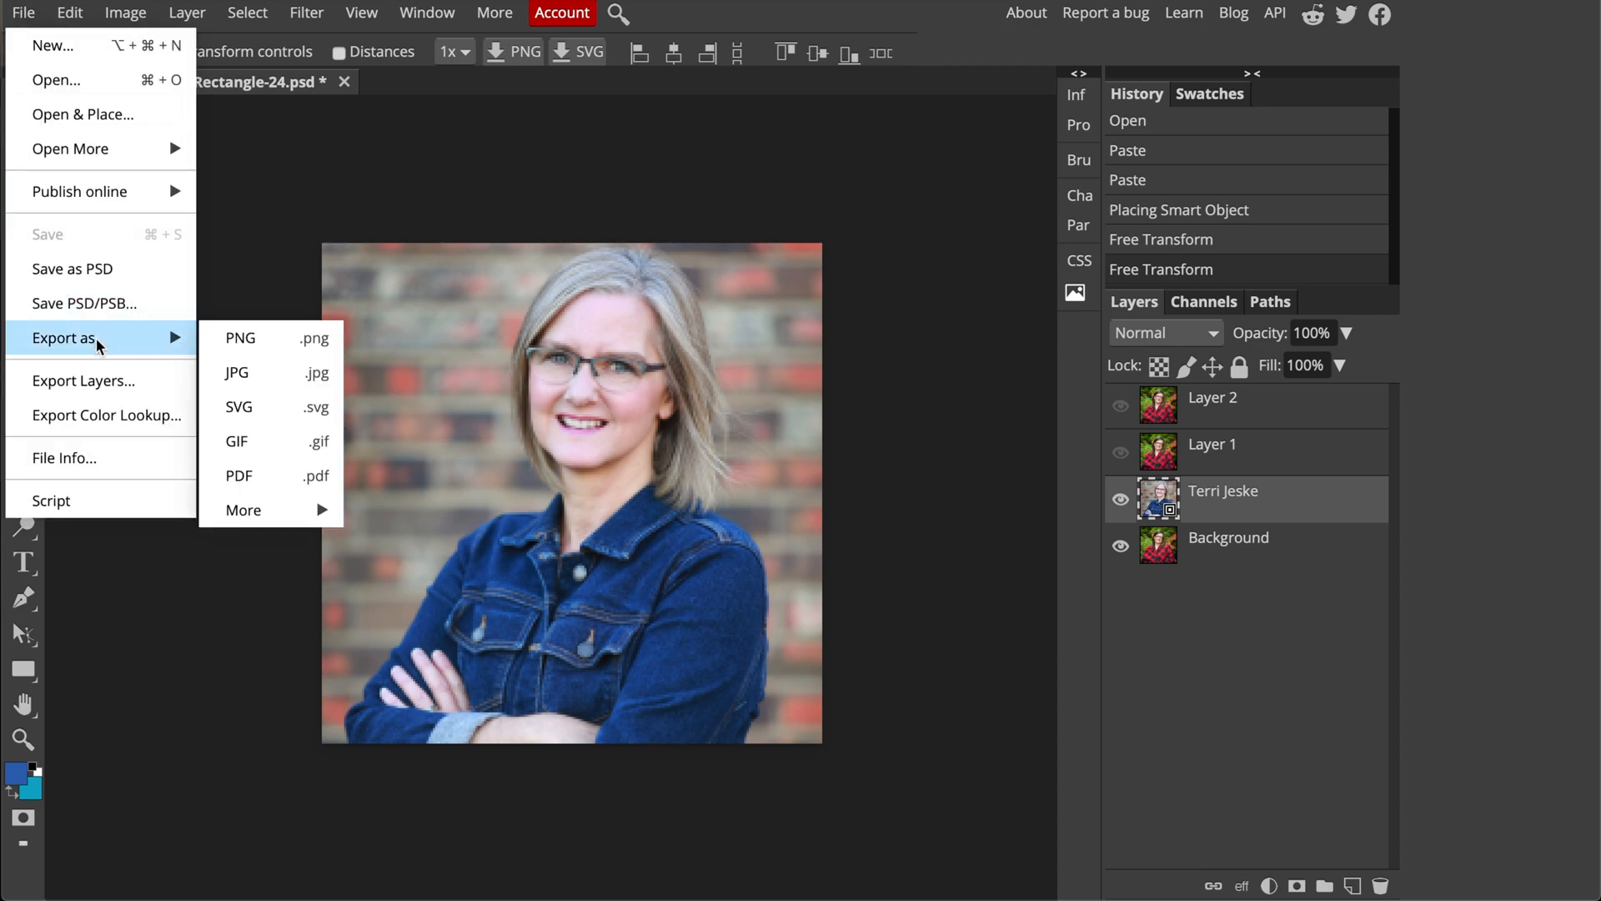
Export the headshot as a 225 by 225 JPG with quality raised to 92%
{"action": "left_click", "coordinate": [235, 372]}
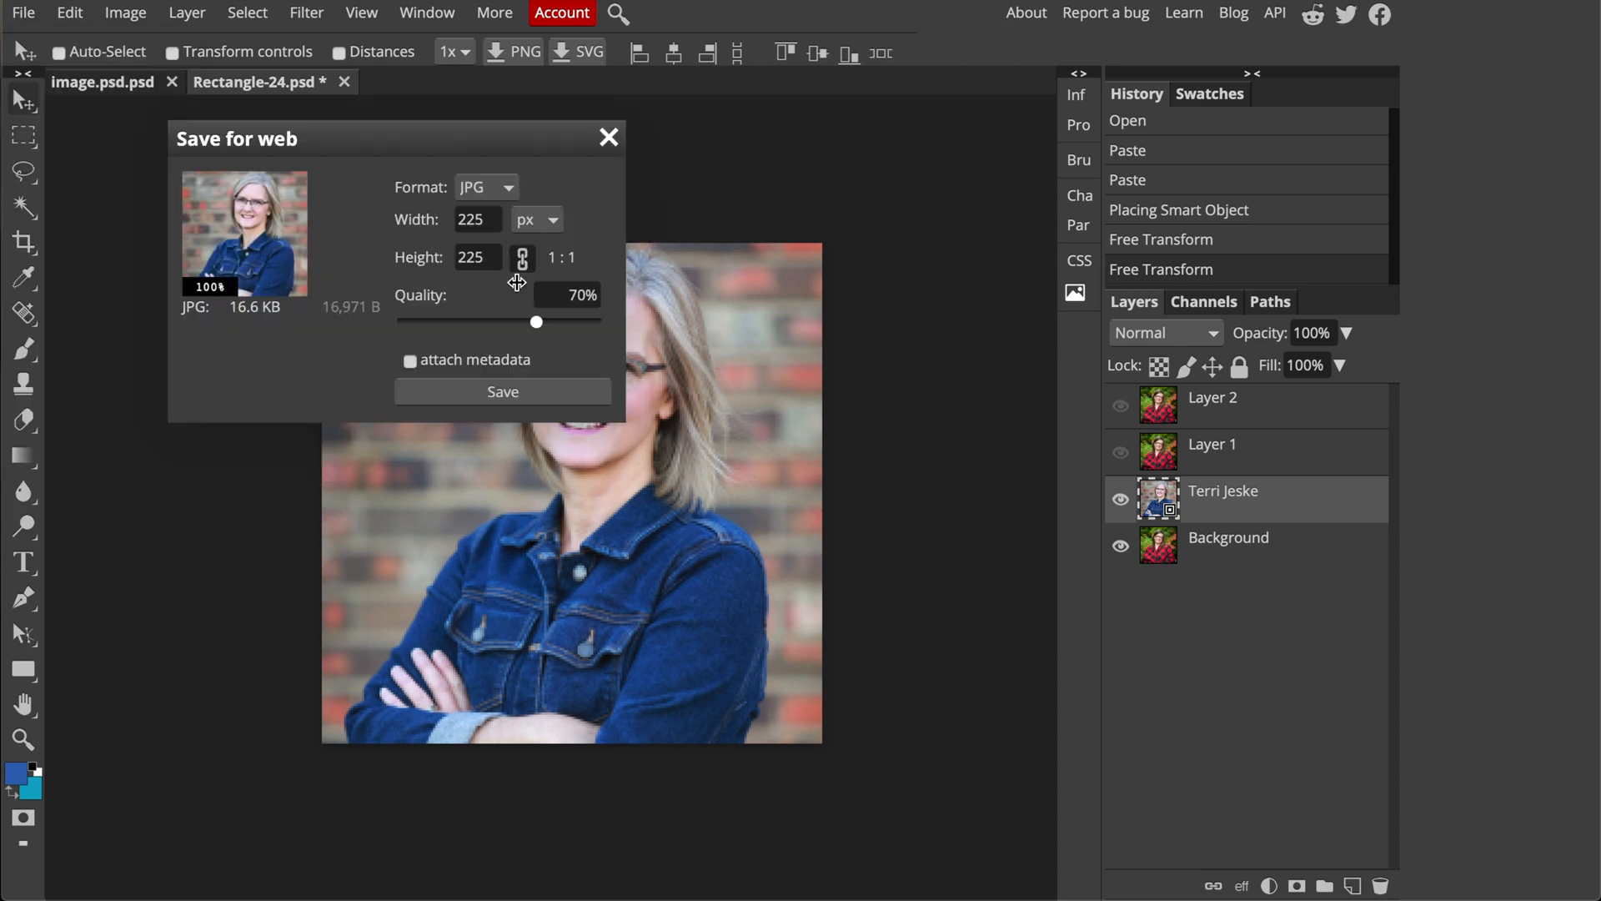
{"action": "mouse_move", "coordinate": [529, 327]}
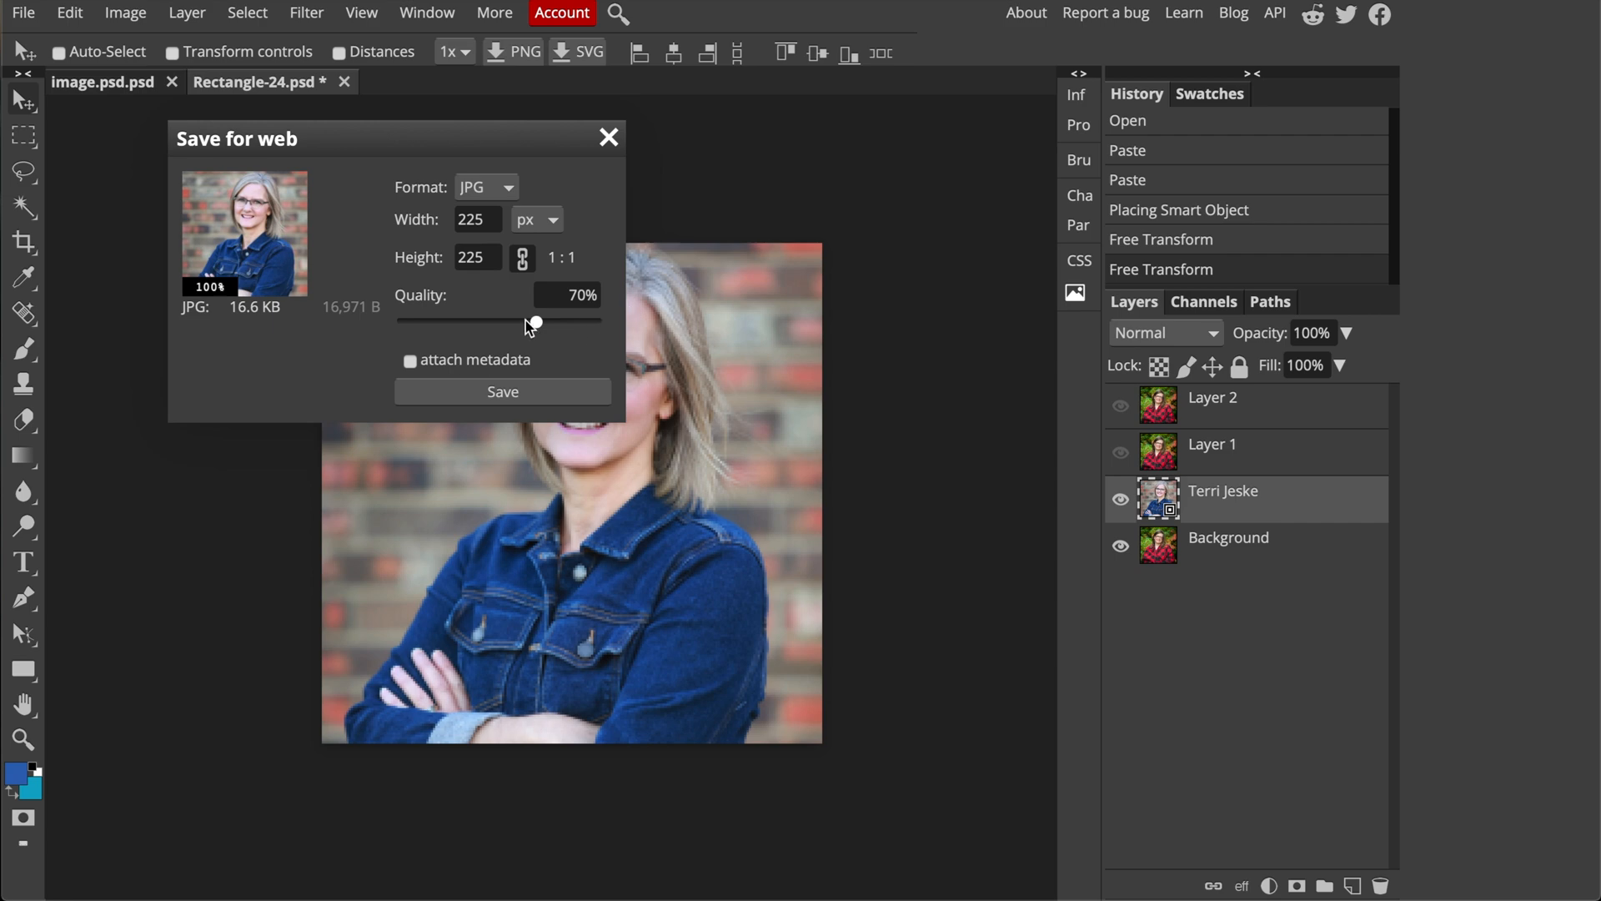
{"action": "left_click_drag", "start_coordinate": [535, 322], "coordinate": [575, 322]}
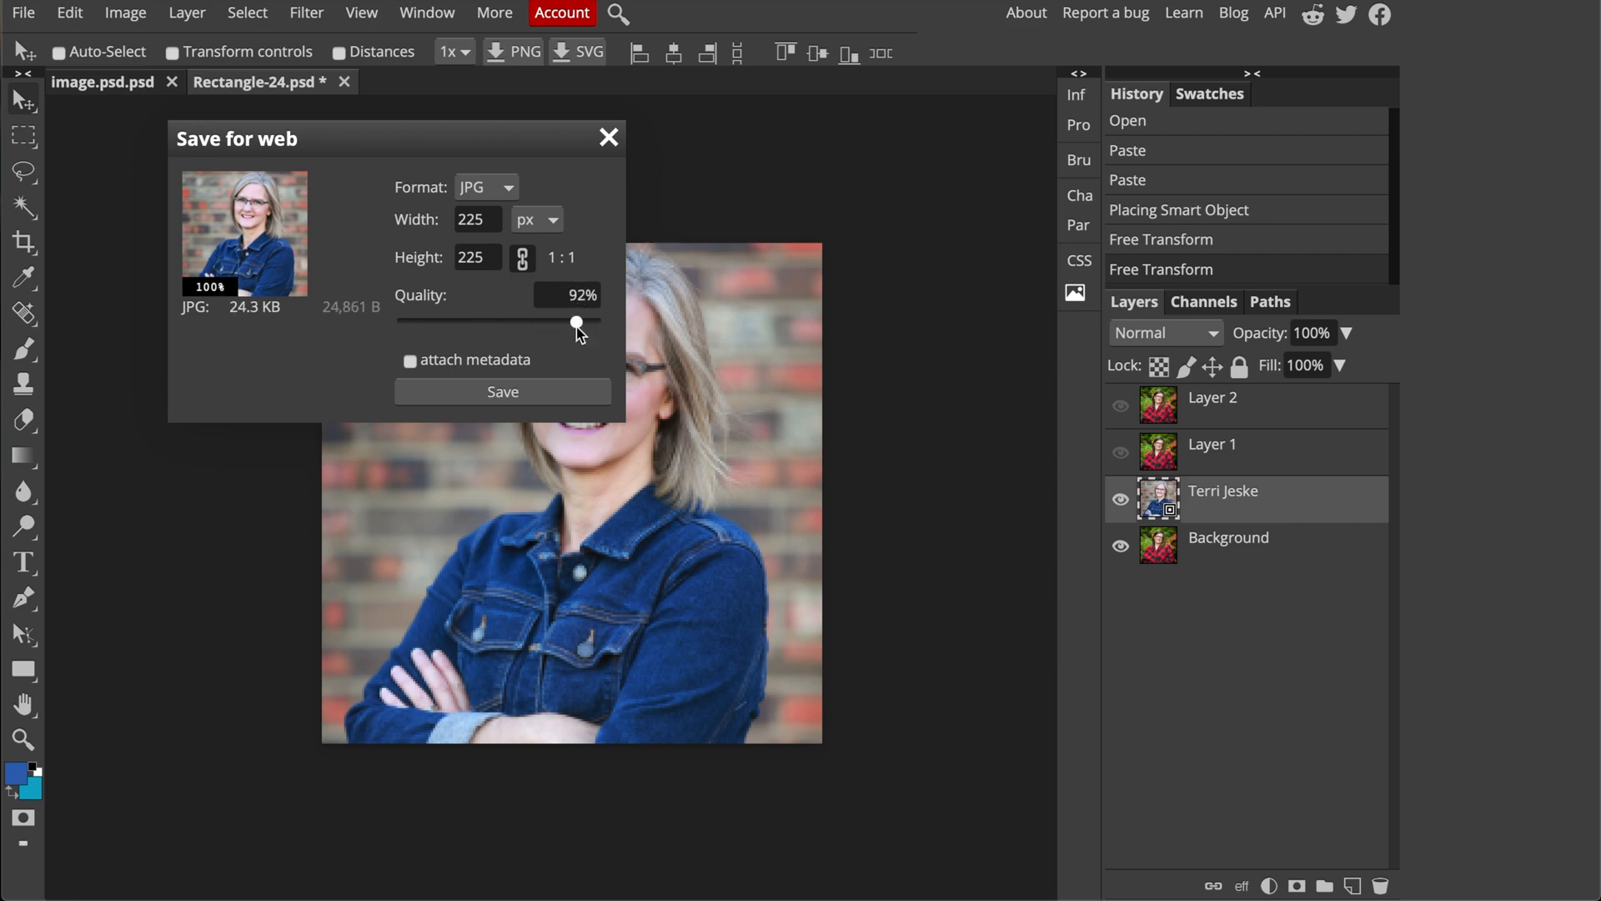
{"action": "left_click_drag", "start_coordinate": [577, 322], "coordinate": [592, 321]}
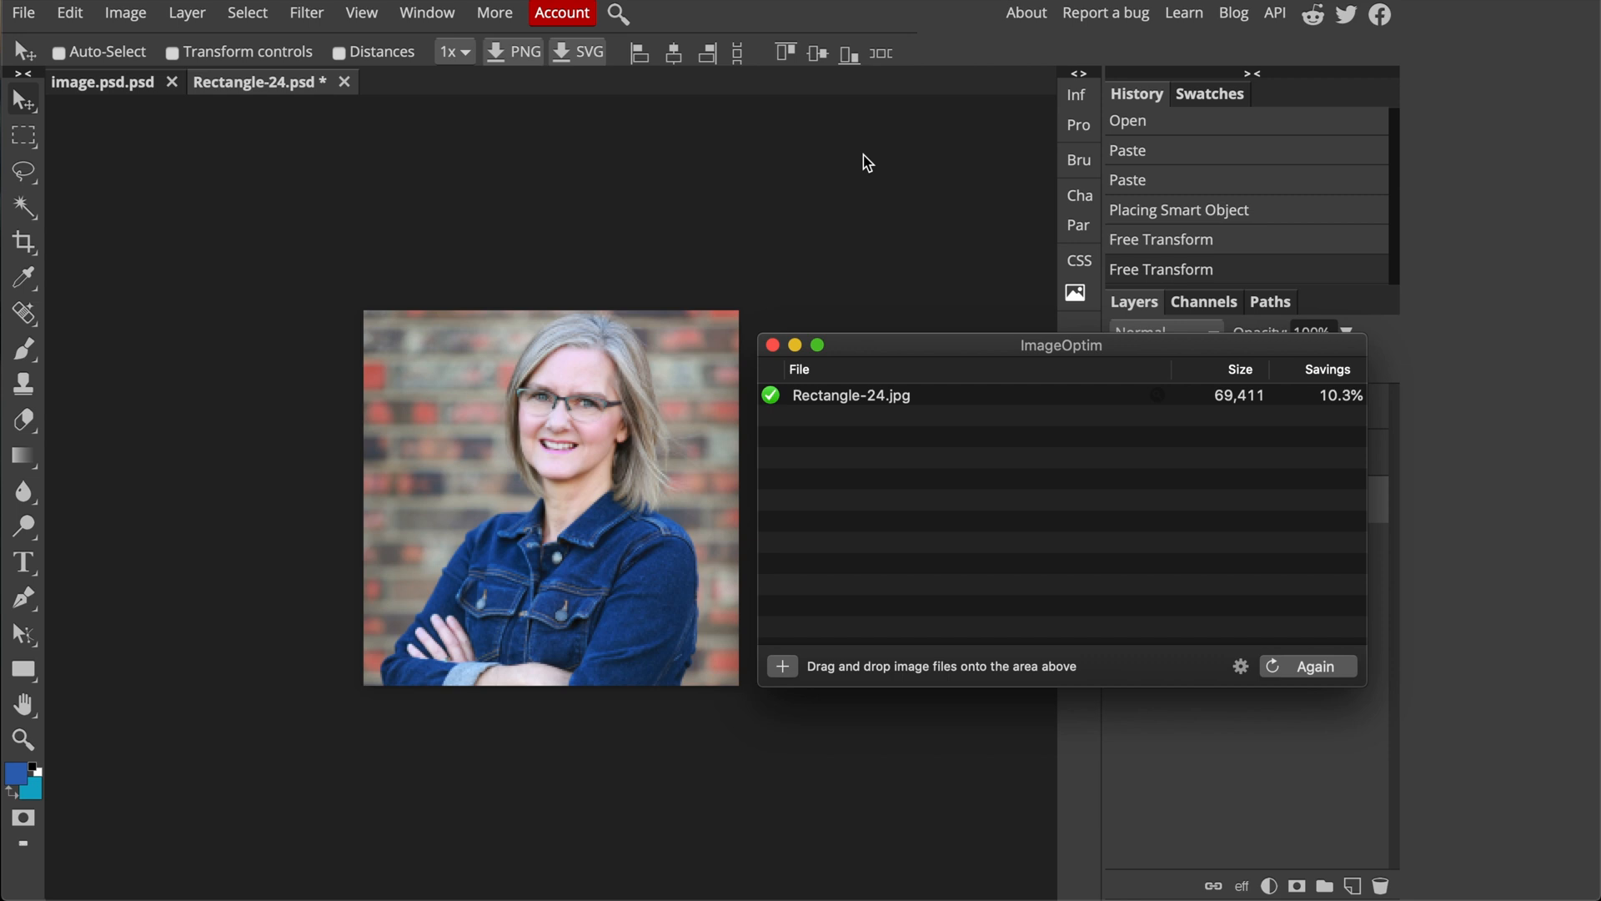
Close ImageOptim after Rectangle-24.jpg is compressed with 10.3% savings
{"action": "left_click", "coordinate": [773, 344]}
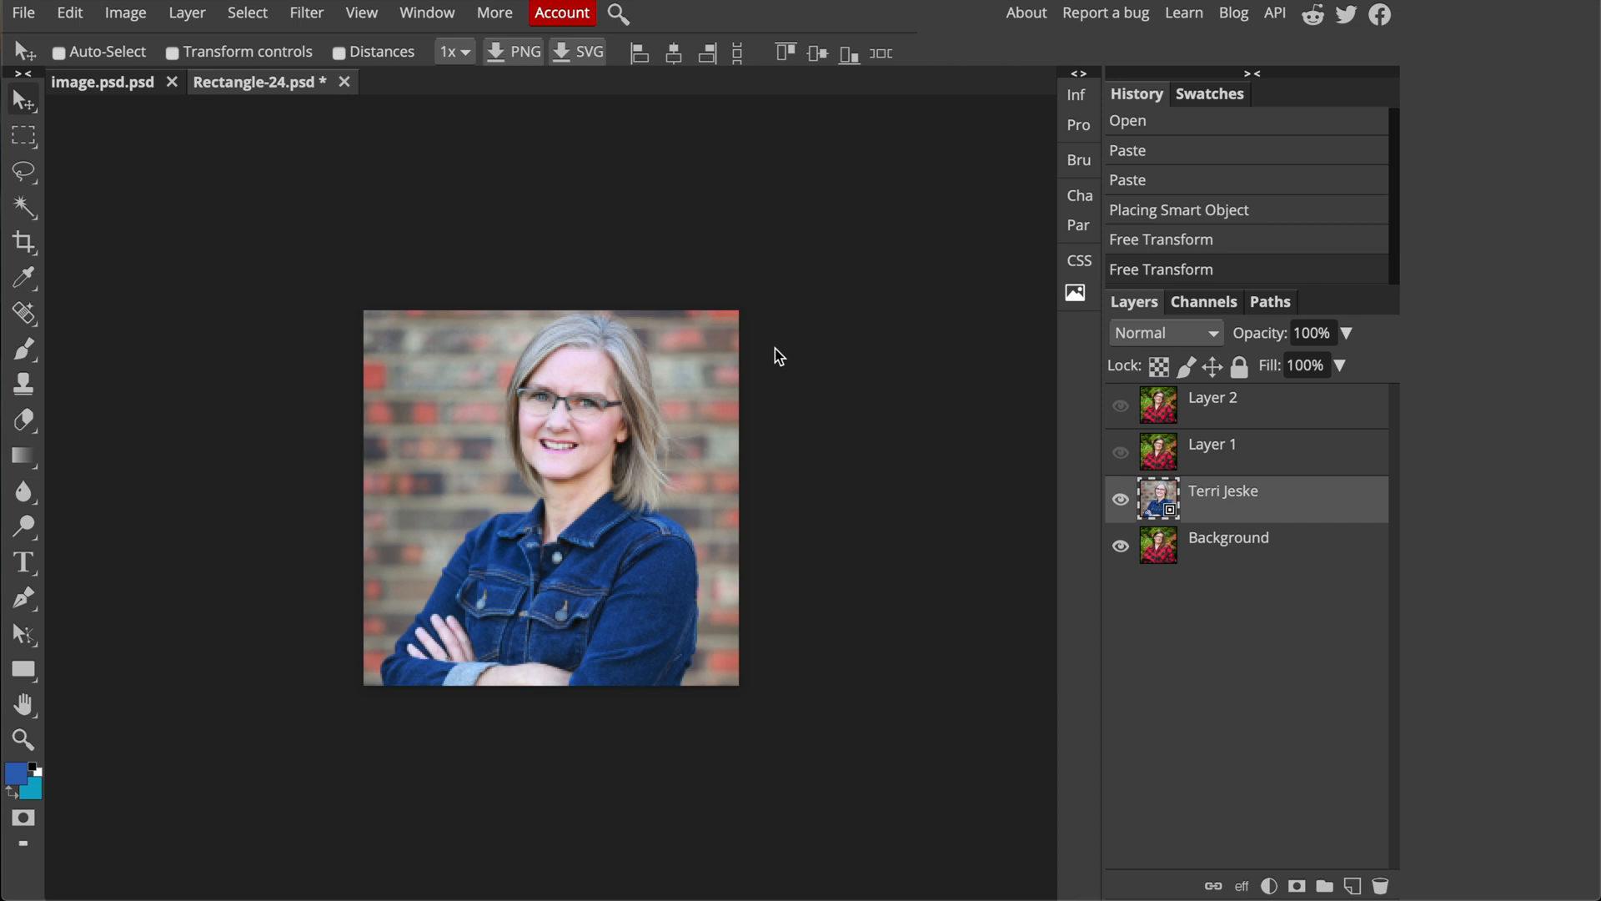
{"action": "mouse_move", "coordinate": [929, 7]}
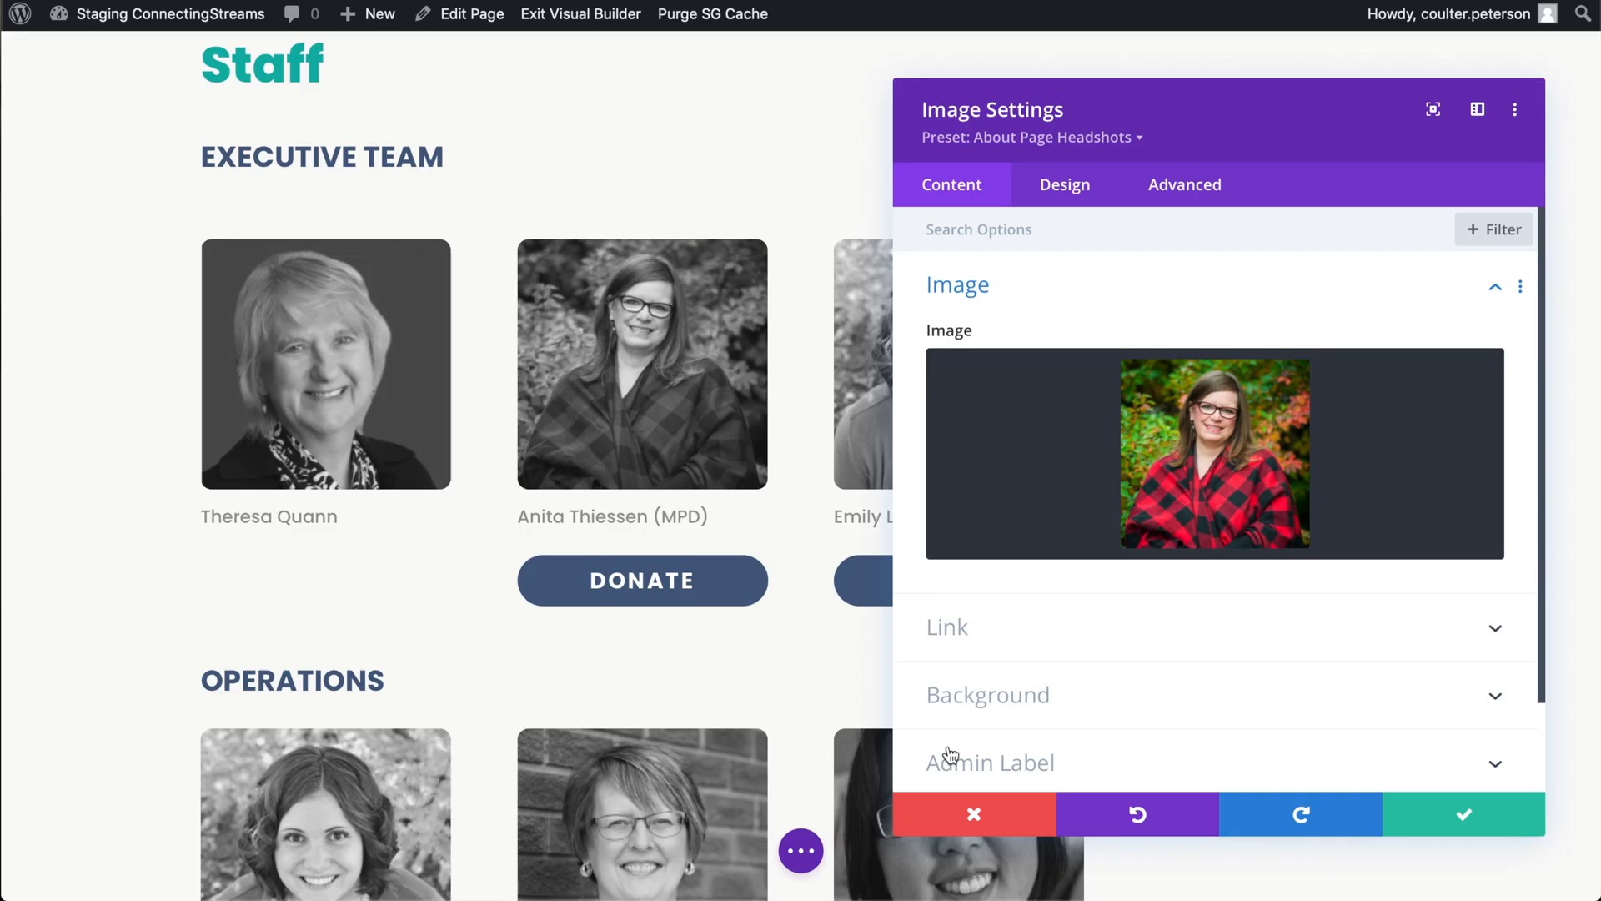
Close the open image settings and select the Edmonton City Team headshot to edit
{"action": "left_click", "coordinate": [1463, 815]}
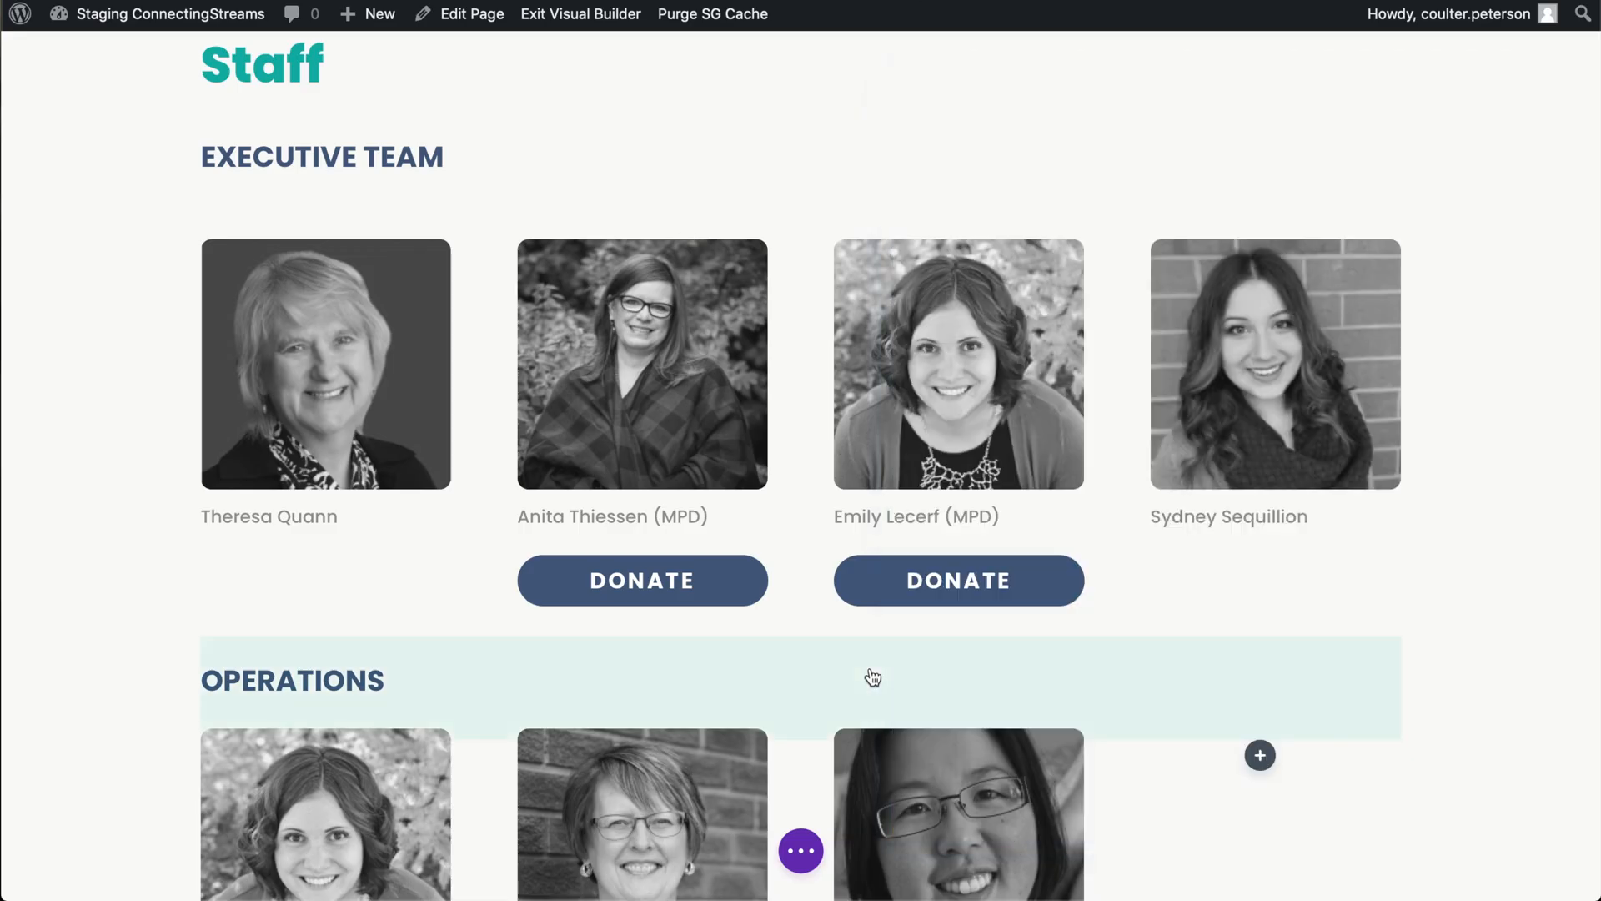
{"action": "scroll", "scroll_direction": "down", "scroll_amount": 3}
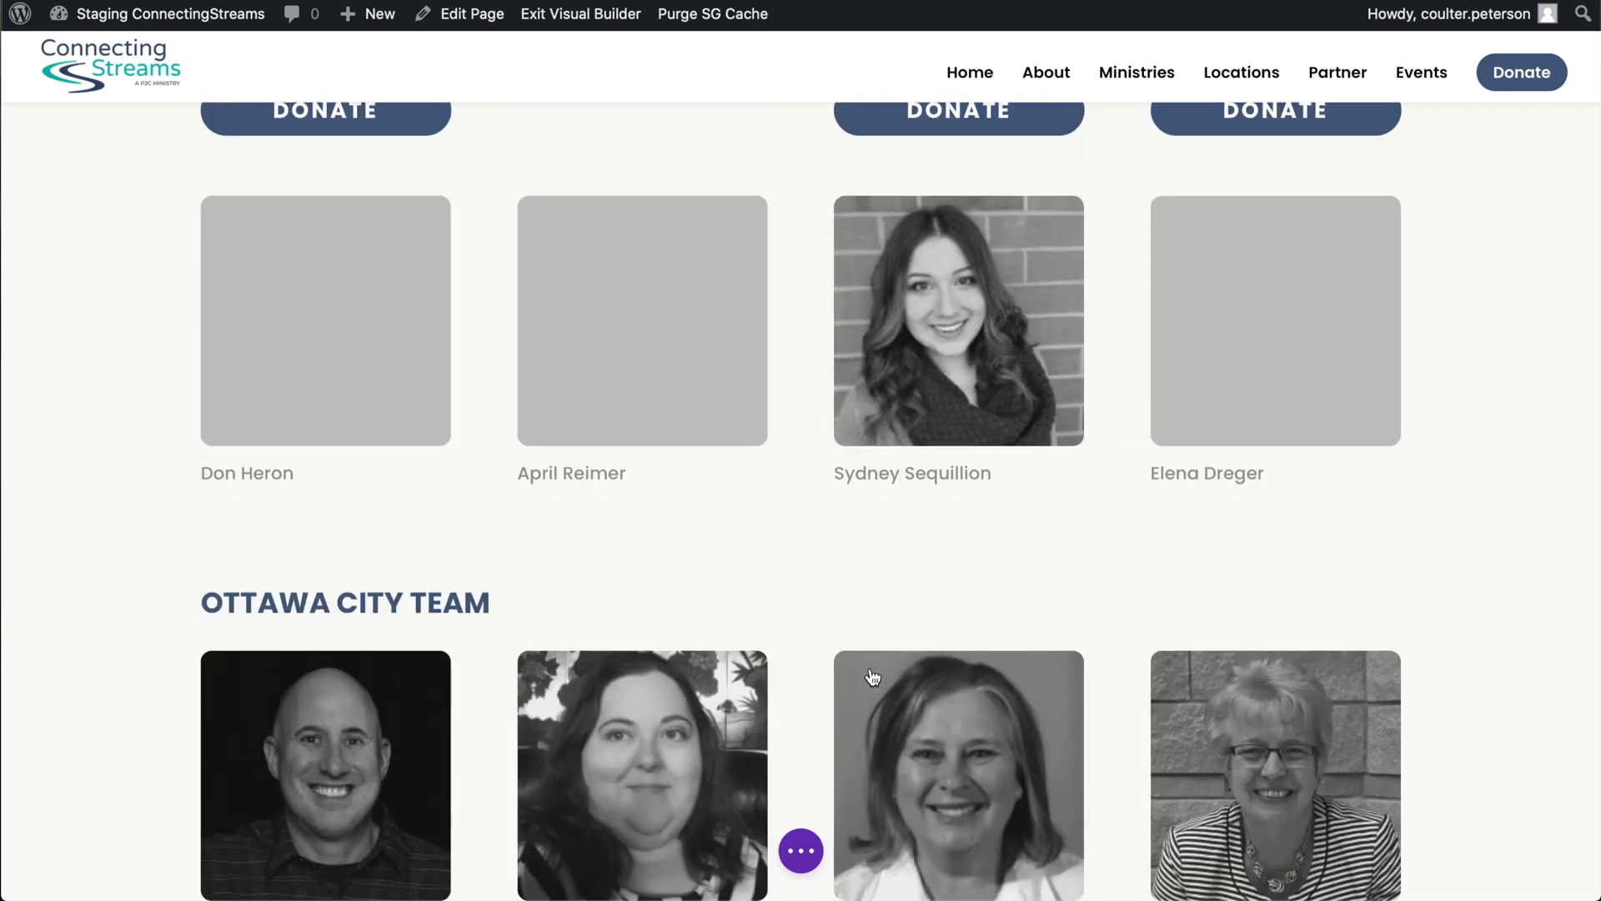
{"action": "scroll", "scroll_direction": "down", "scroll_amount": 3}
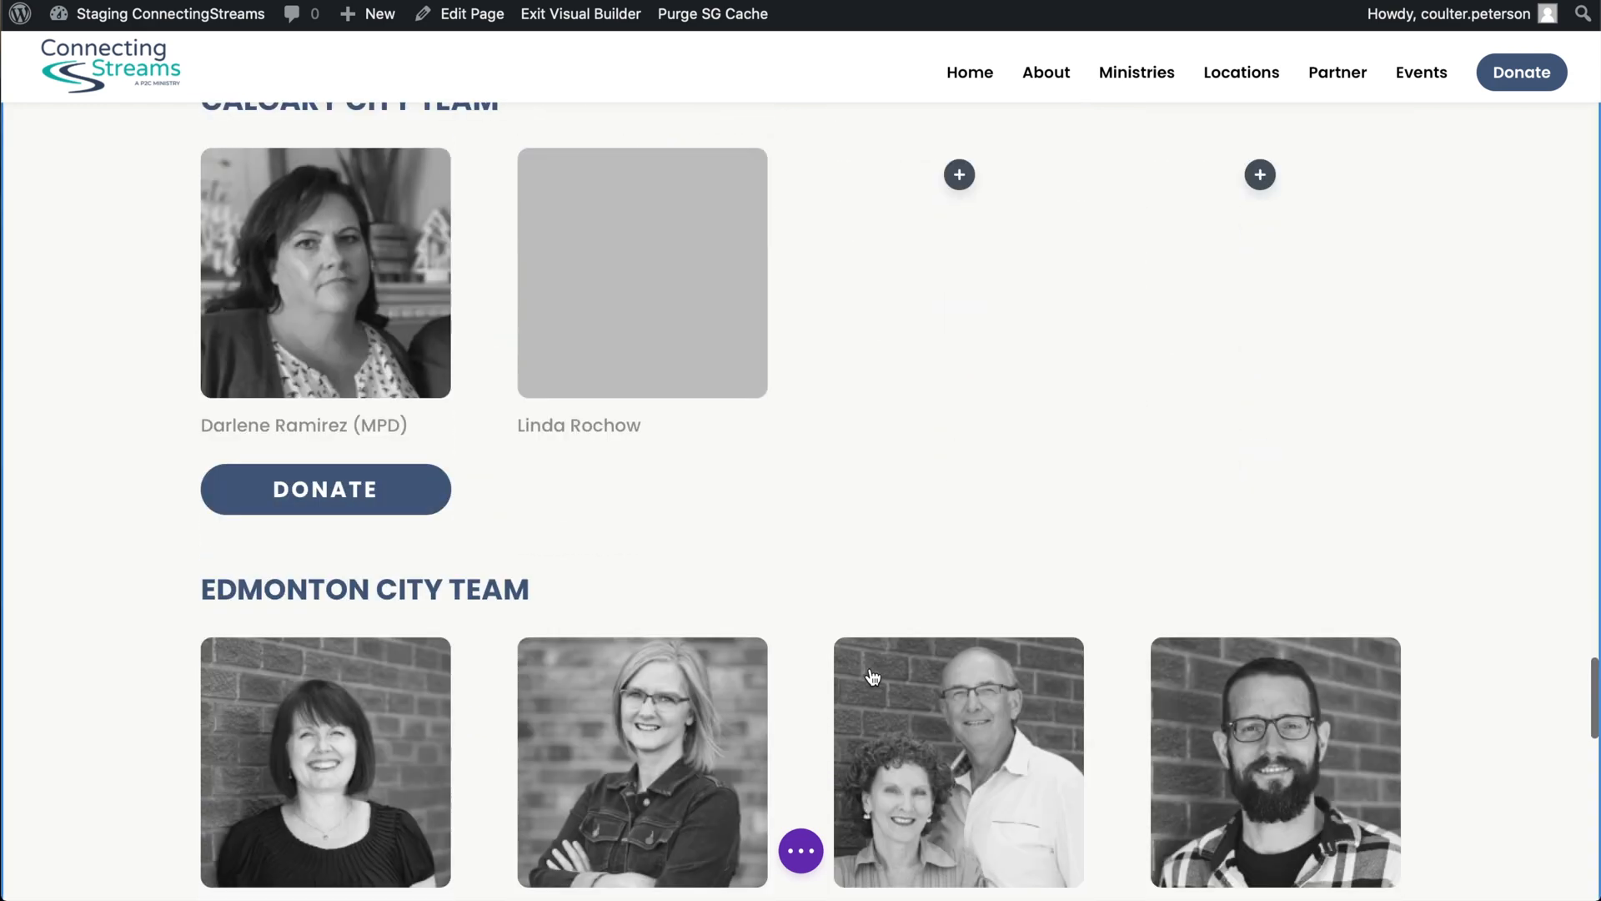
{"action": "scroll", "scroll_direction": "down", "scroll_amount": 3}
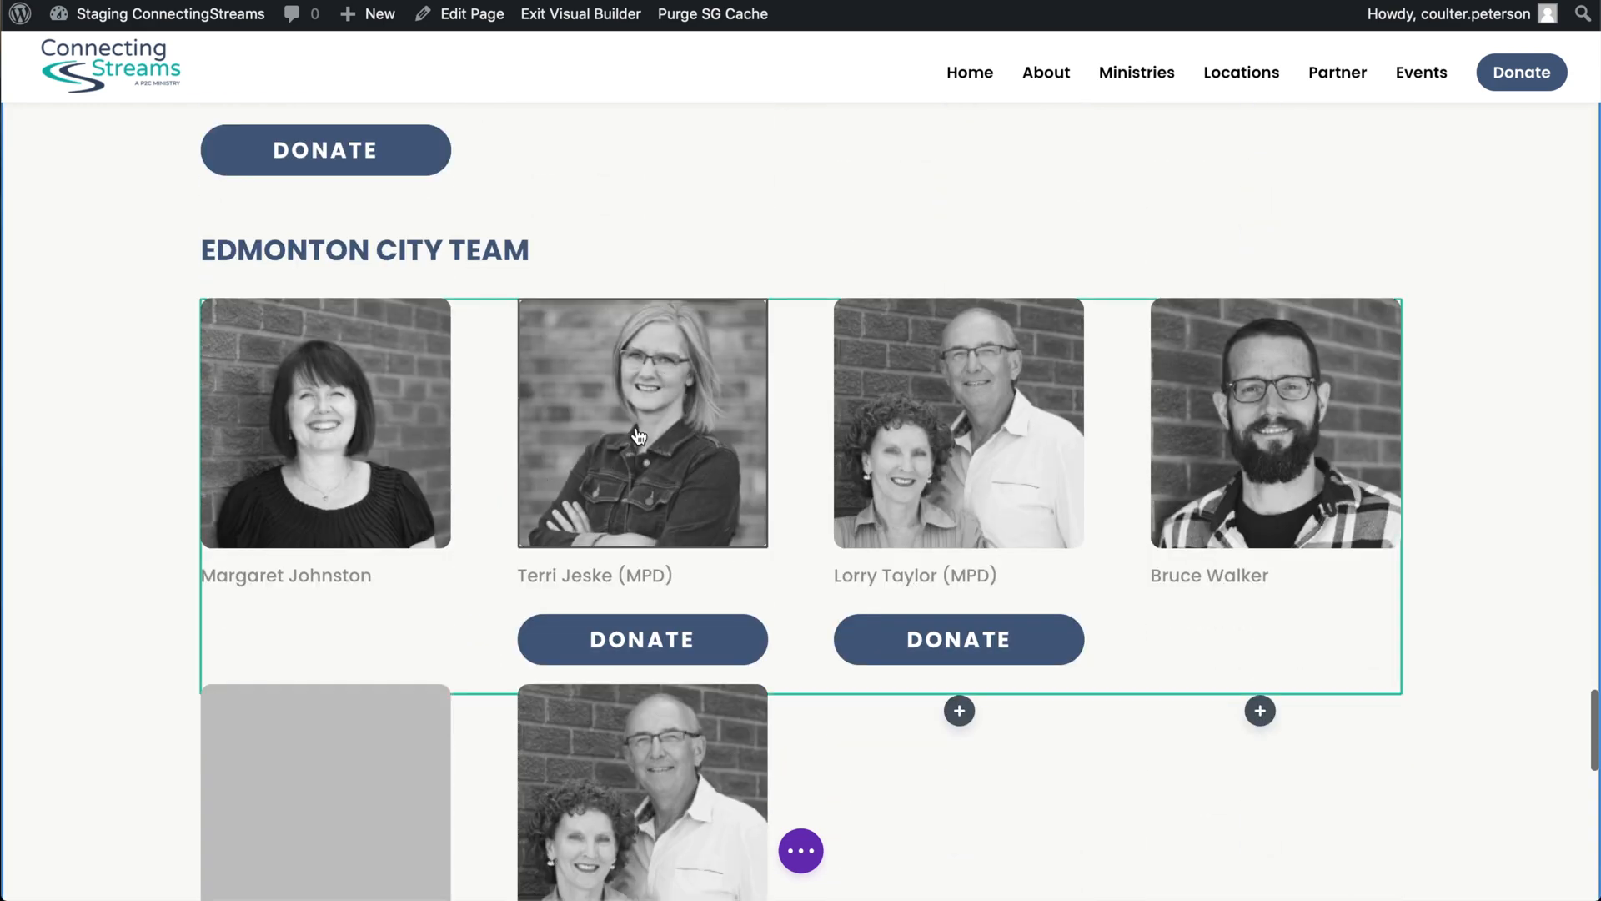
{"action": "left_click", "coordinate": [640, 422]}
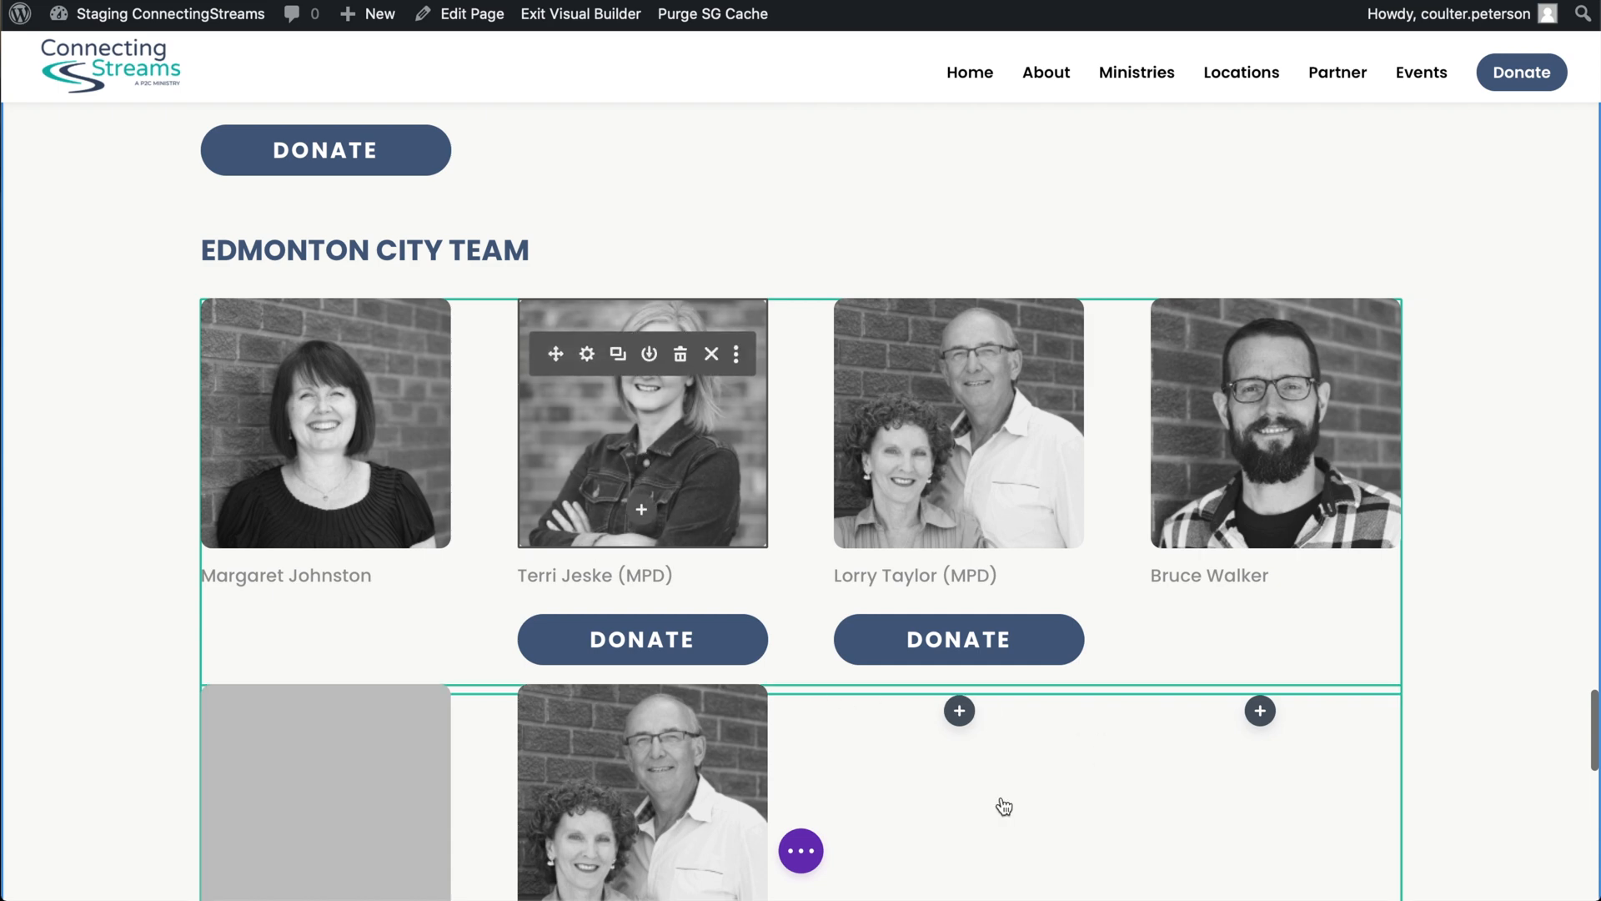
Open Image Settings on the duplicated couple headshot in the second team row
{"action": "scroll", "scroll_direction": "down", "scroll_amount": 3}
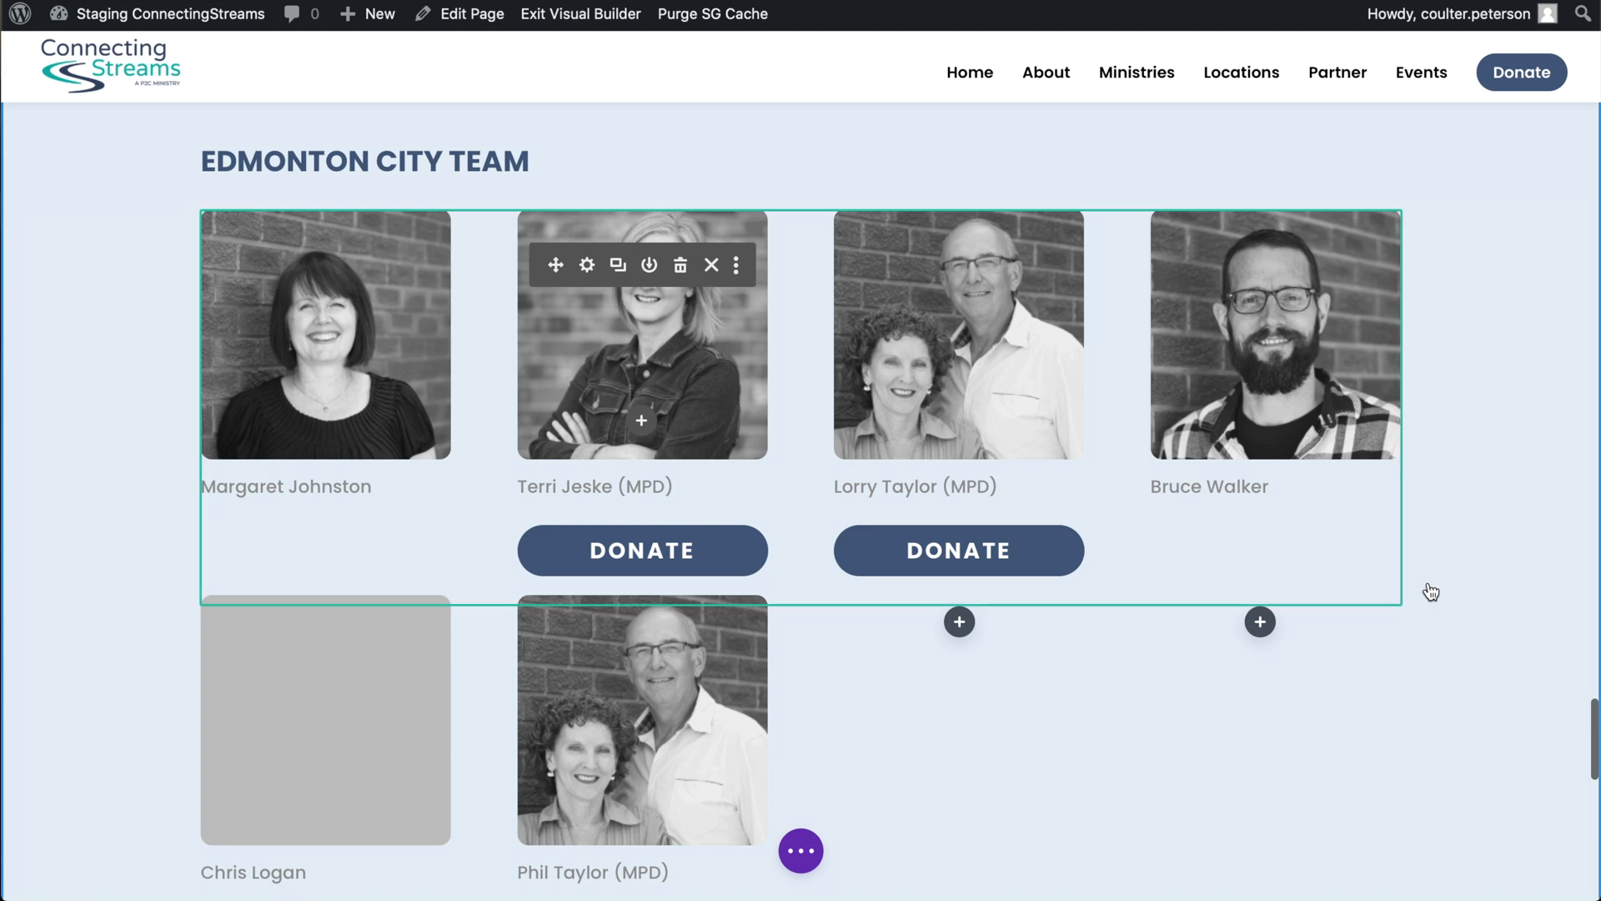
{"action": "scroll", "scroll_direction": "down", "scroll_amount": 3}
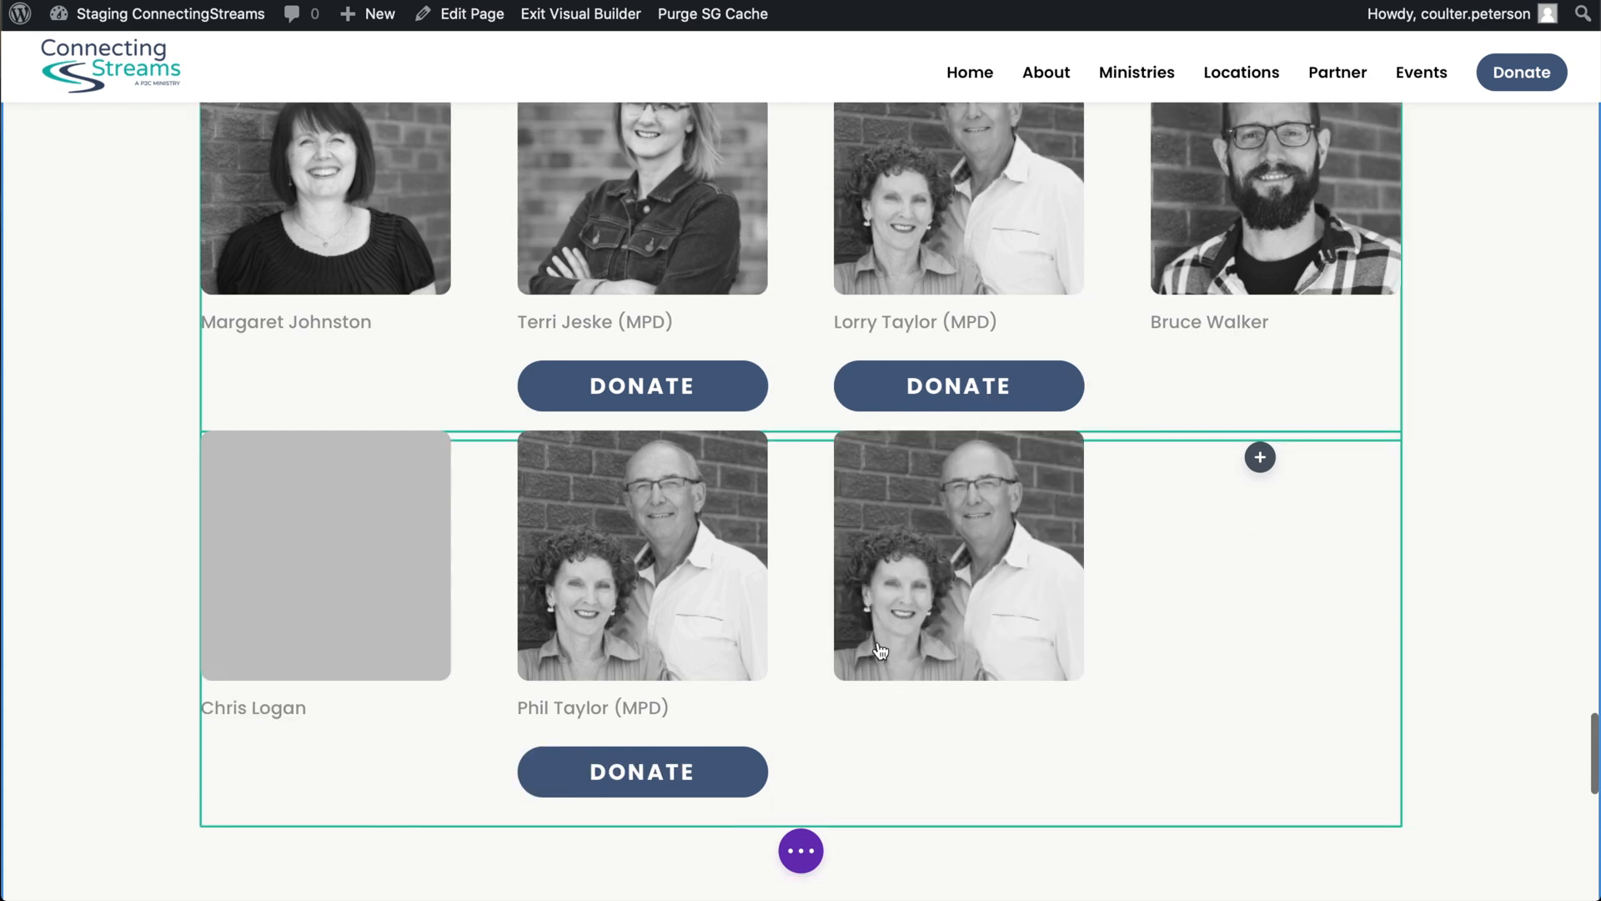
{"action": "left_click", "coordinate": [592, 707]}
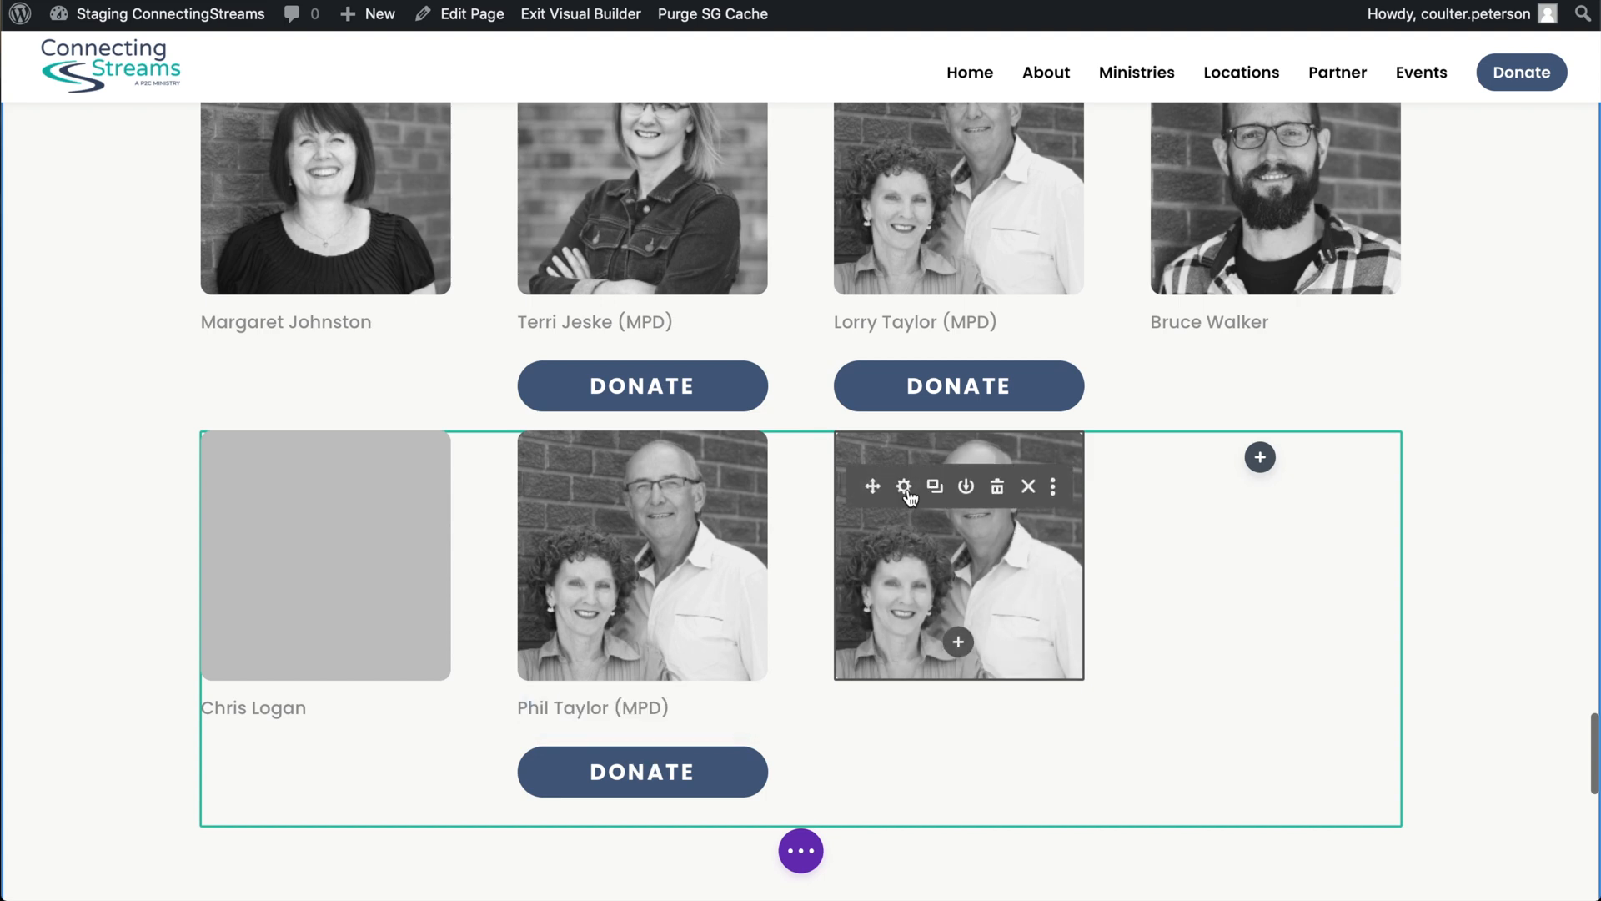
{"action": "left_click", "coordinate": [903, 485]}
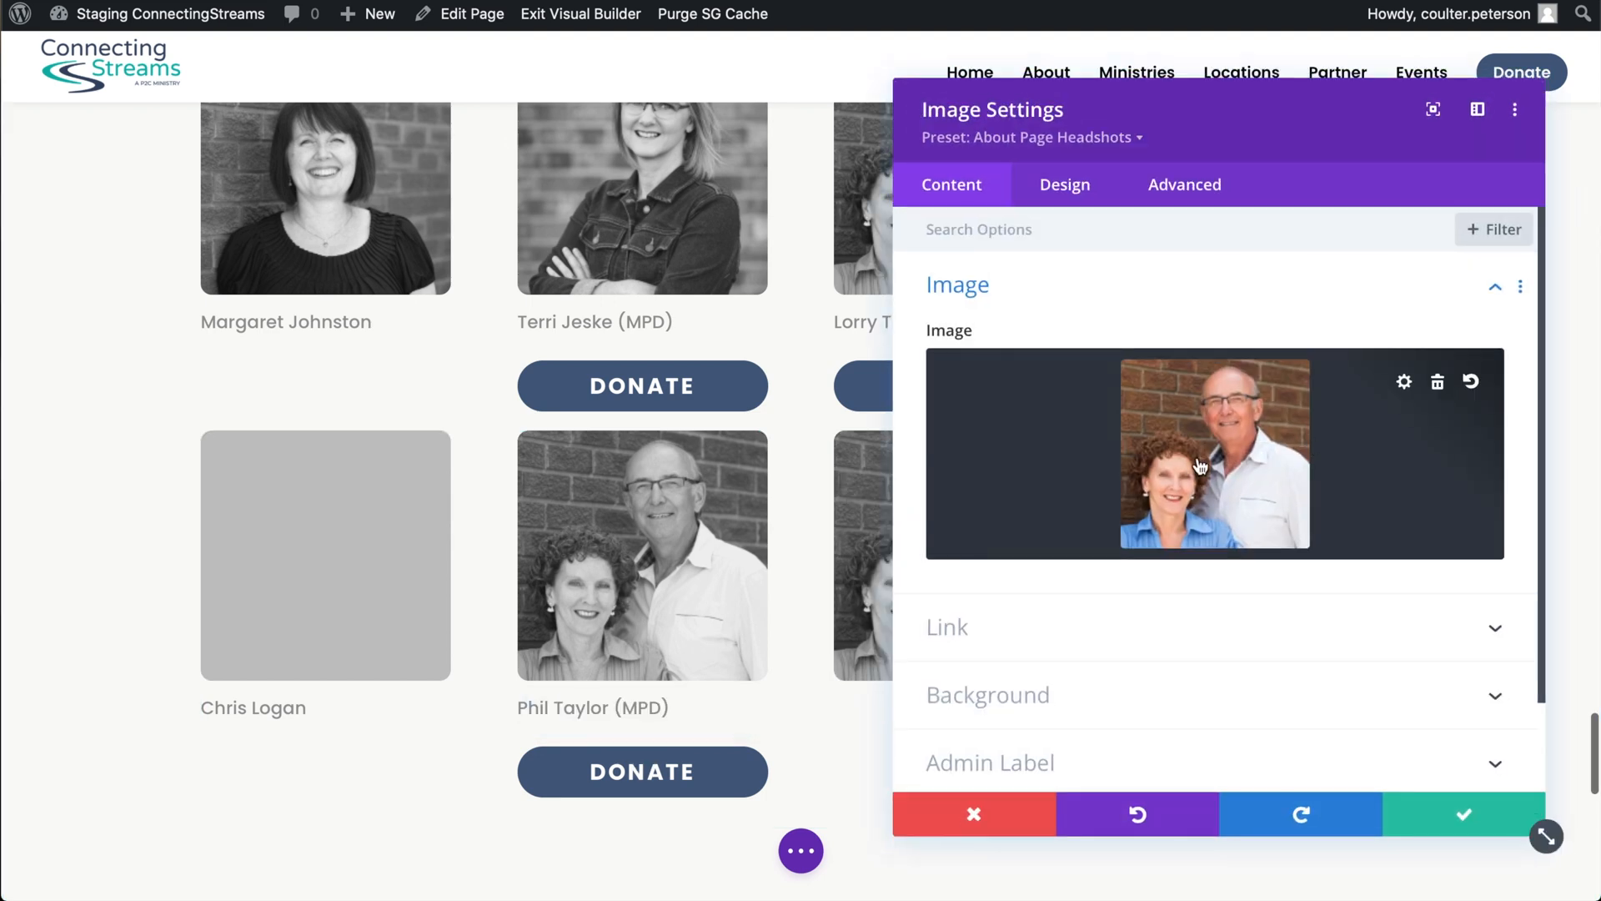
{"action": "left_click", "coordinate": [1403, 381]}
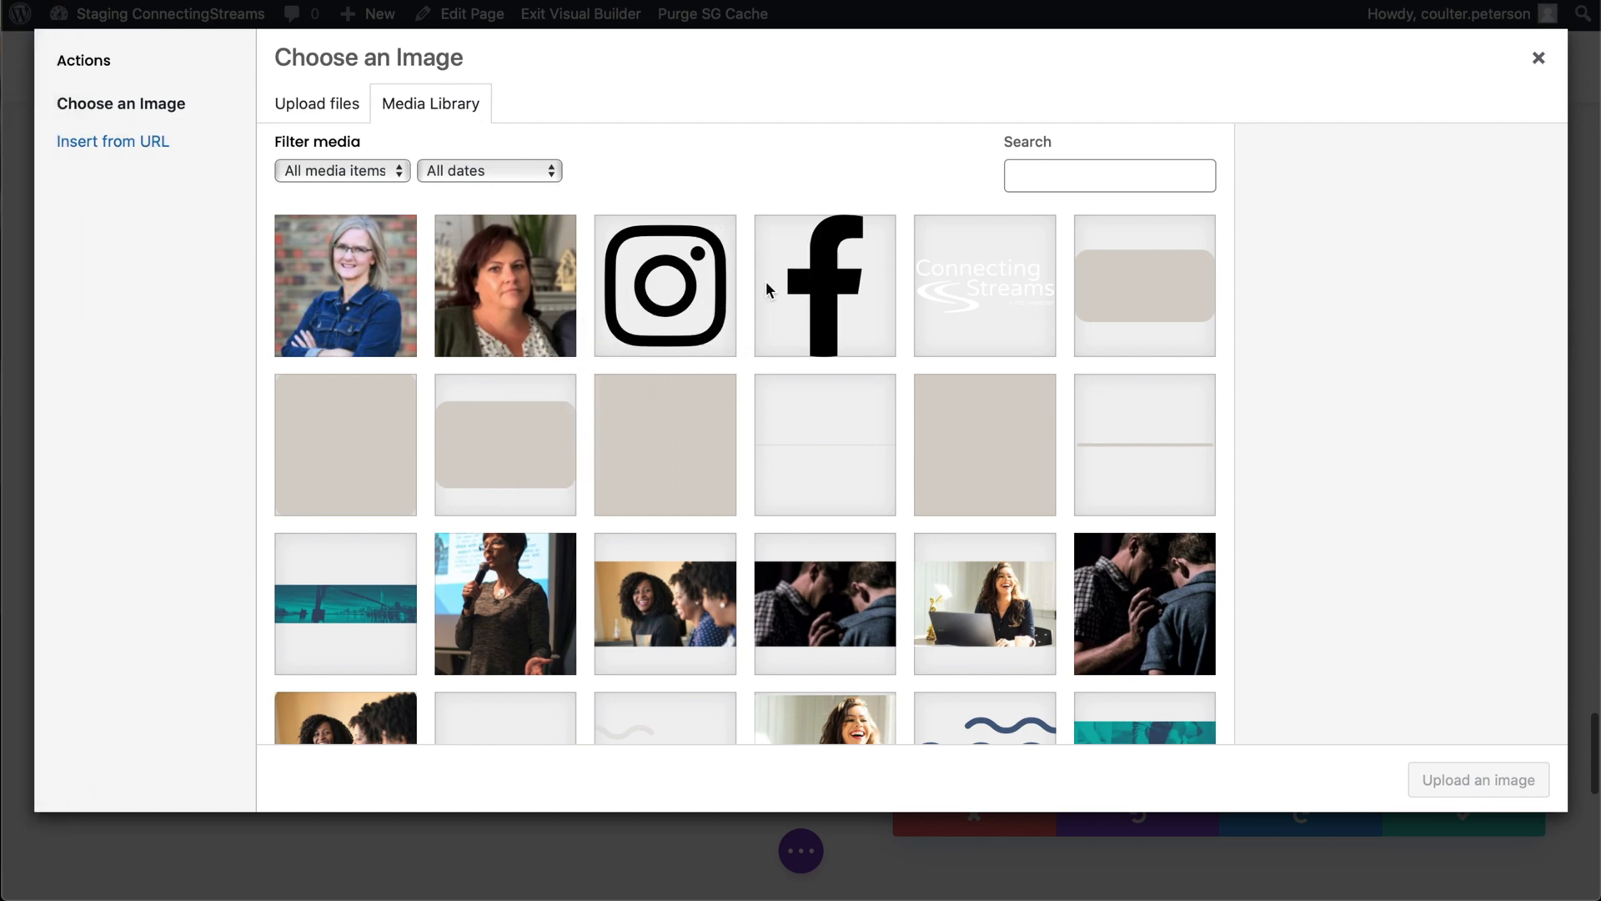
{"action": "left_click", "coordinate": [344, 285]}
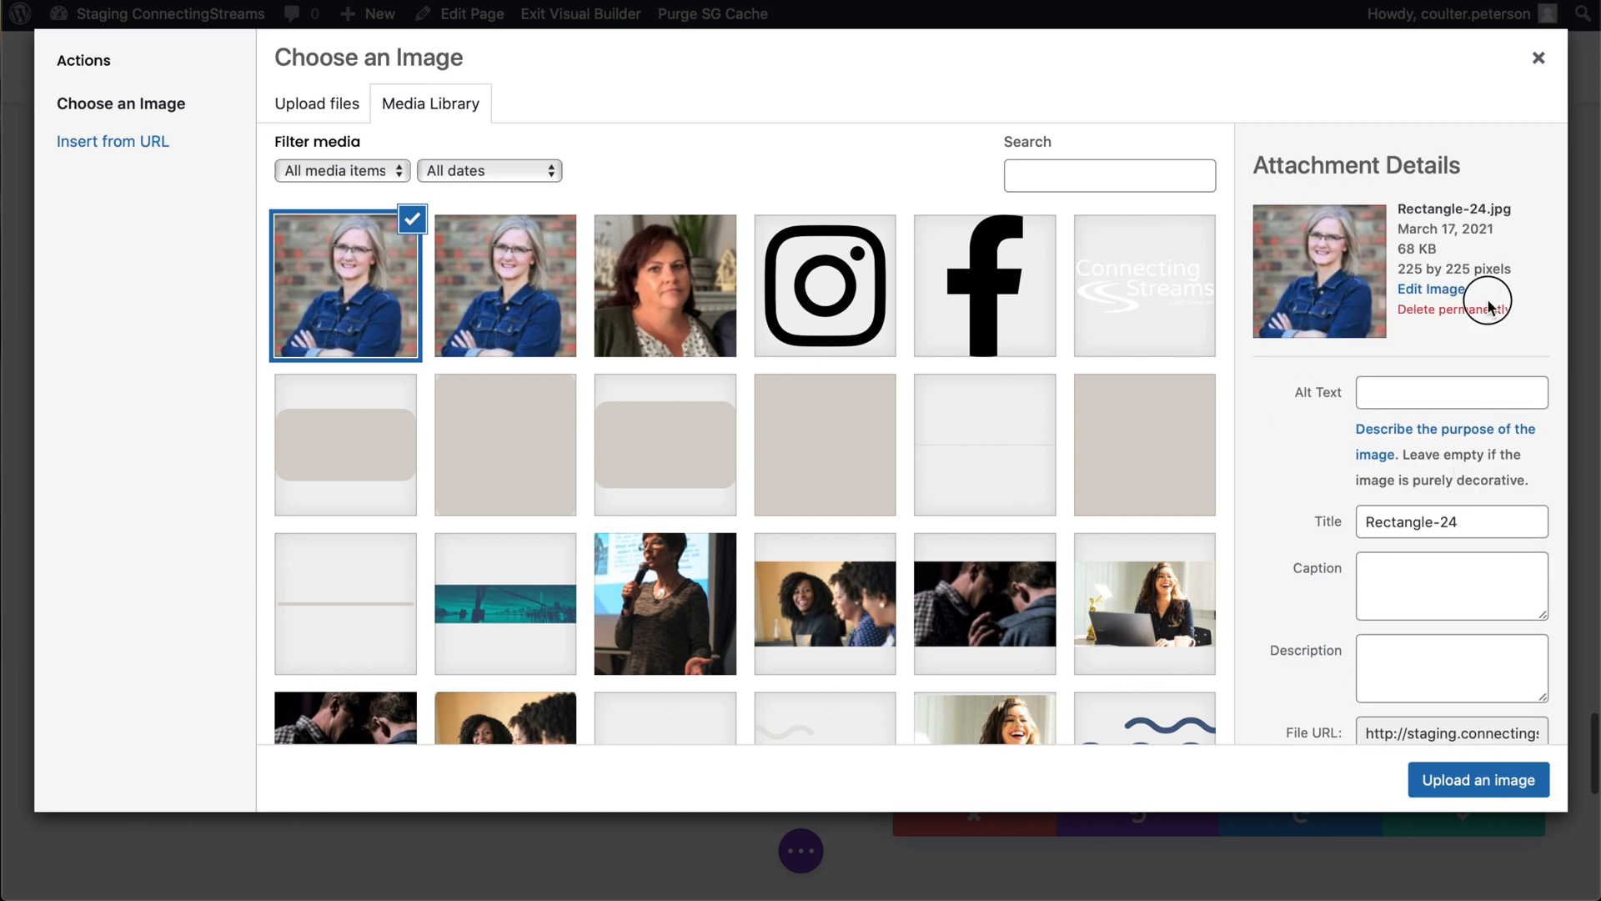
{"action": "left_click", "coordinate": [1453, 309]}
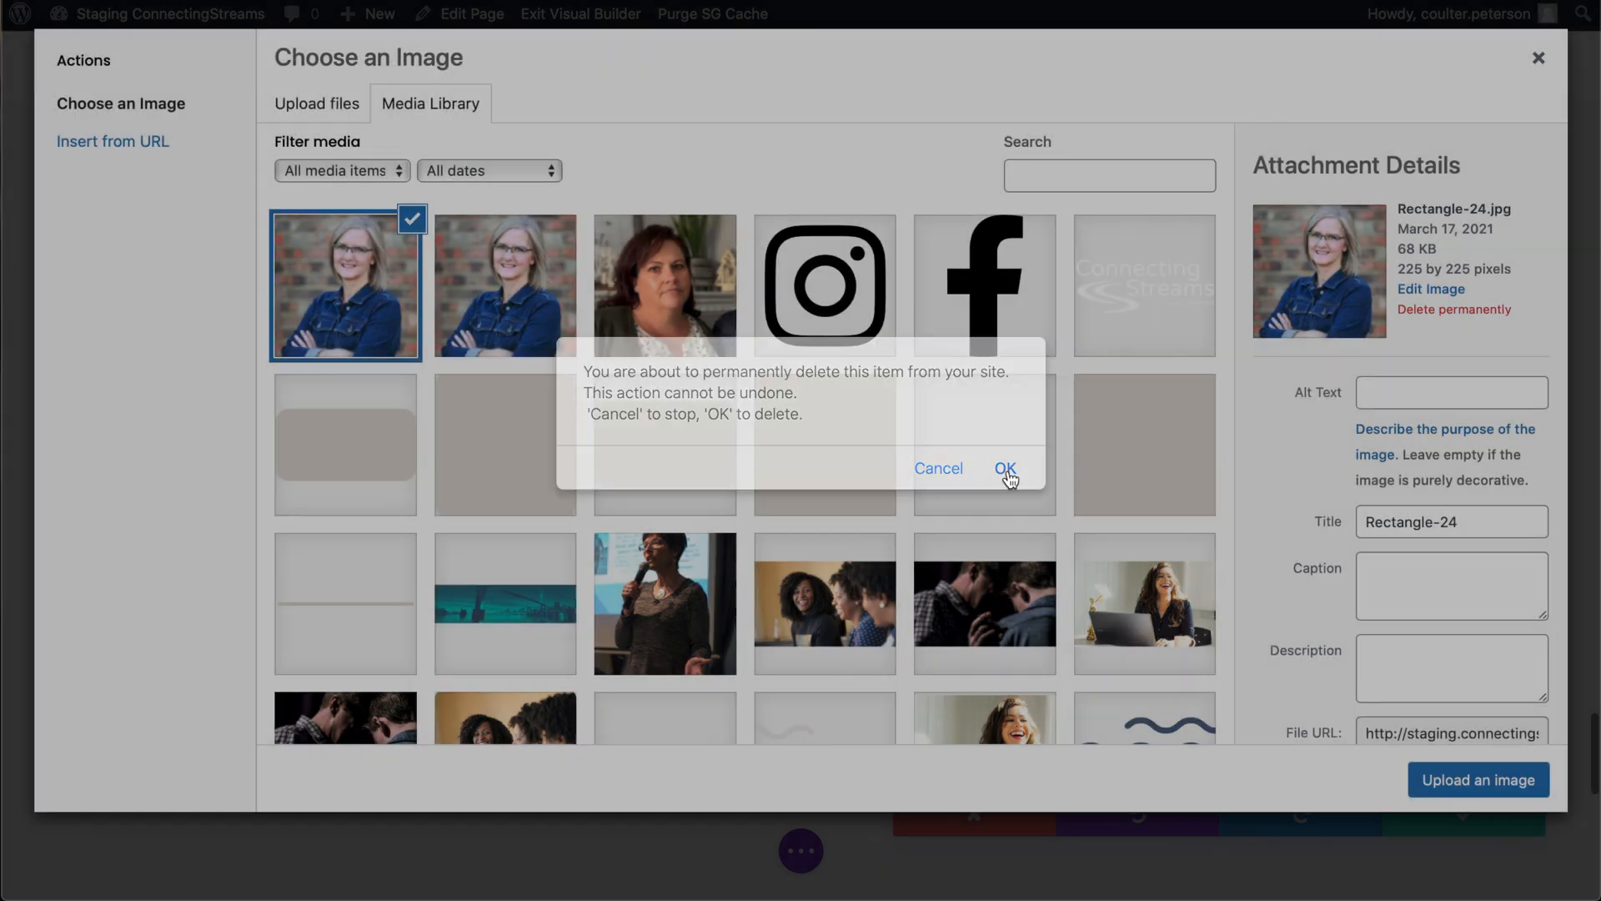
{"action": "left_click", "coordinate": [1005, 467]}
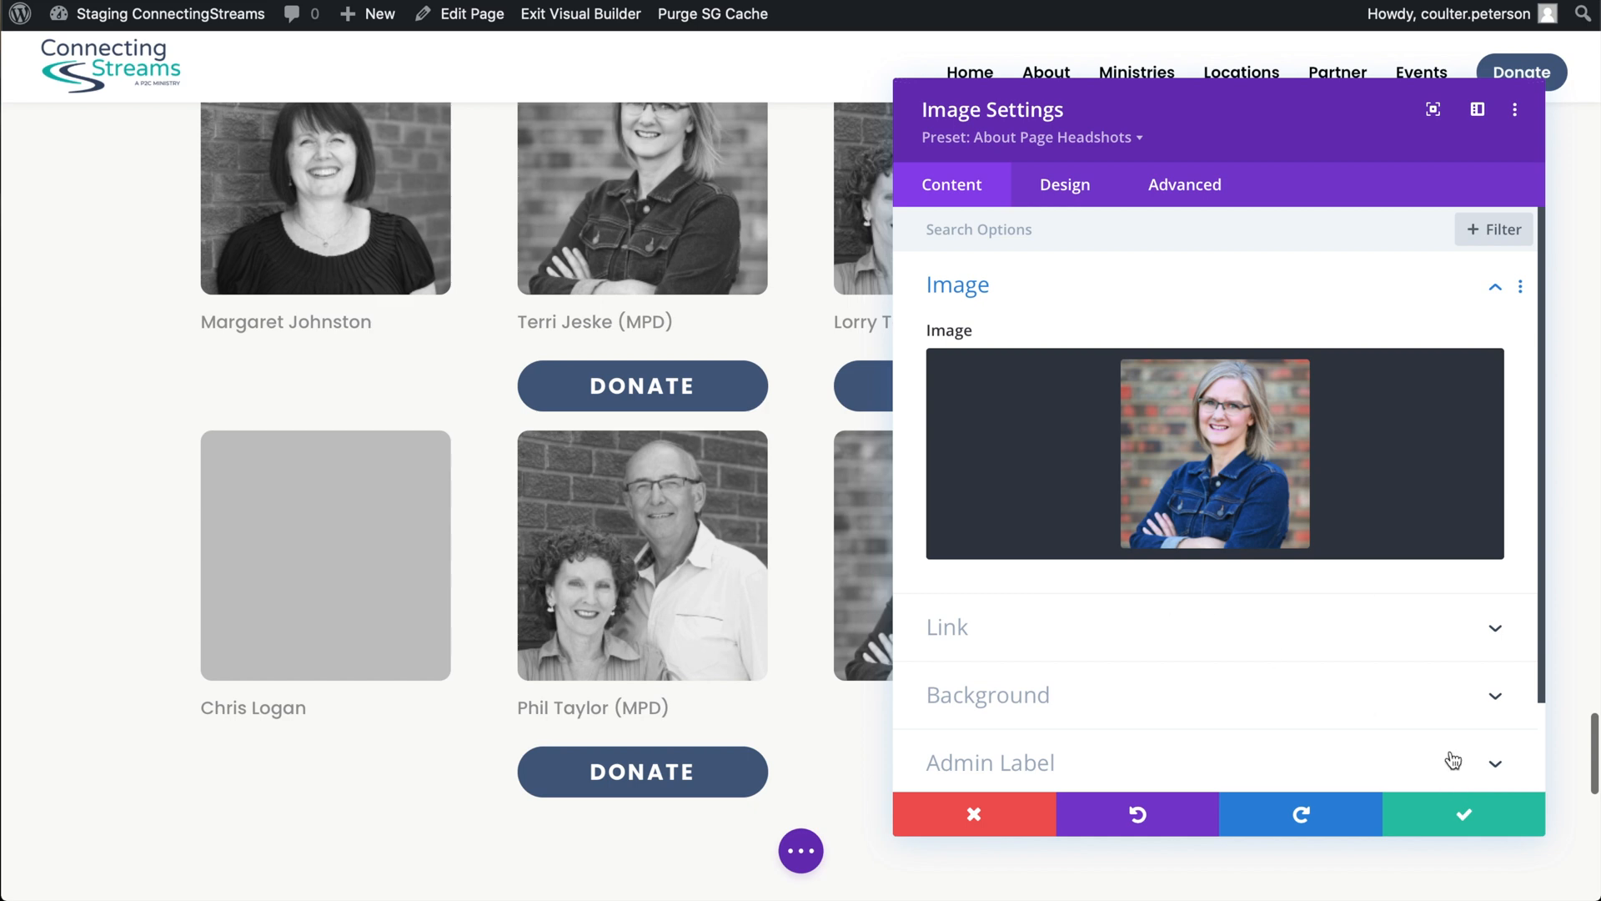
{"action": "left_click", "coordinate": [1463, 814]}
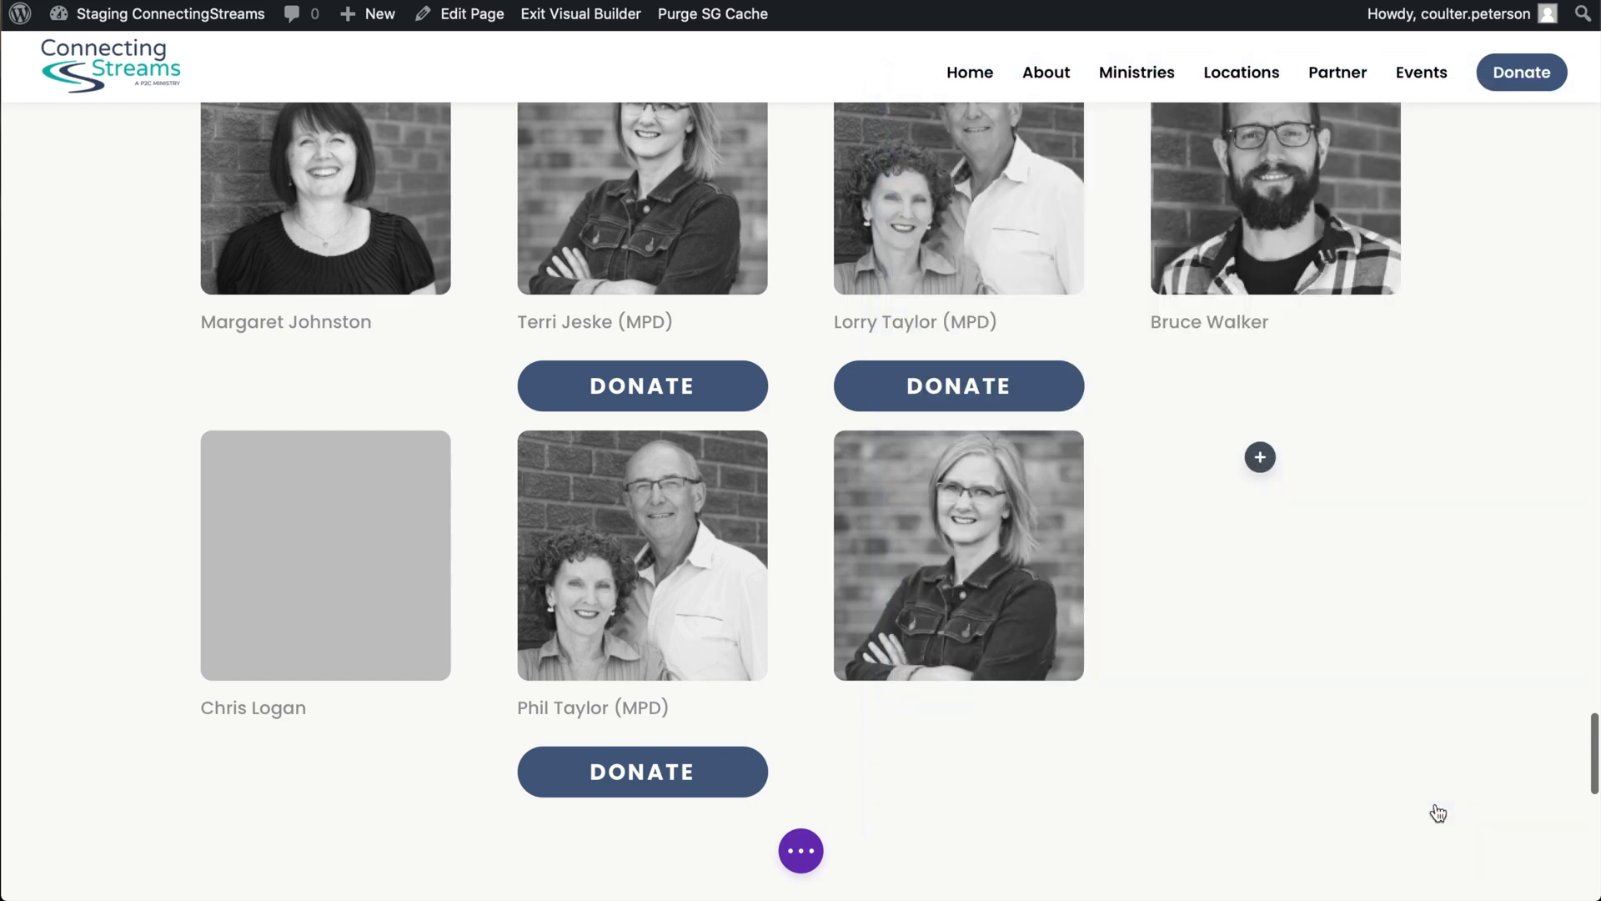
{"action": "mouse_move", "coordinate": [1239, 591]}
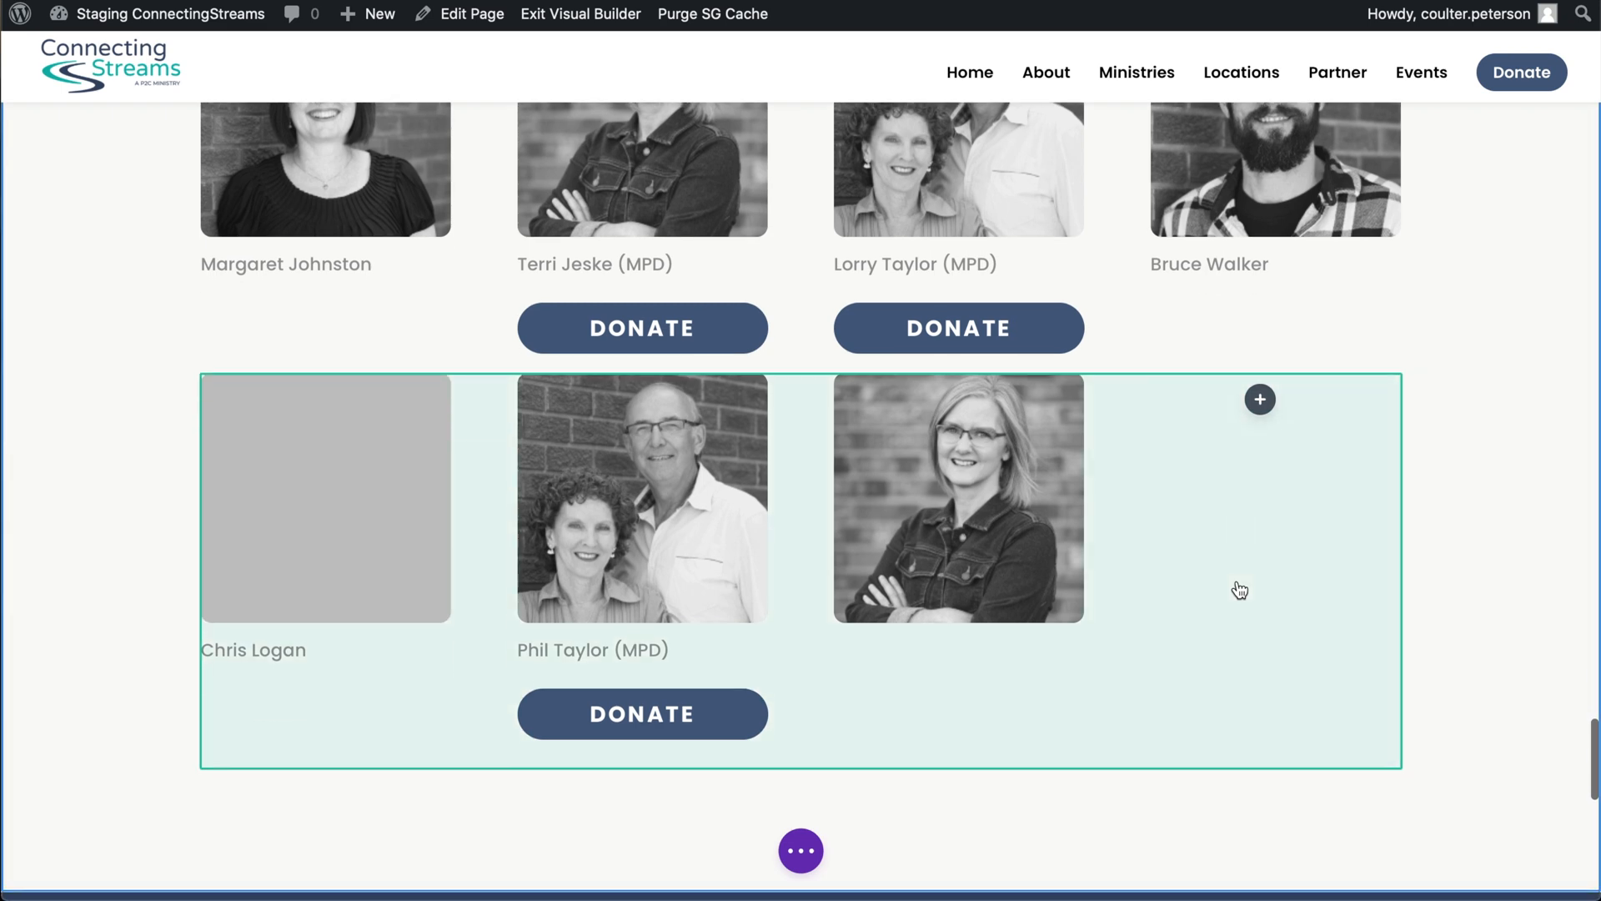
{"action": "scroll", "scroll_direction": "down", "scroll_amount": 3}
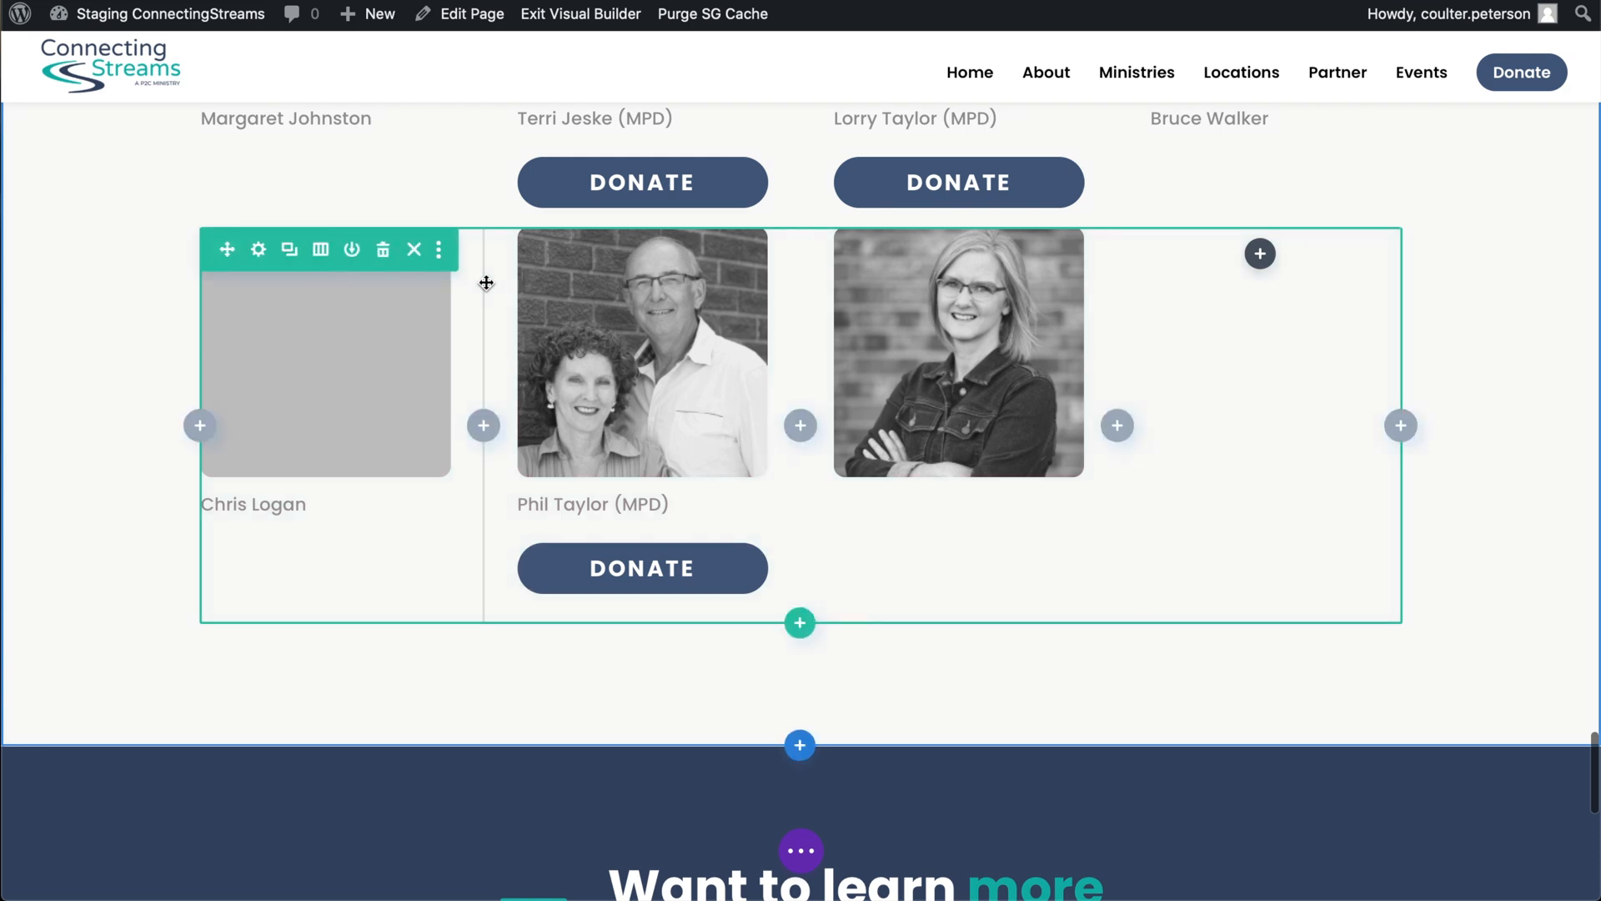
{"action": "scroll", "scroll_direction": "down", "scroll_amount": 3}
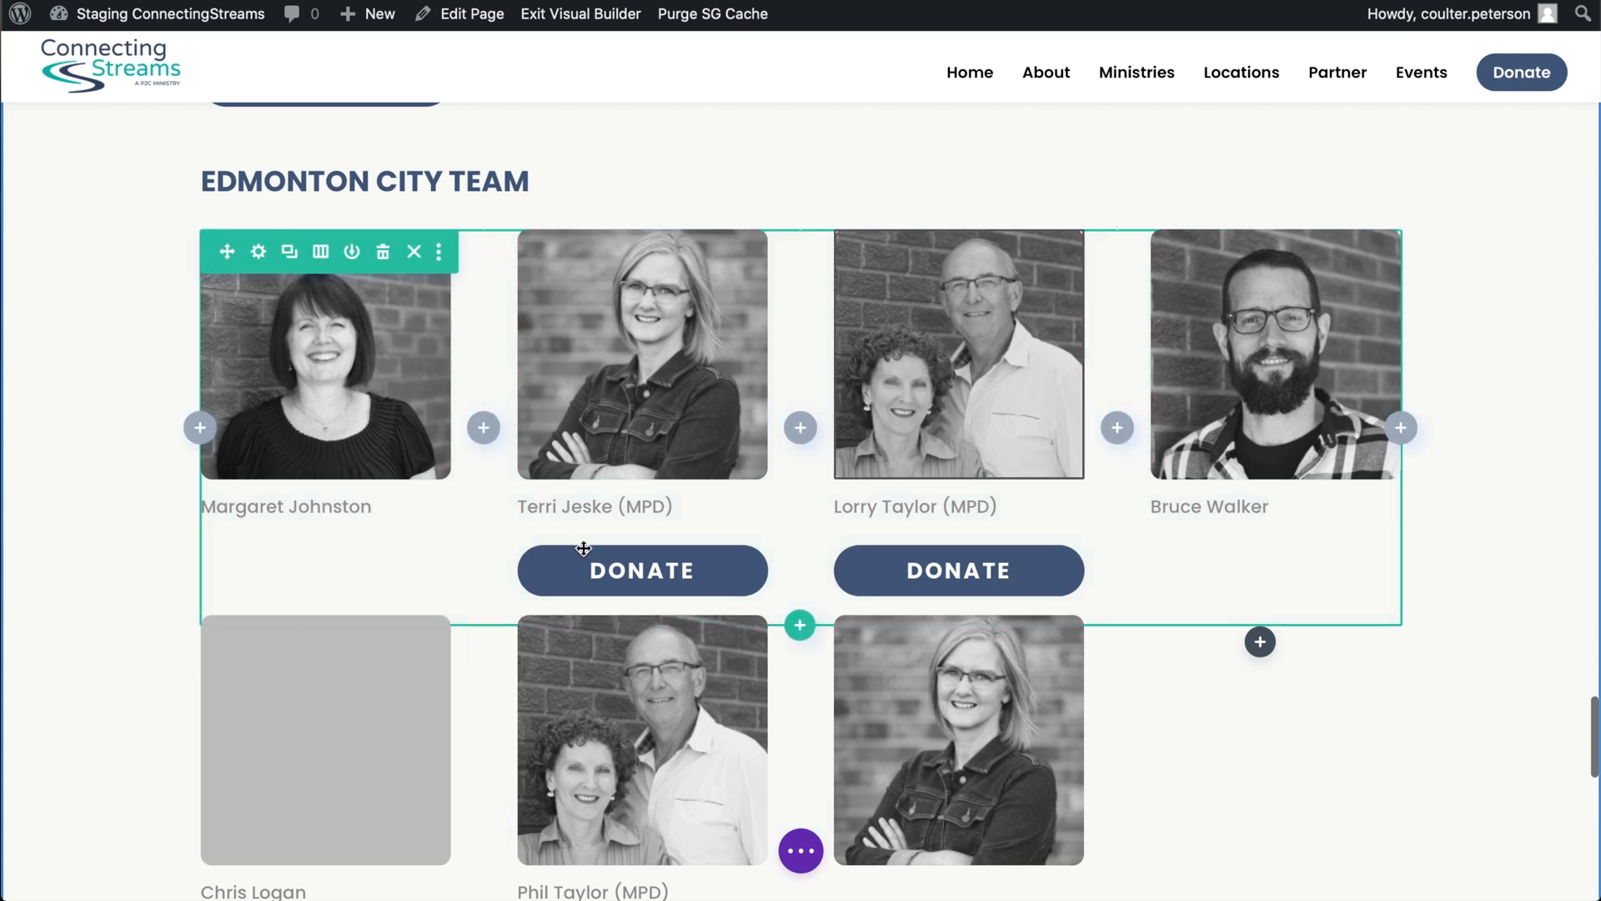
{"action": "scroll", "scroll_direction": "down", "scroll_amount": 3}
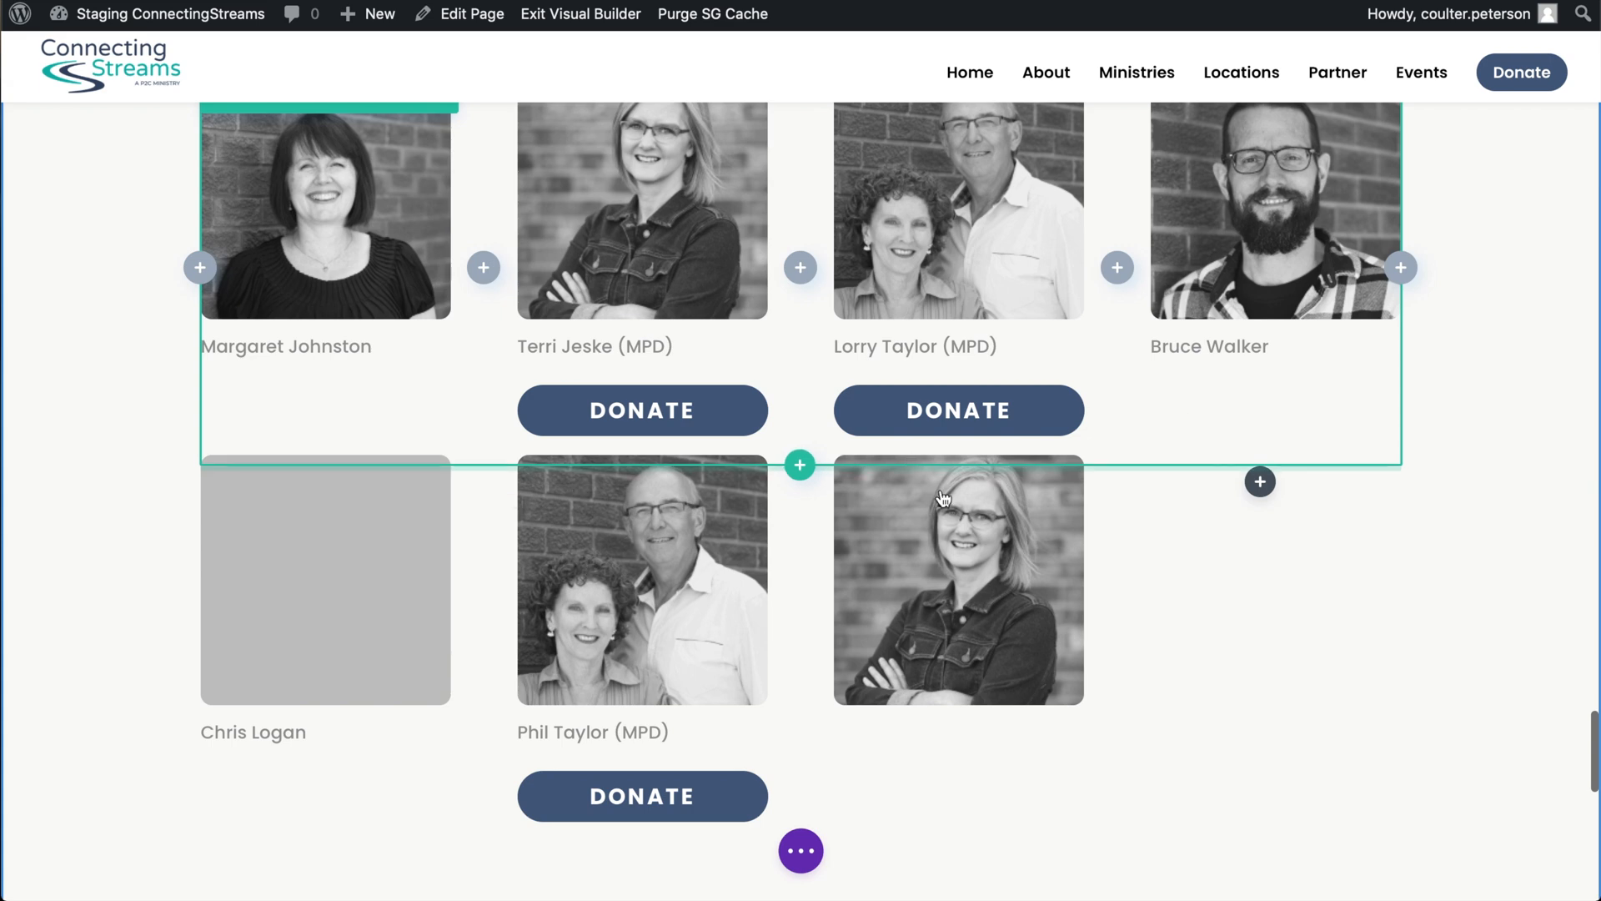
{"action": "scroll", "scroll_direction": "down", "scroll_amount": 3}
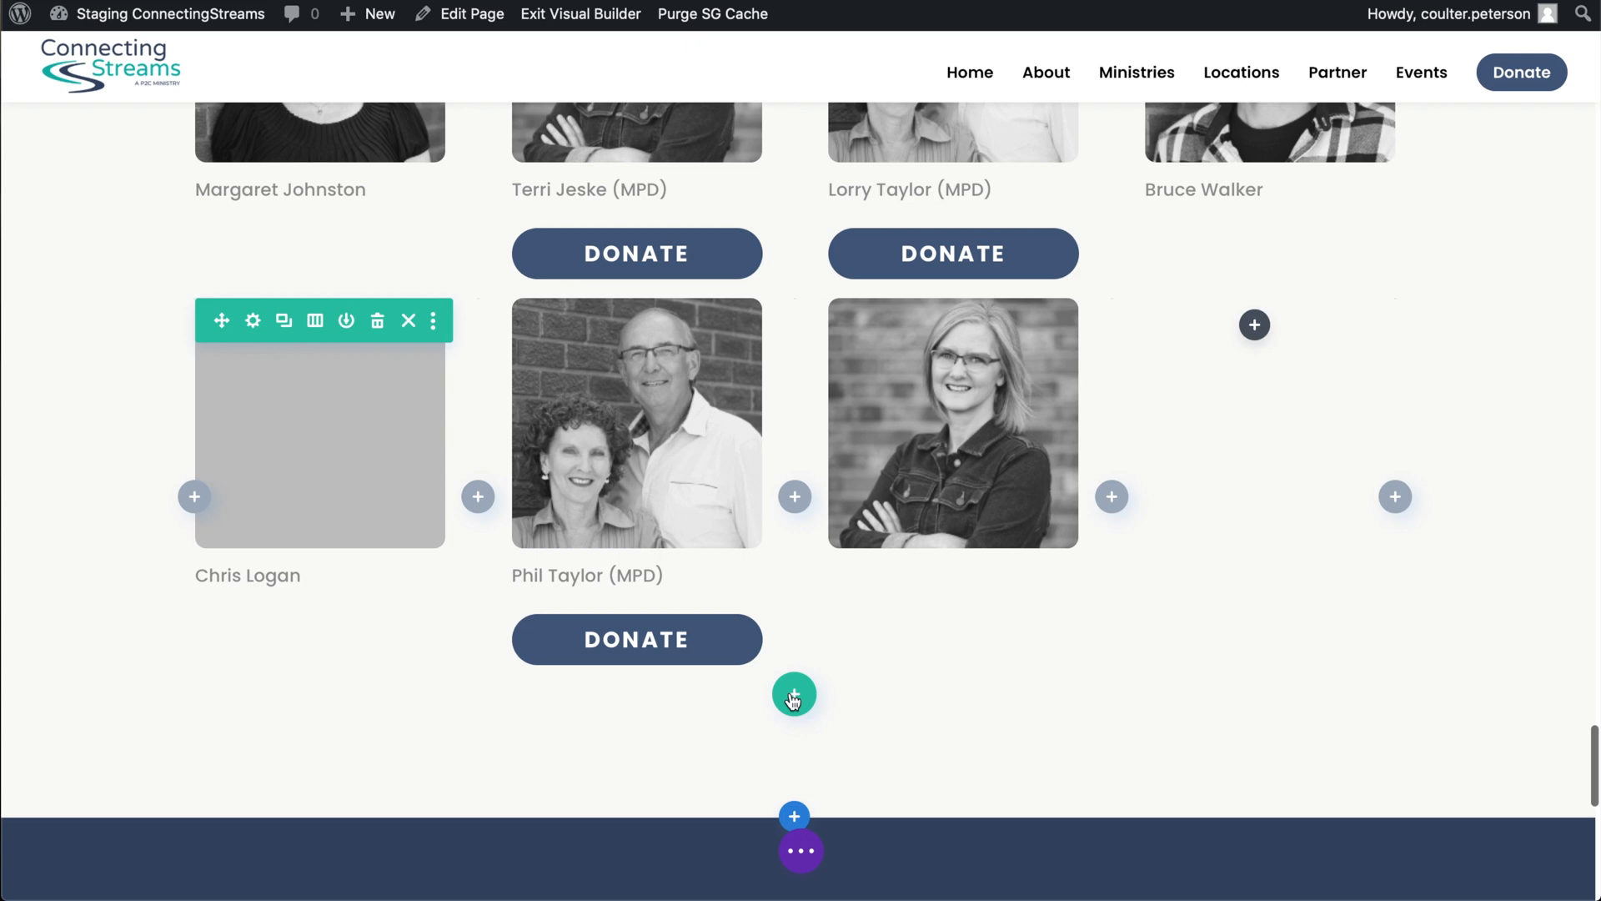
{"action": "left_click", "coordinate": [794, 694]}
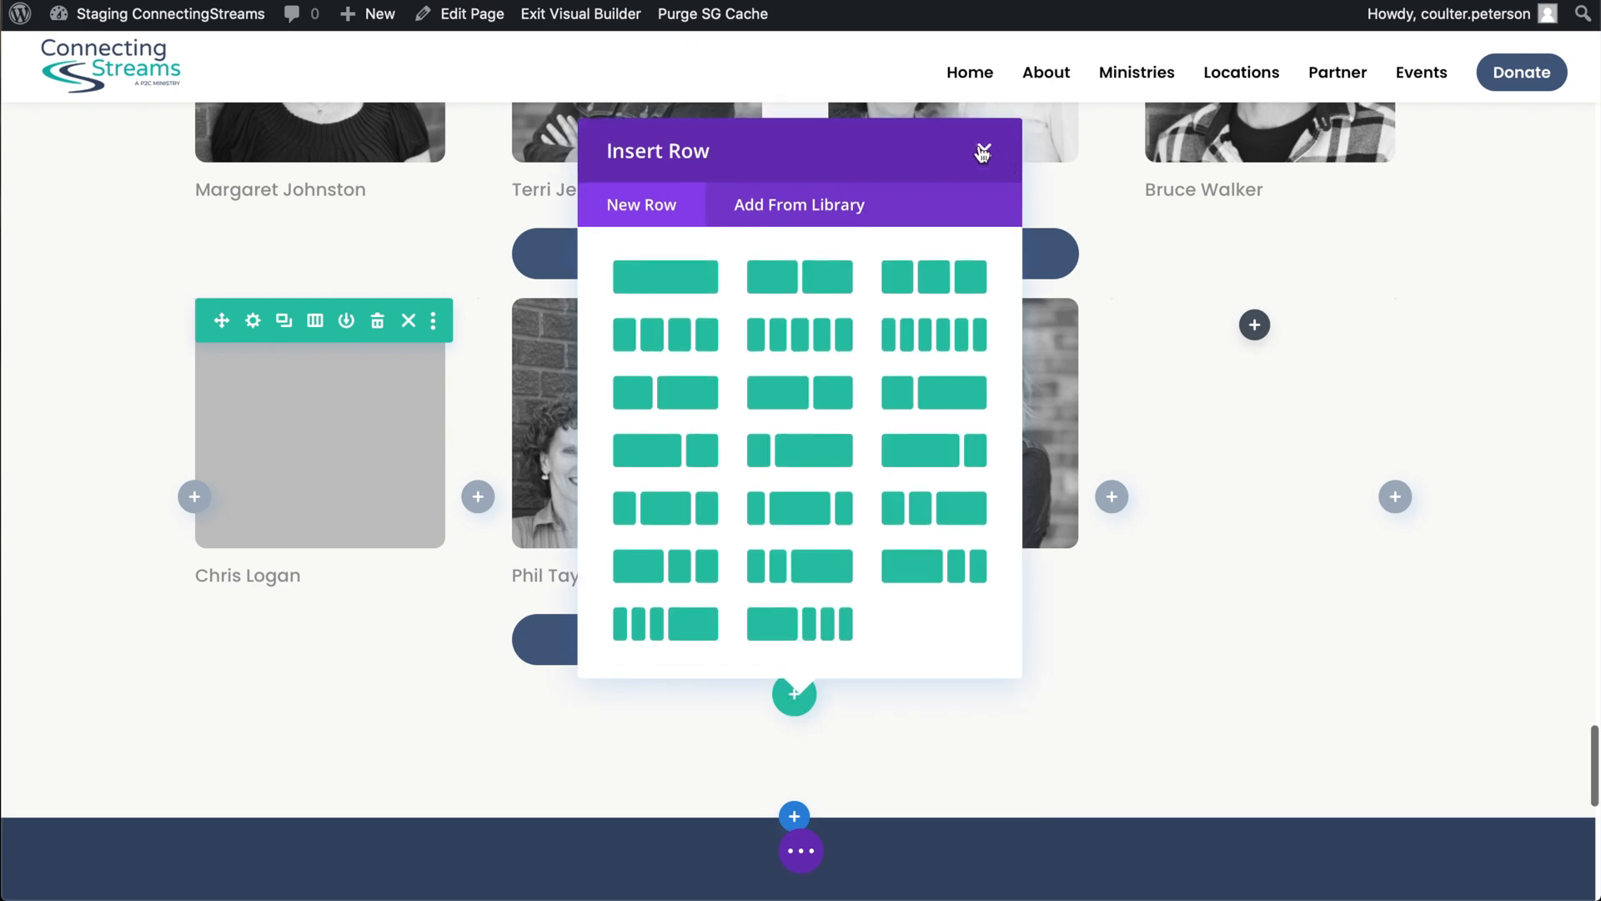
{"action": "left_click", "coordinate": [981, 151]}
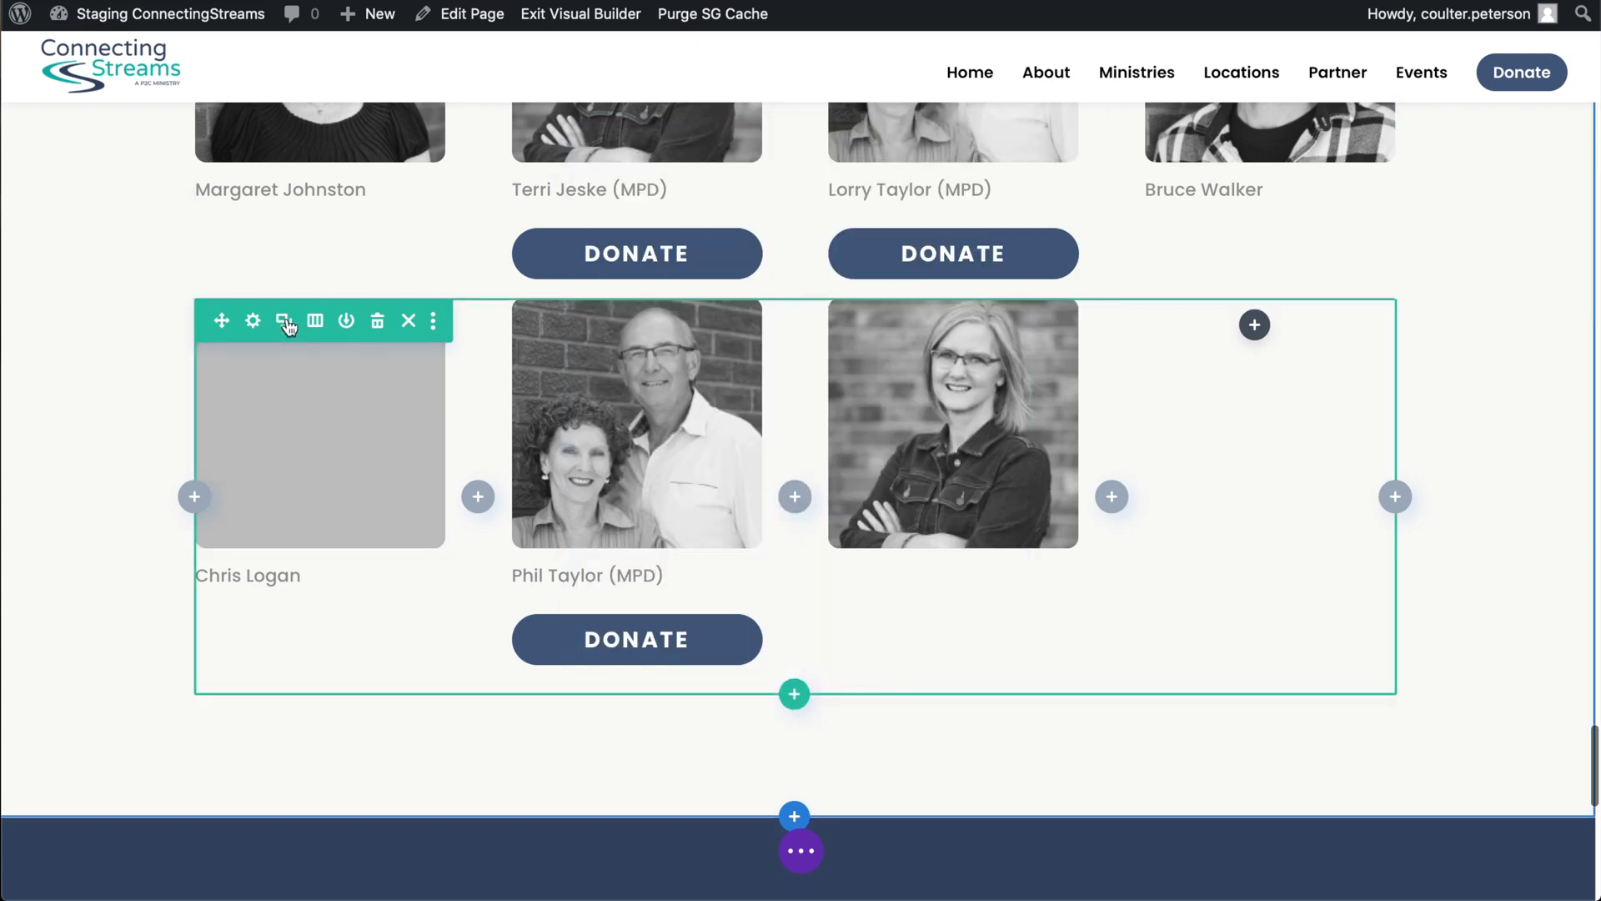
{"action": "mouse_move", "coordinate": [283, 320]}
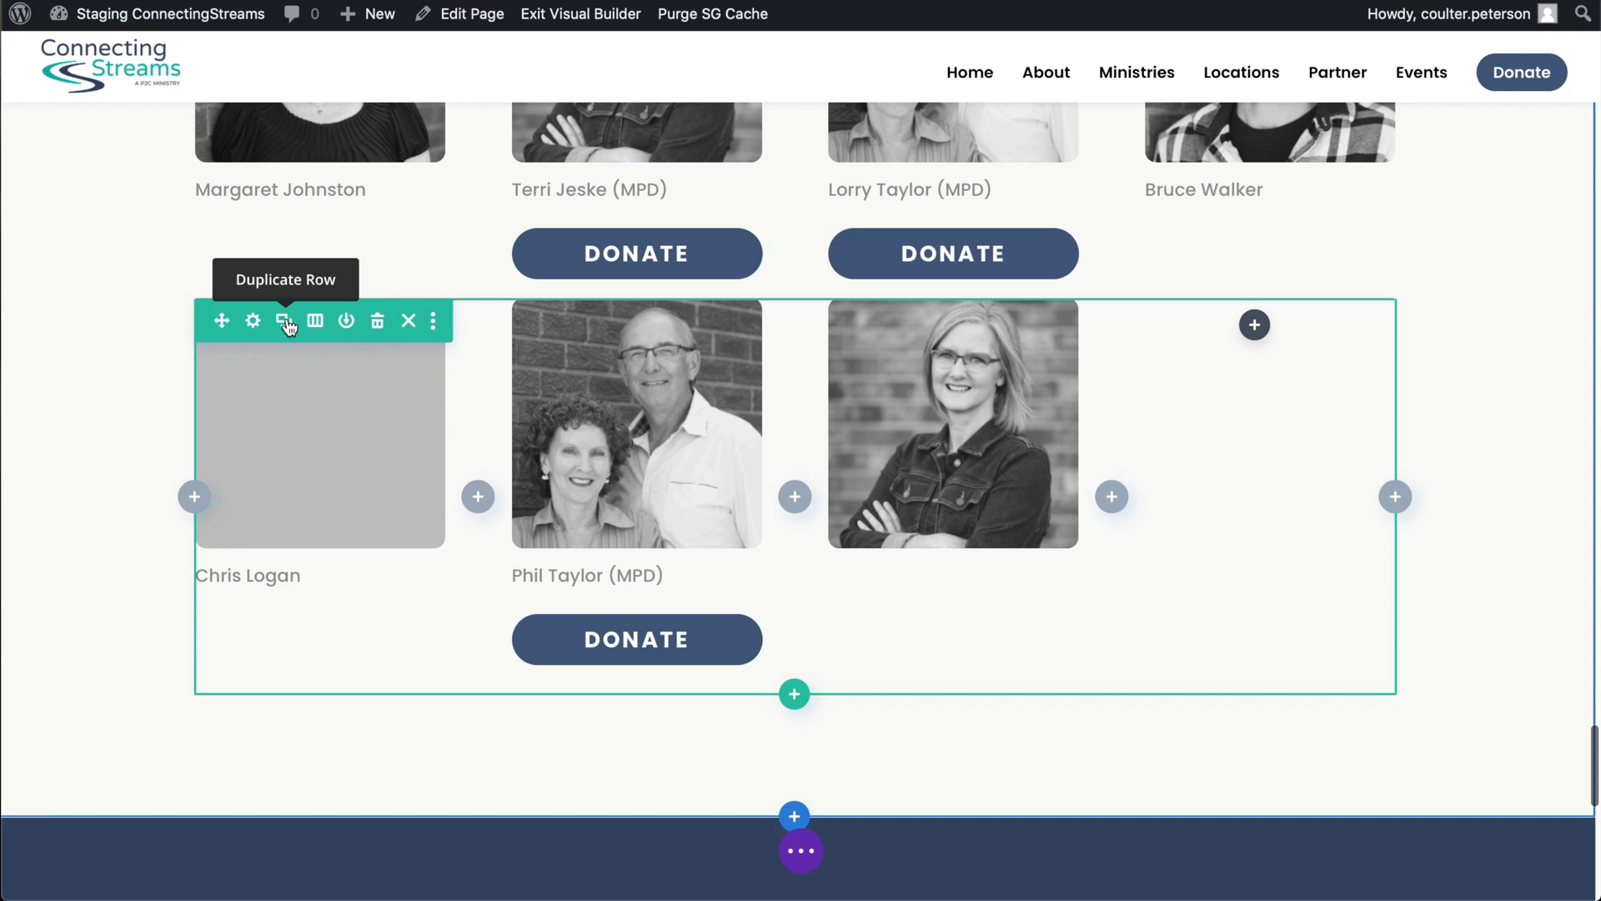
{"action": "left_click", "coordinate": [283, 320]}
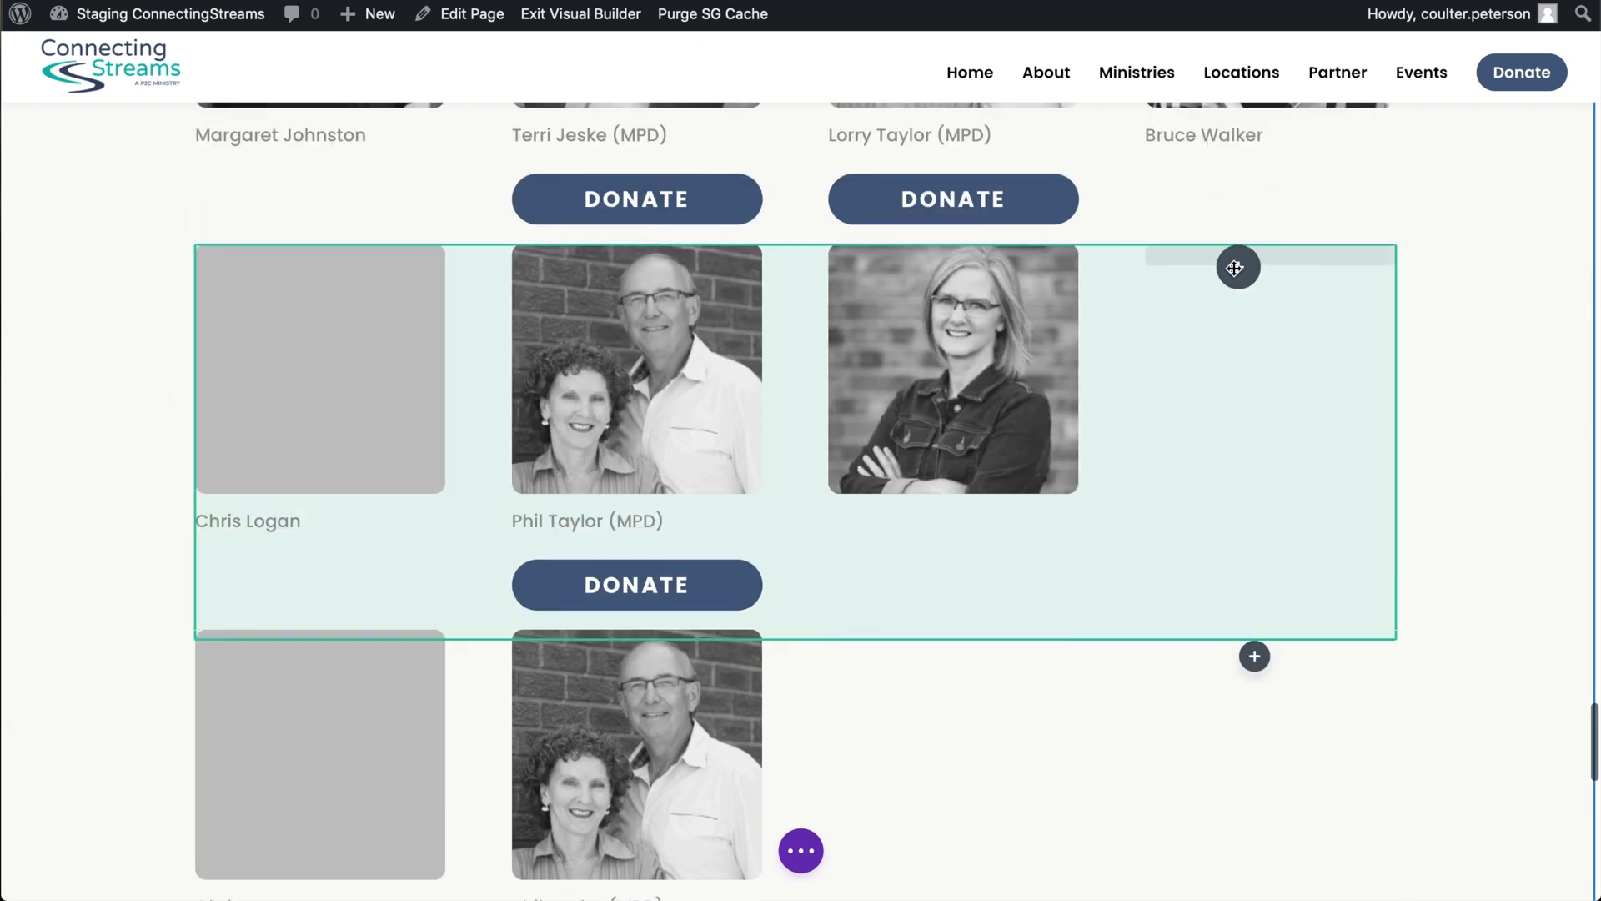
Remove the Phil Taylor module from the duplicated row
{"action": "scroll", "scroll_direction": "down", "scroll_amount": 3}
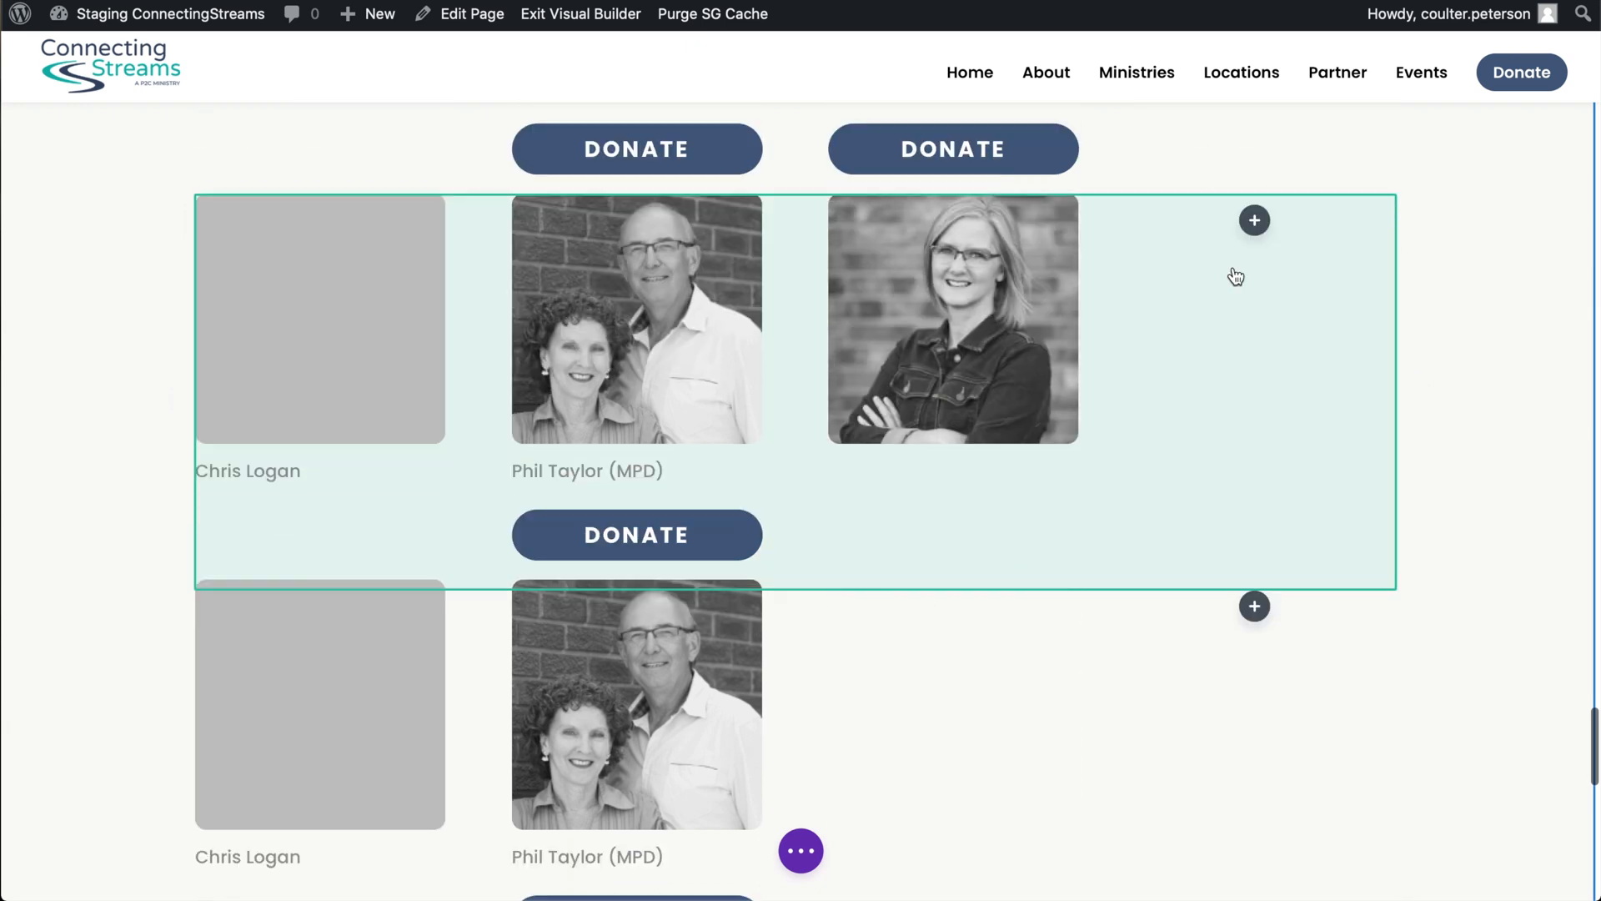
{"action": "scroll", "scroll_direction": "down", "scroll_amount": 3}
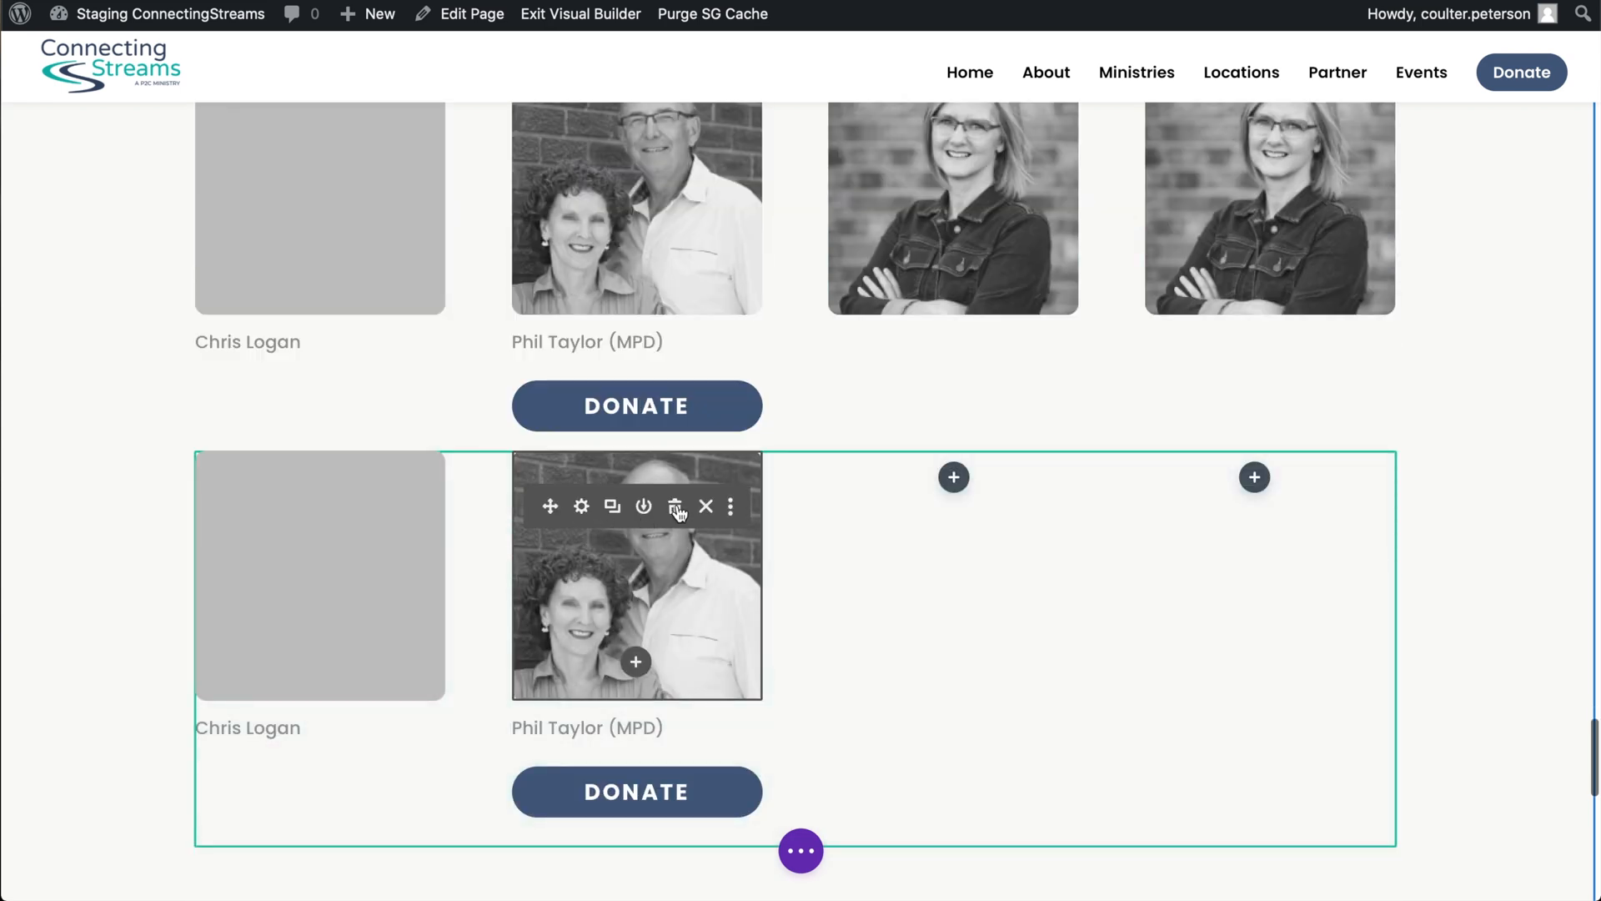
{"action": "left_click", "coordinate": [676, 505]}
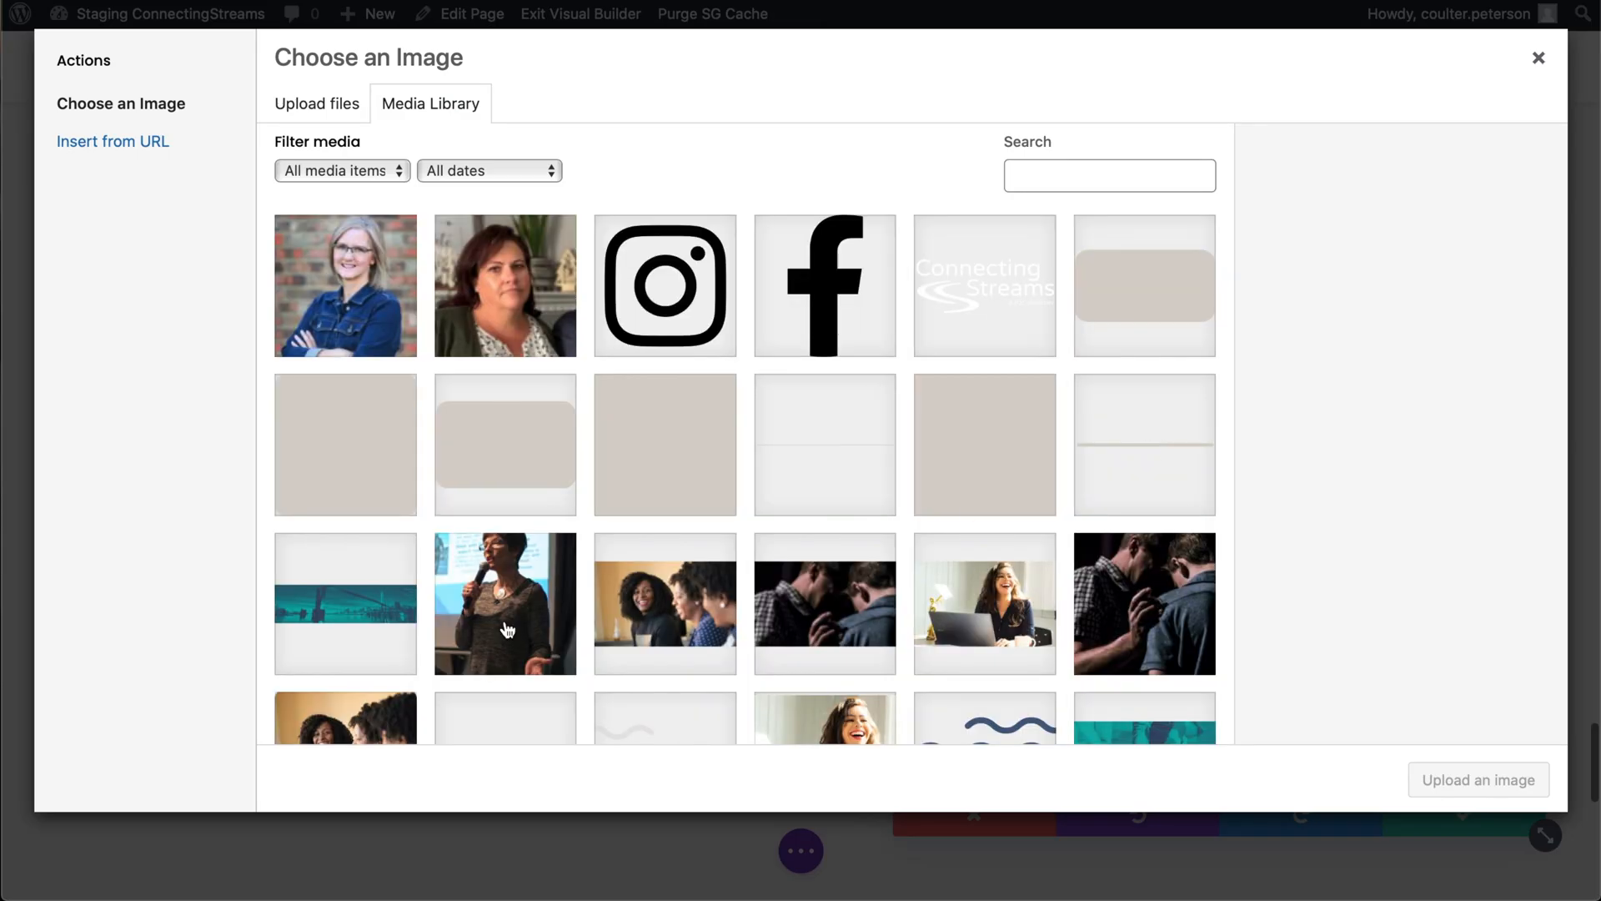
{"action": "left_click", "coordinate": [345, 286]}
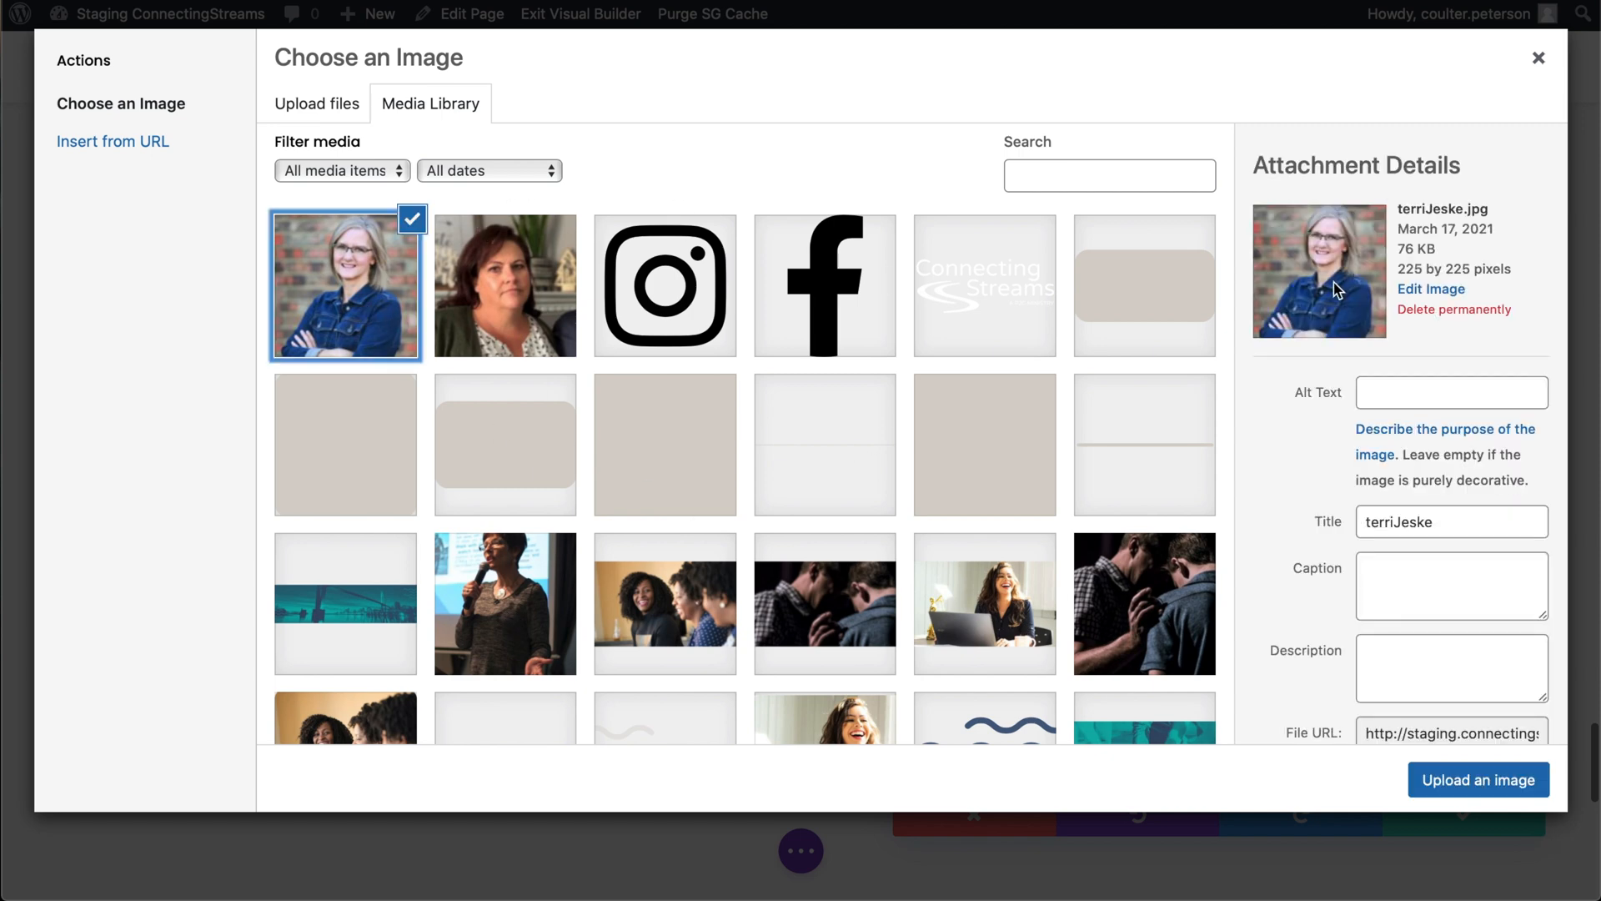
{"action": "left_click", "coordinate": [1477, 779]}
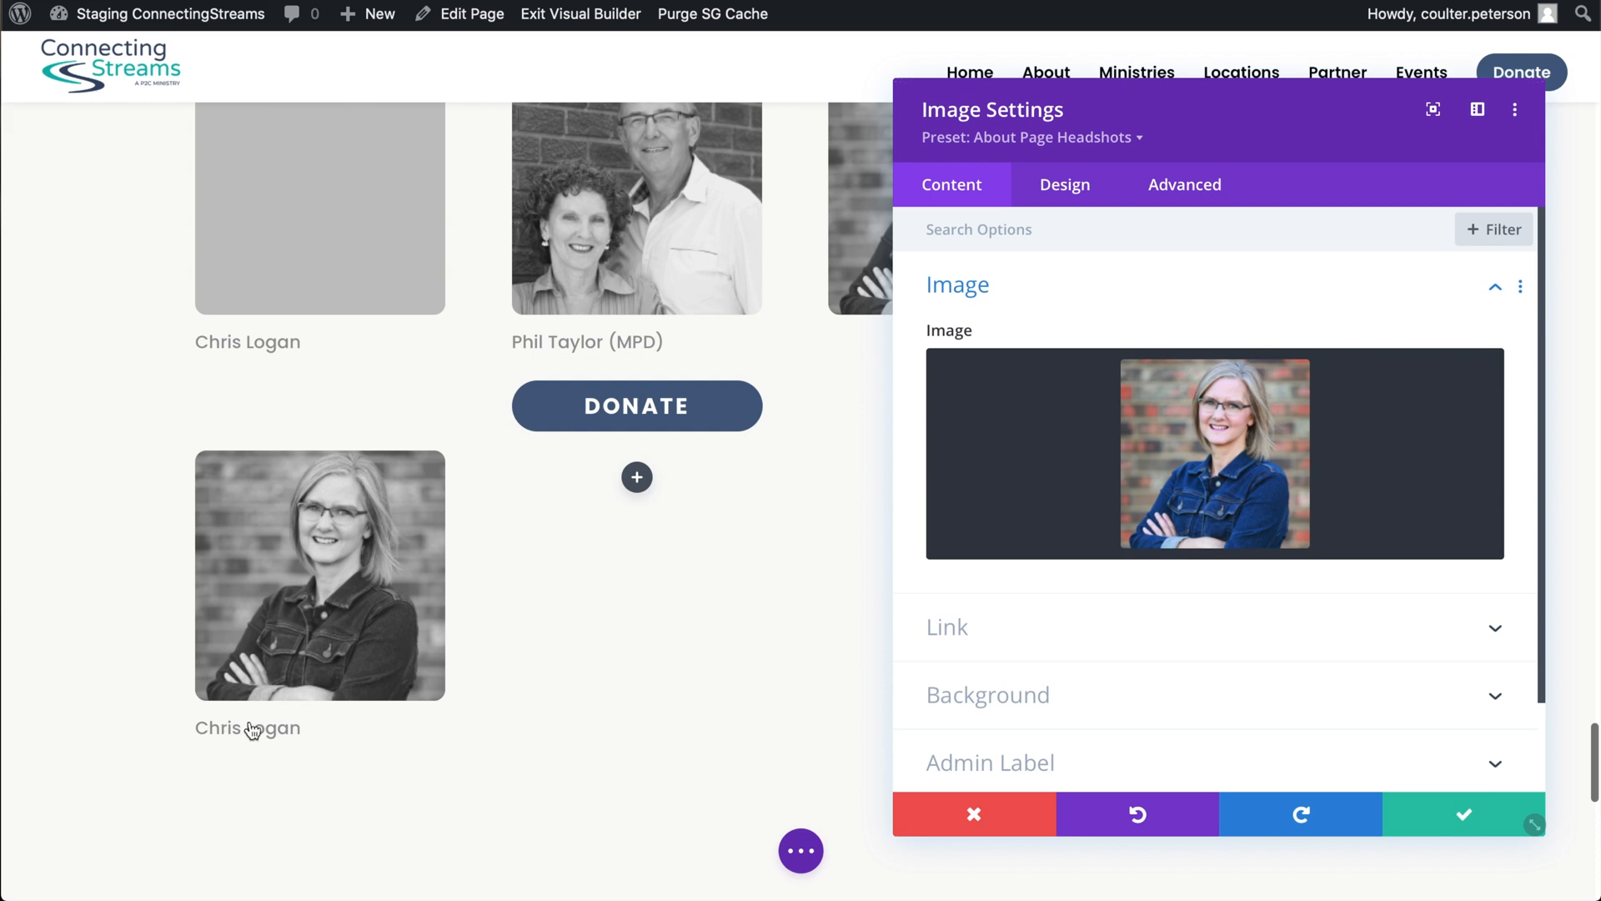
{"action": "left_click", "coordinate": [1463, 814]}
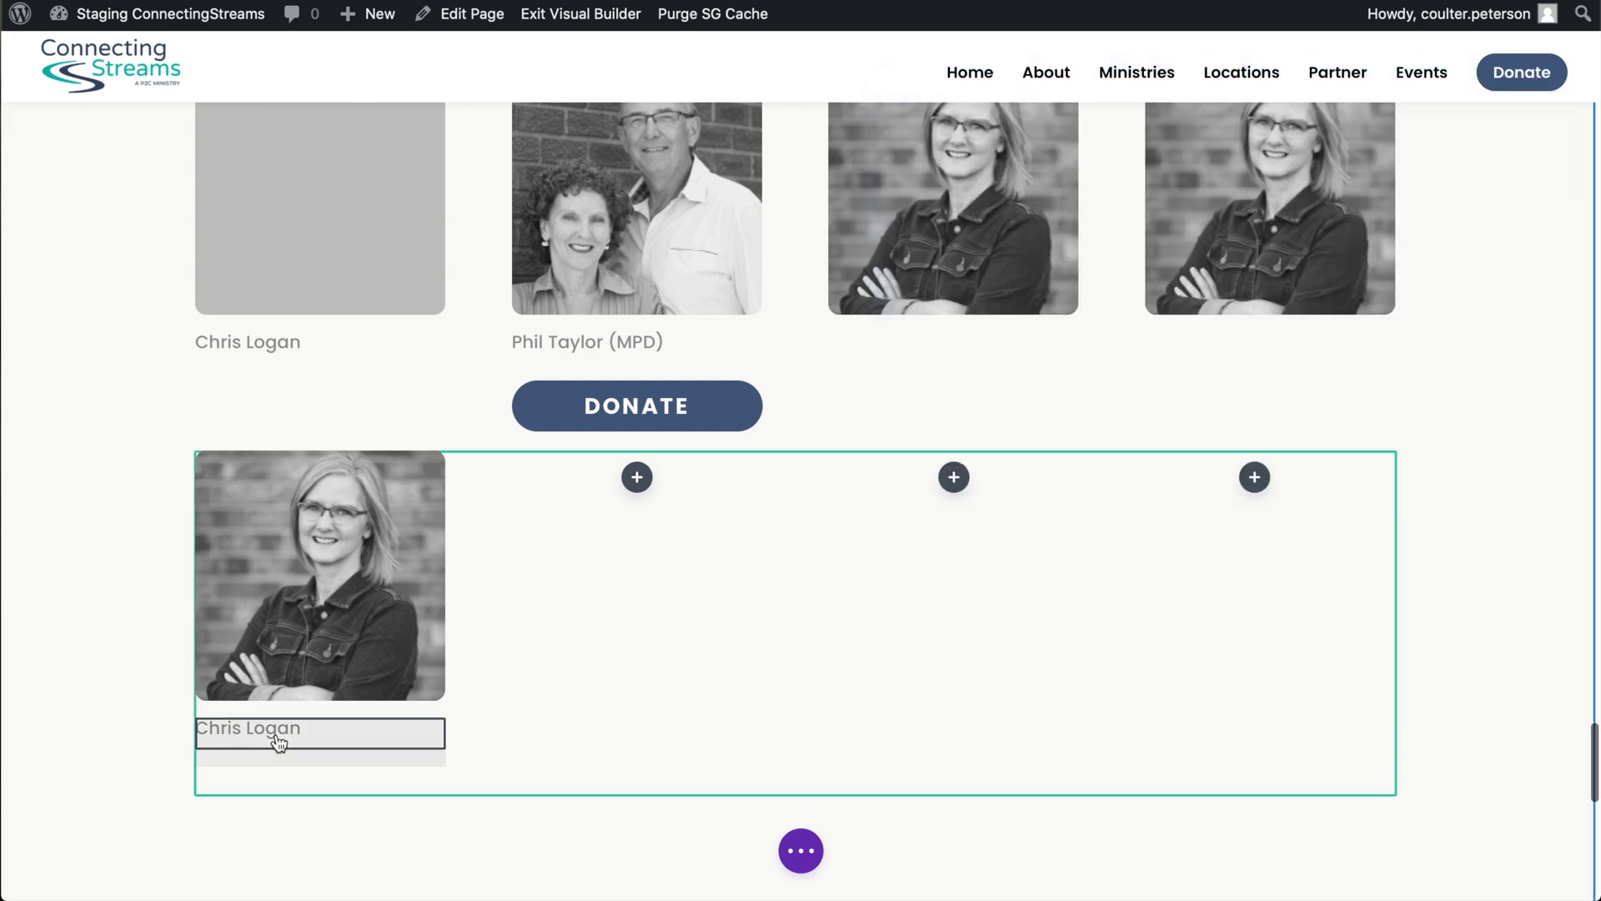
{"action": "left_click", "coordinate": [279, 736]}
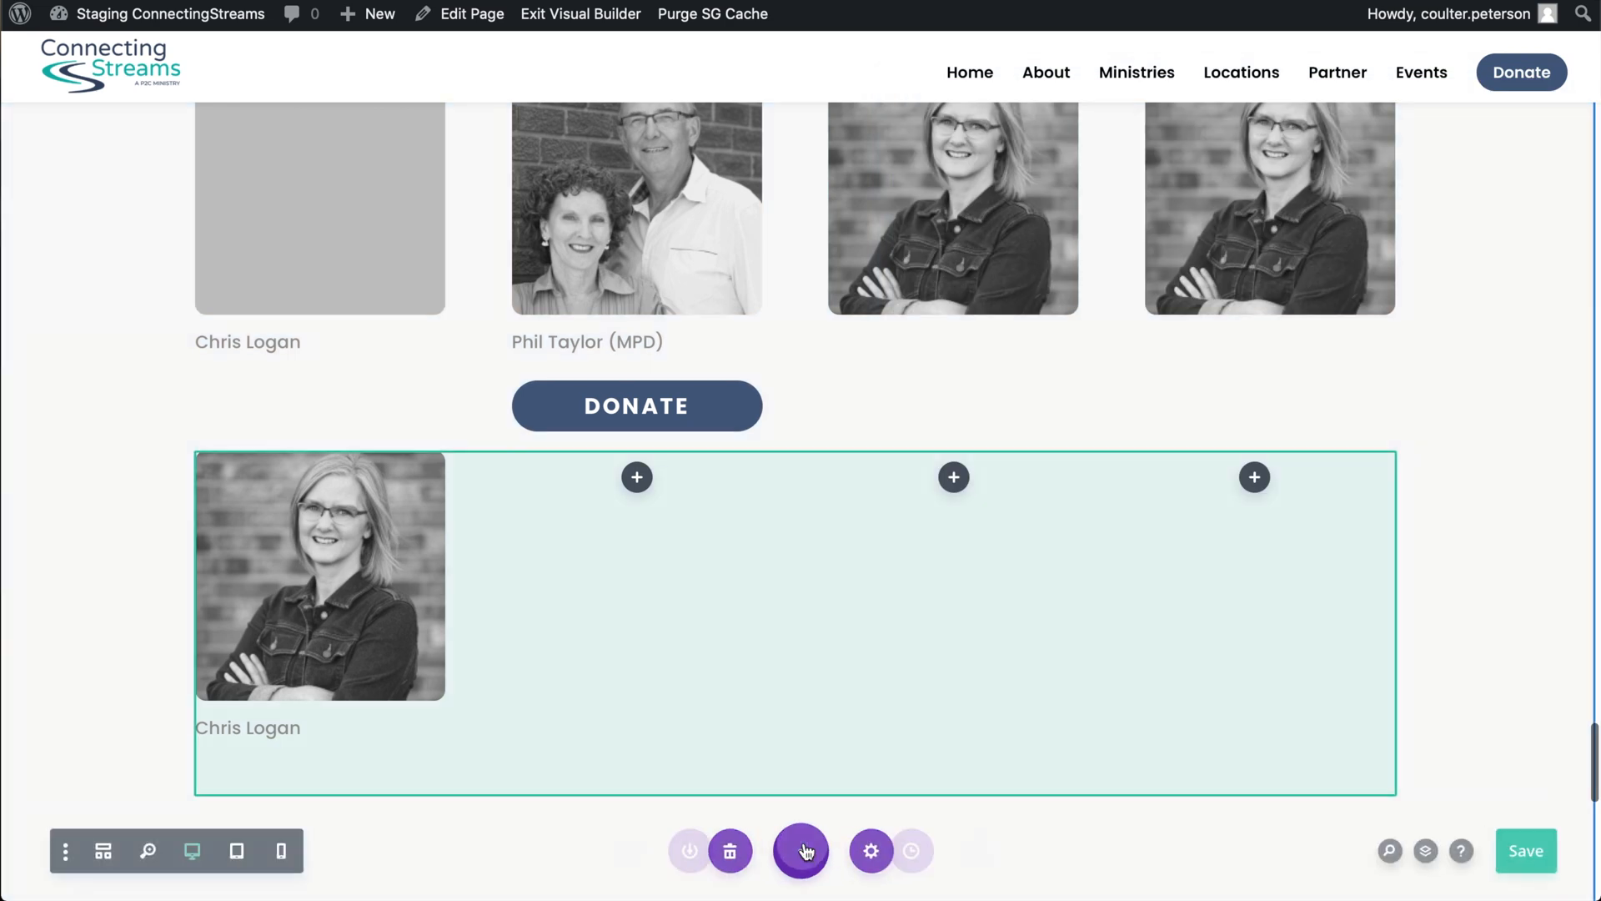
{"action": "left_click", "coordinate": [803, 849]}
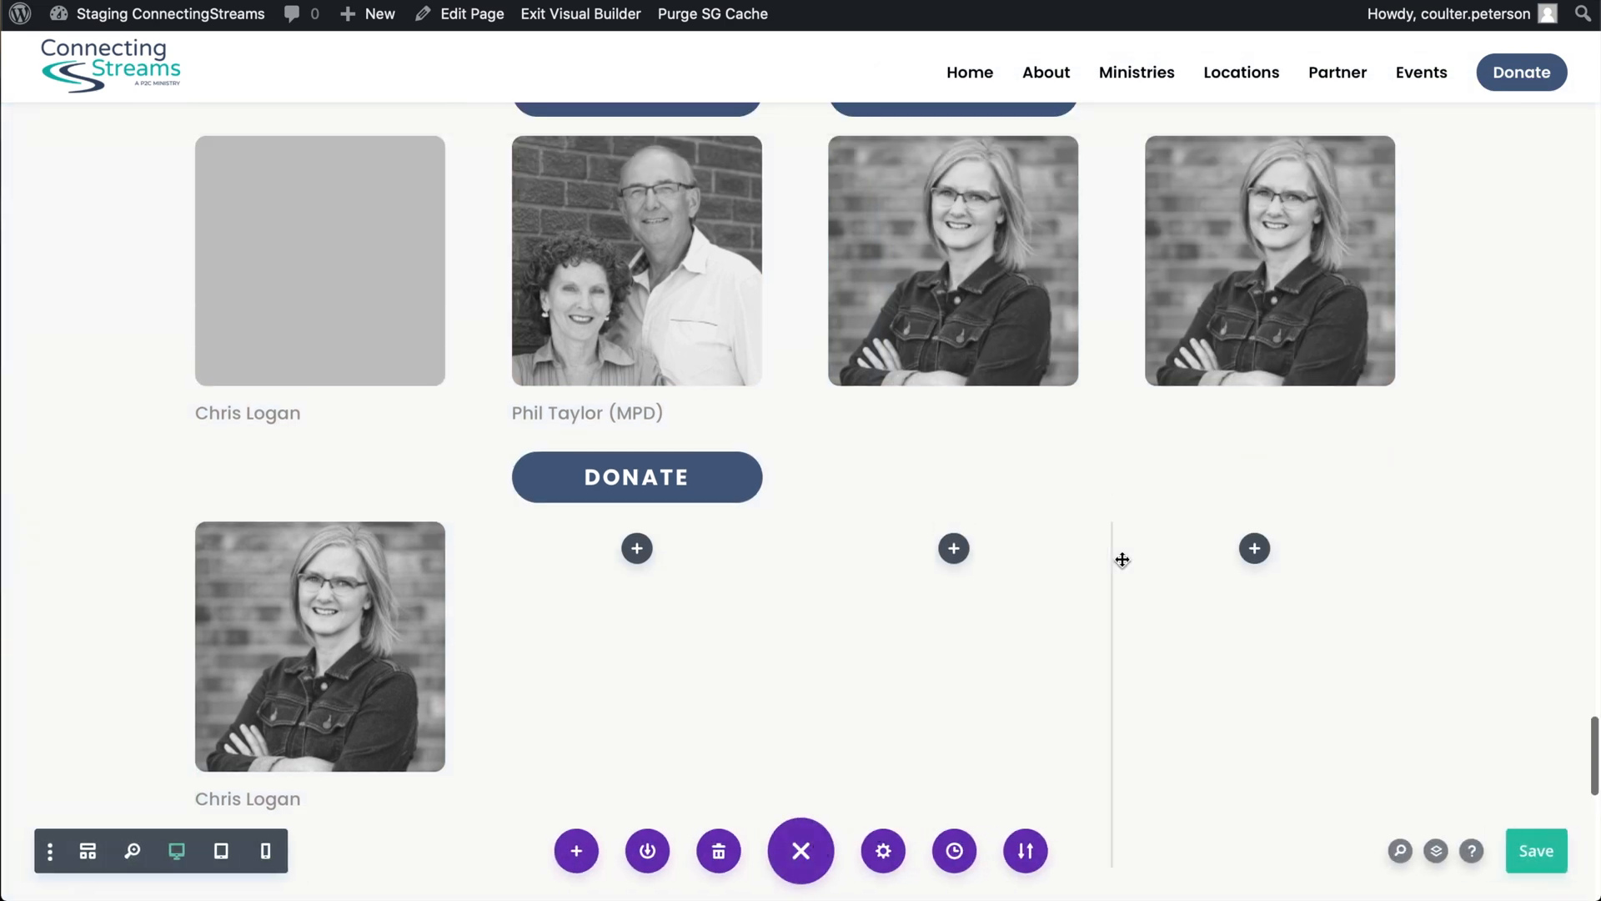